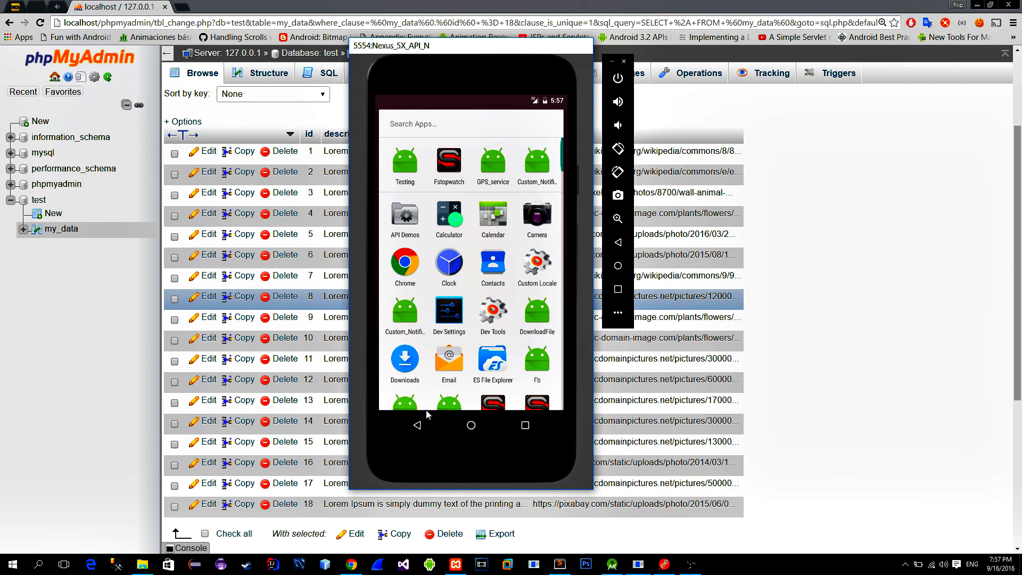
Launch the Testing app and scroll through its two-column grid of image cards
click(405, 161)
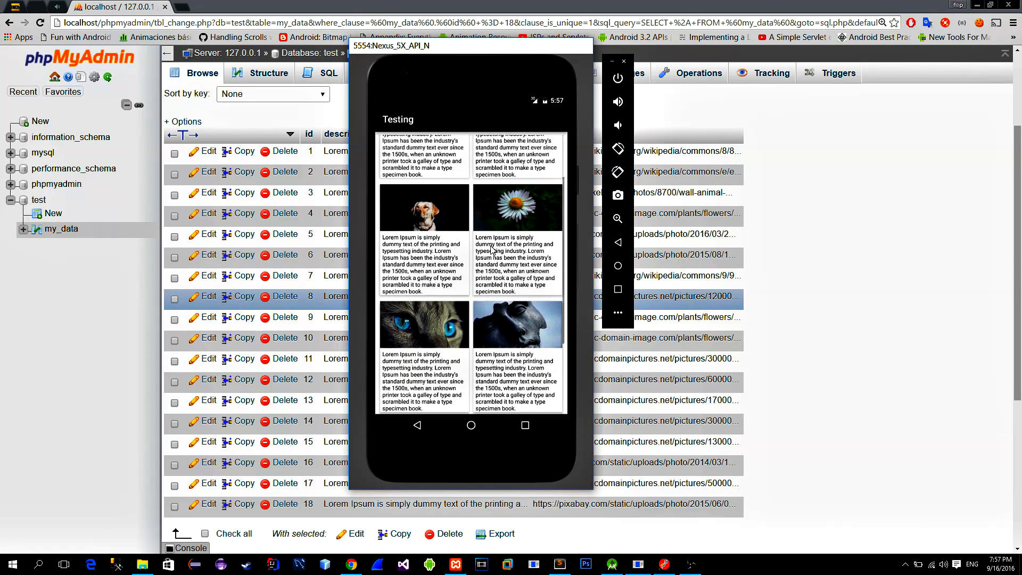
scroll(down, 3)
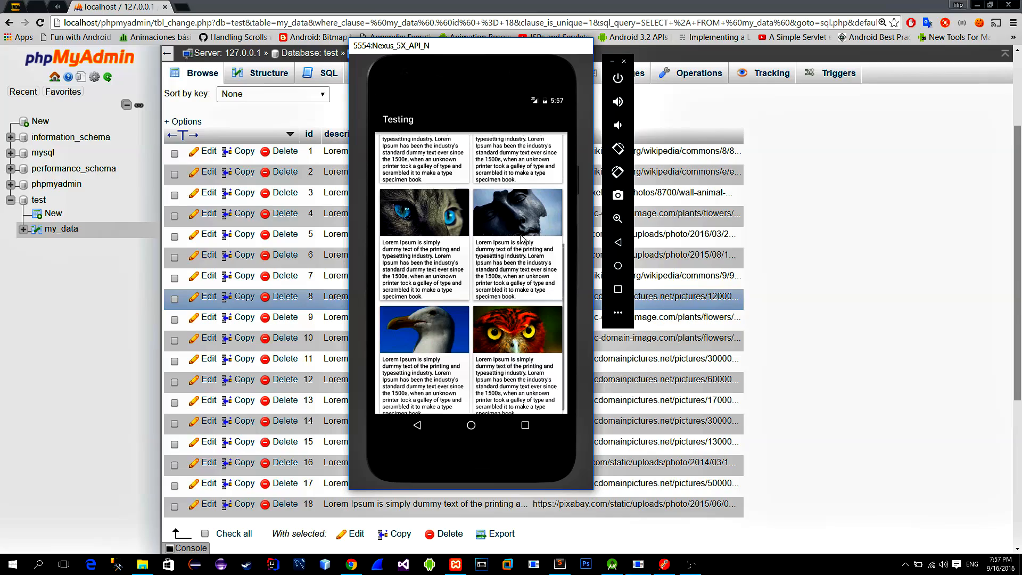
scroll(down, 3)
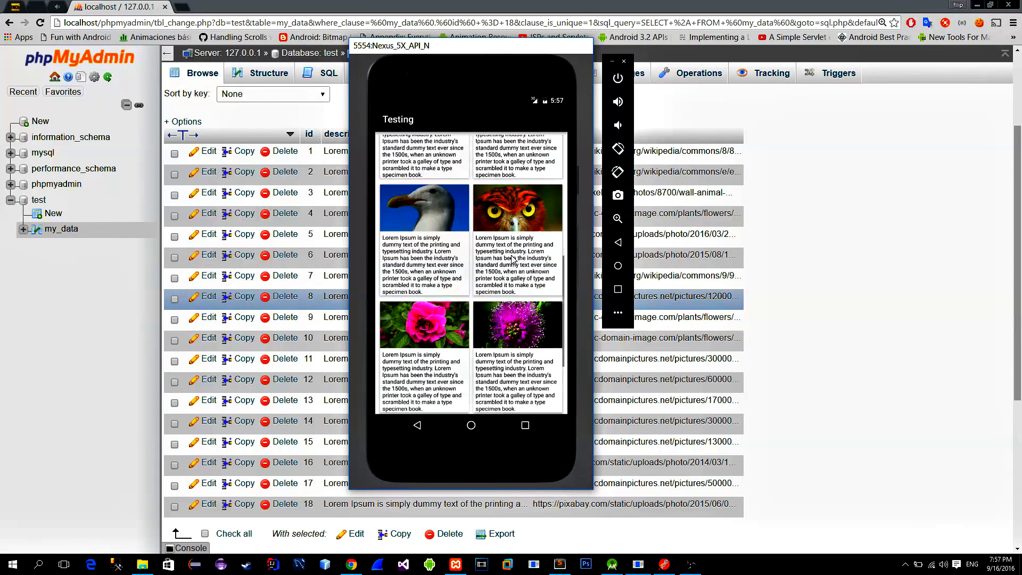
scroll(down, 3)
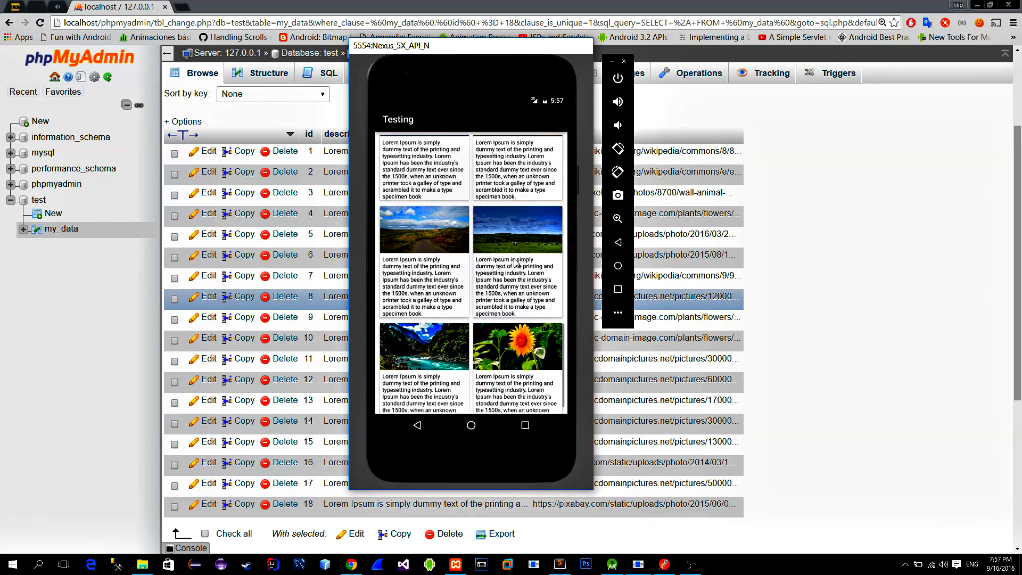
scroll(down, 3)
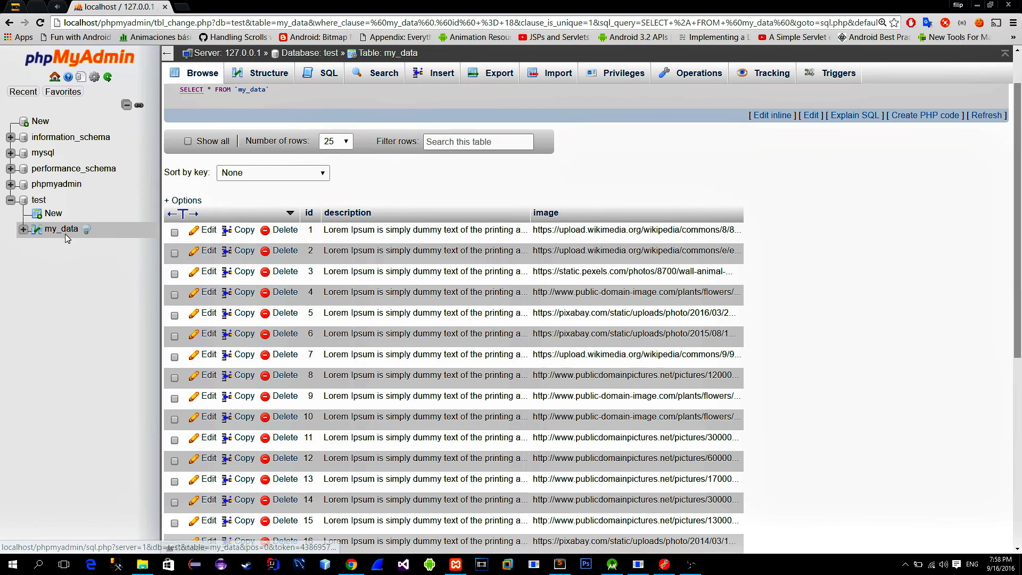
mouse_move(309, 212)
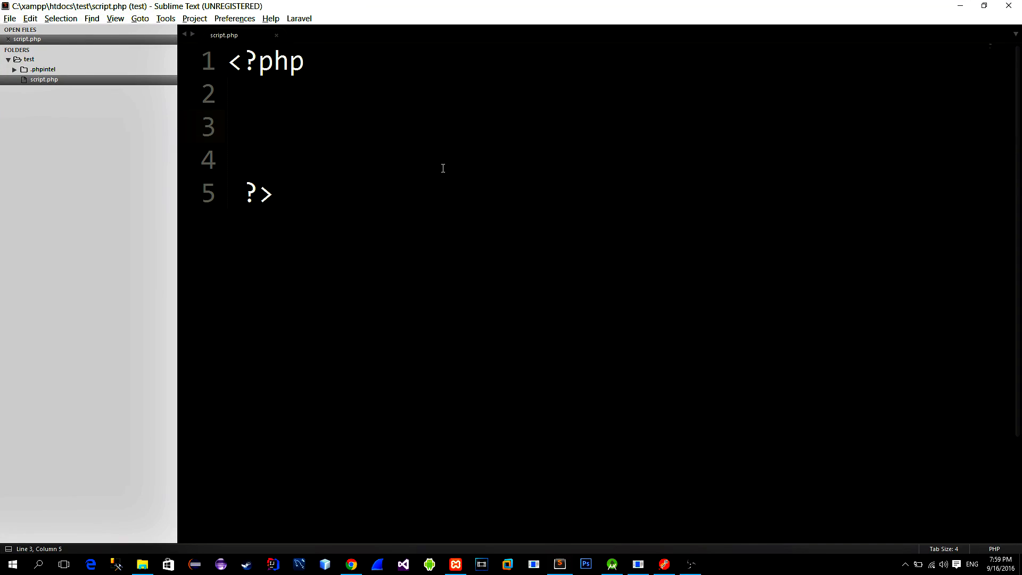
Write $connection = mysqli_connect to localhost/root/test and $id = $_GET["id"]; in script.php
click(289, 127)
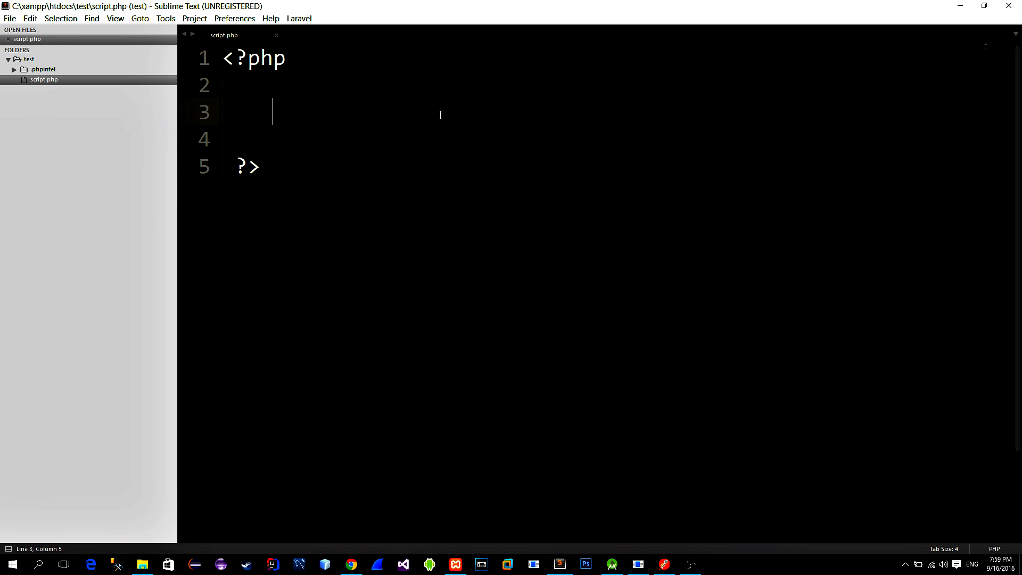
text($)
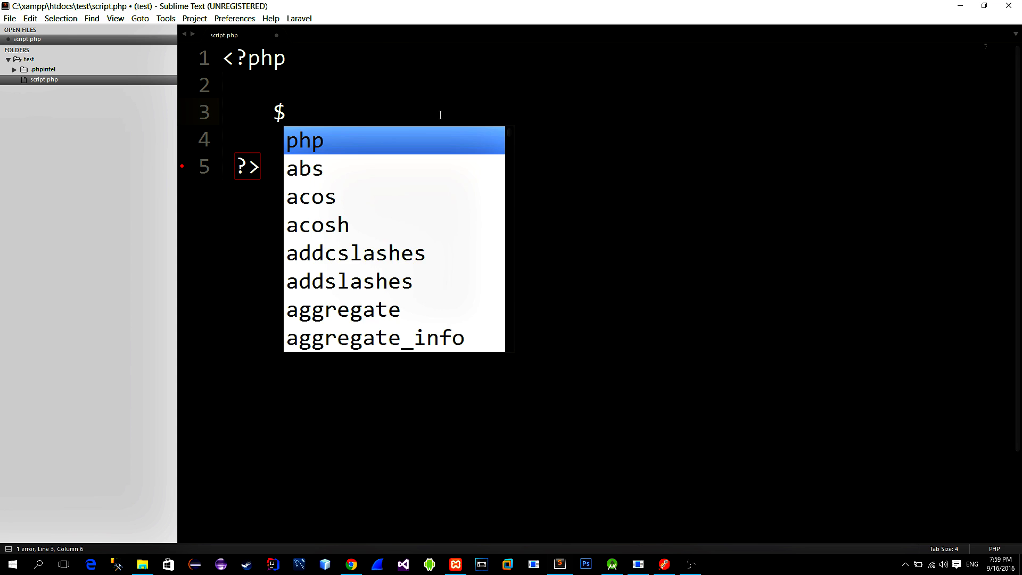
text(connection = mysqli_connect("localhost","root","","test");)
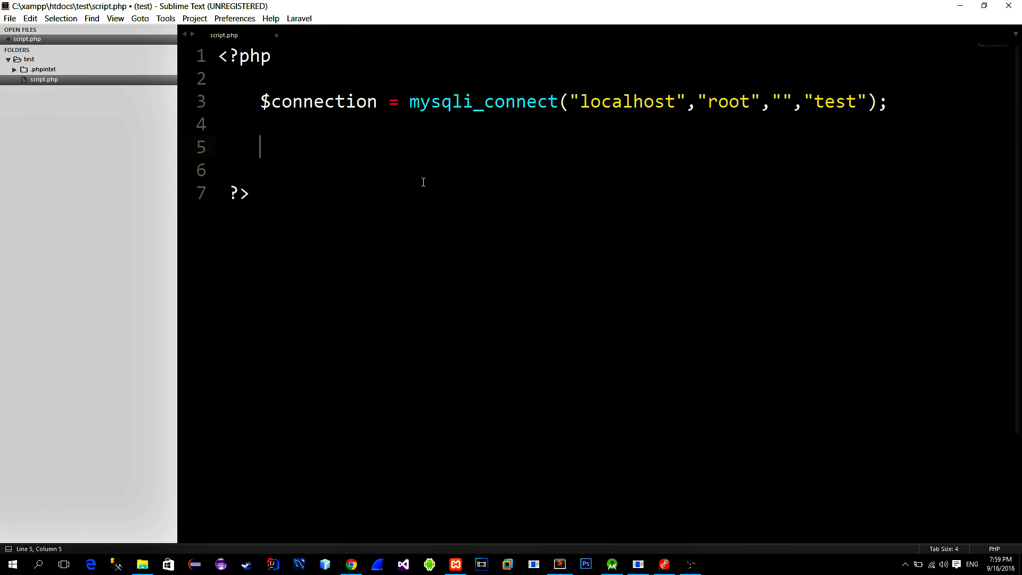
text(#)
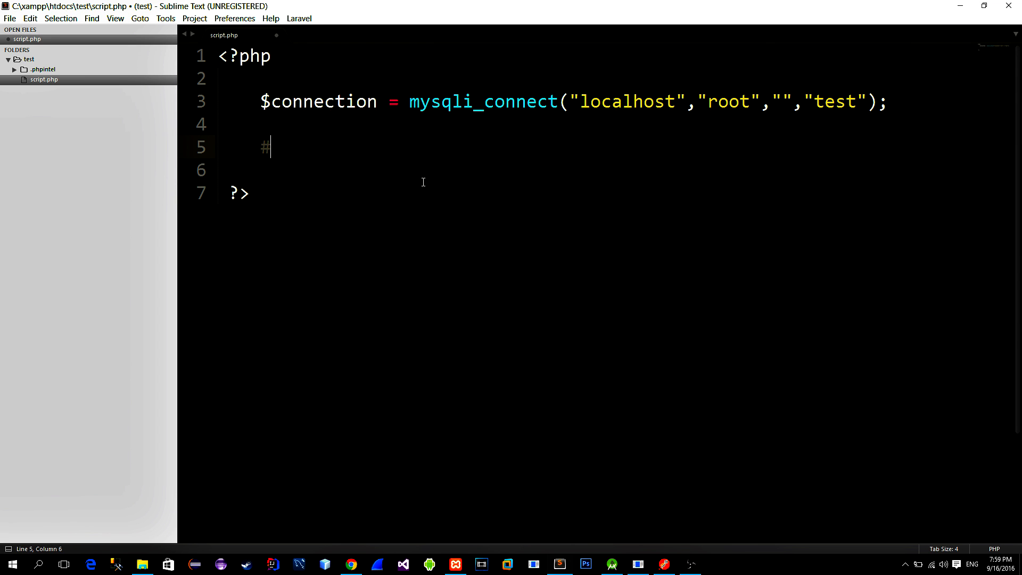
text($)
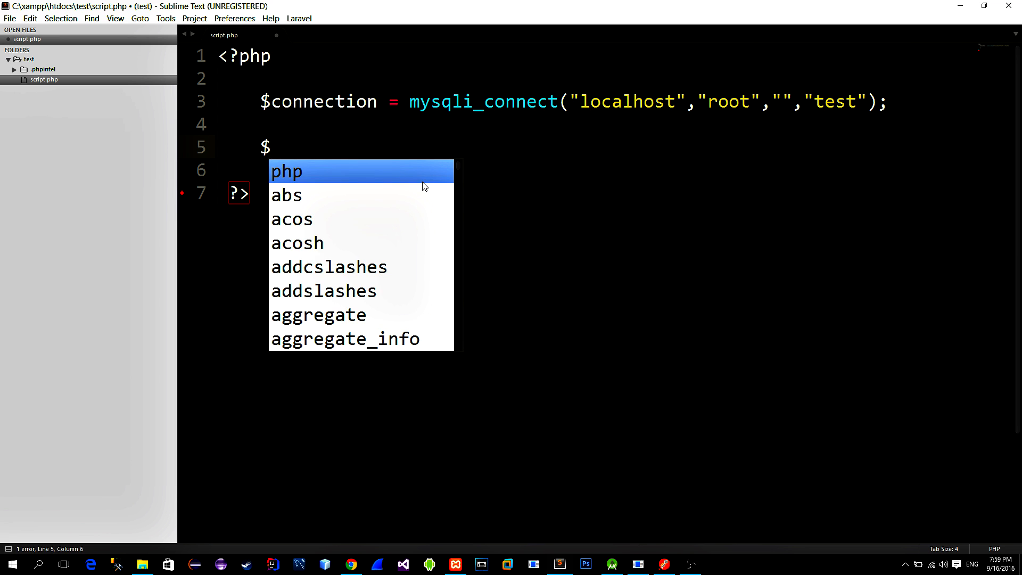
text(id = $_GET["id"];)
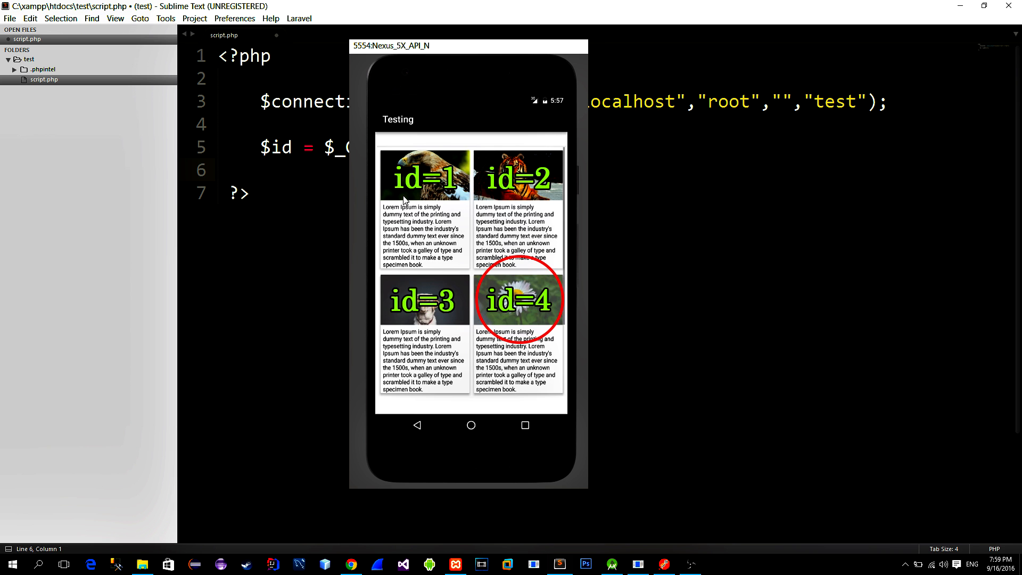
scroll(down, 3)
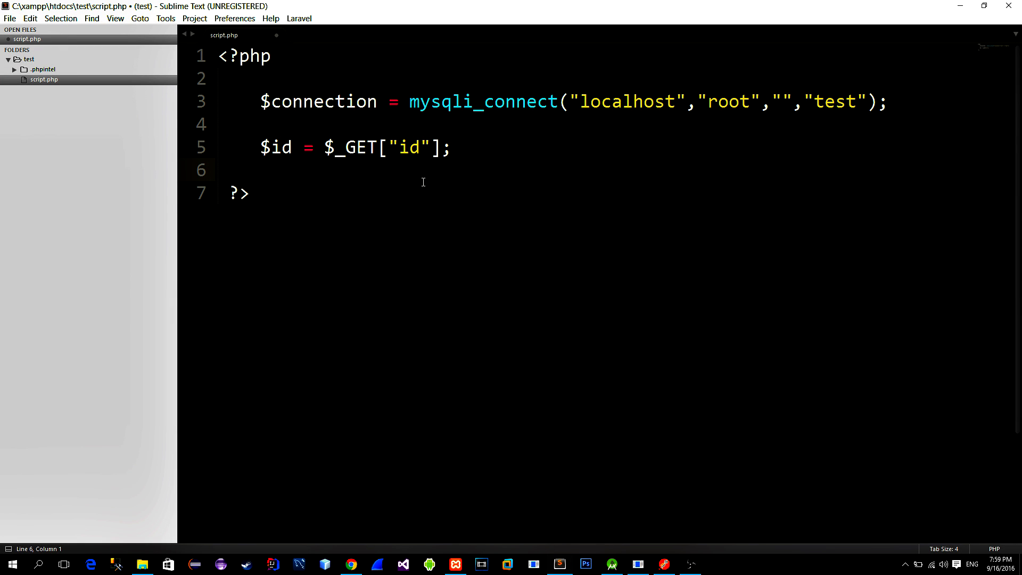
Write the Select * from my_data query with id between ($id+1) and ($id+4)
text($query = "Select ")
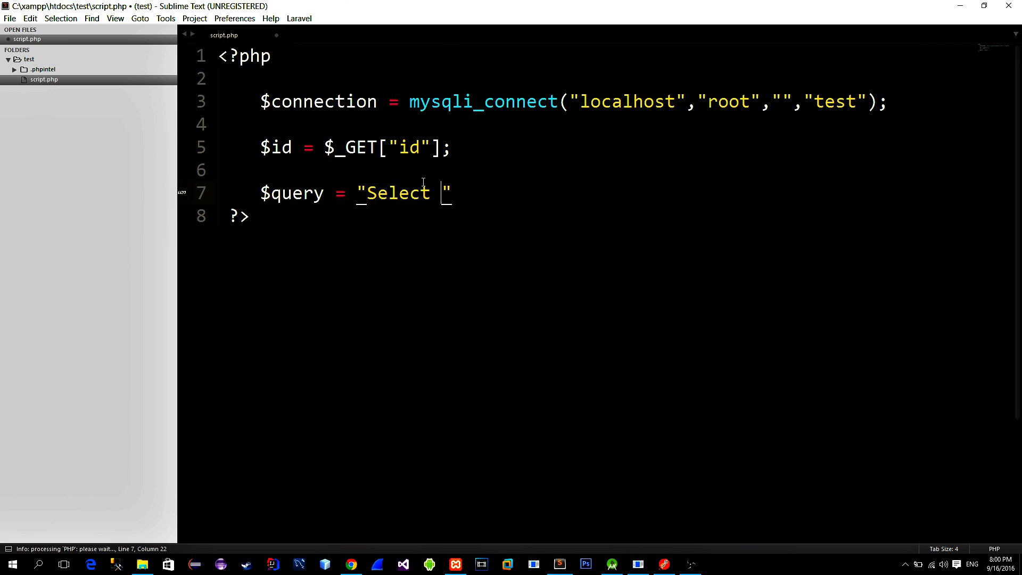
text(* from)
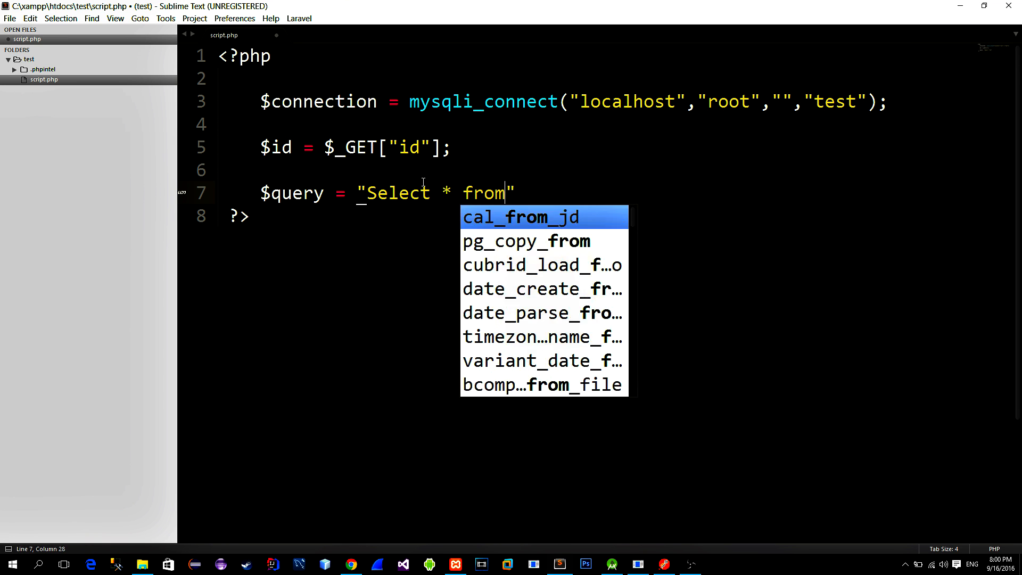
text(my_data)
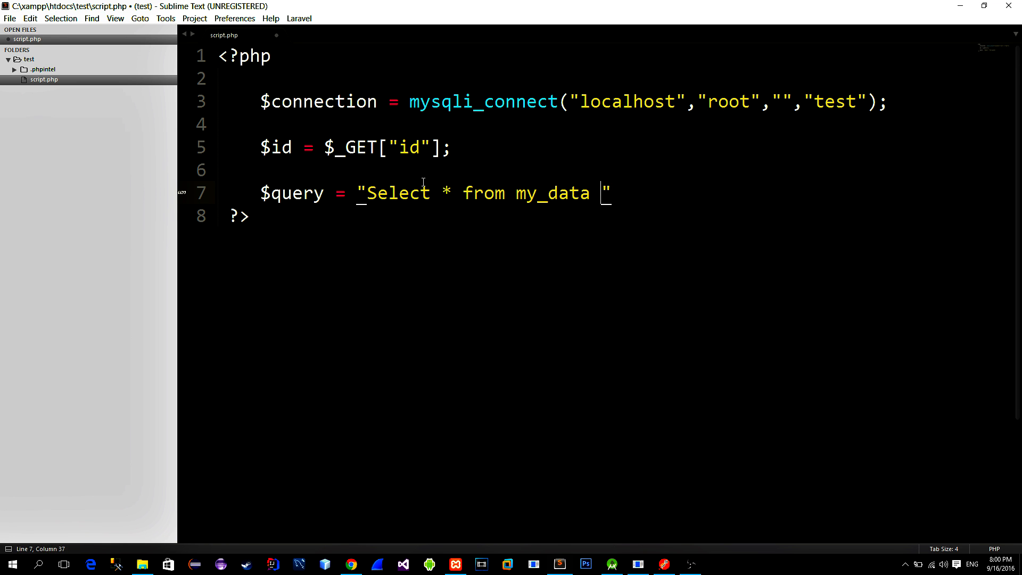
text(where id between ($id+1))
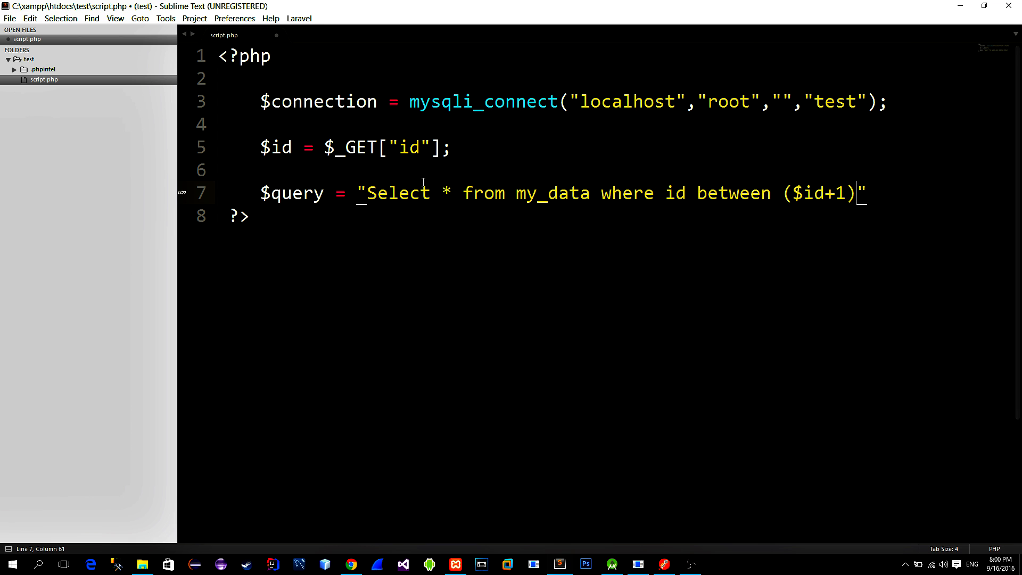
text(and ($id+4))
text(while ($row = mysqli_fetch_assoc($result)) {)
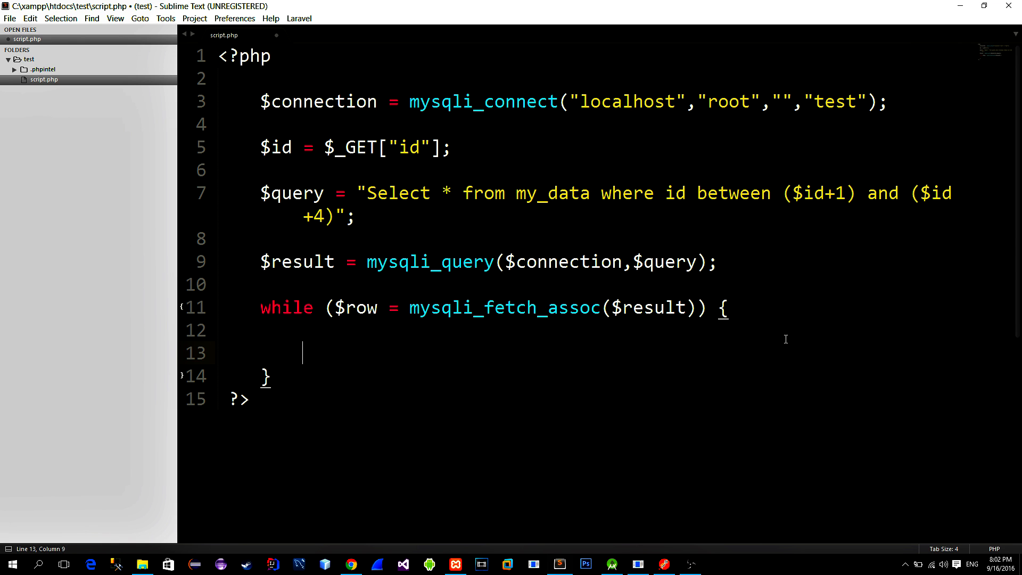
Collect each fetched row into $array[] inside the fetch loop
text($)
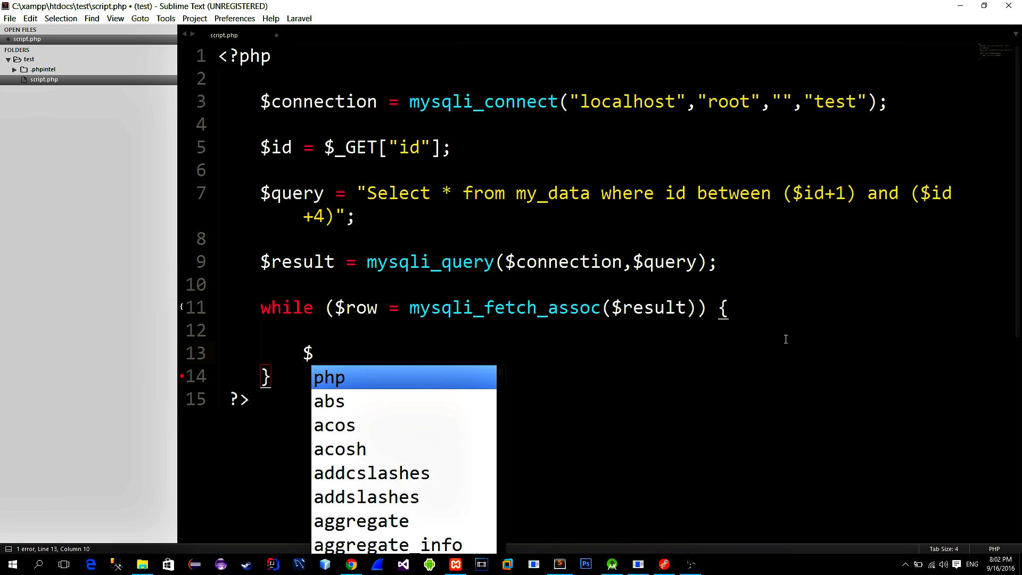
text(arra)
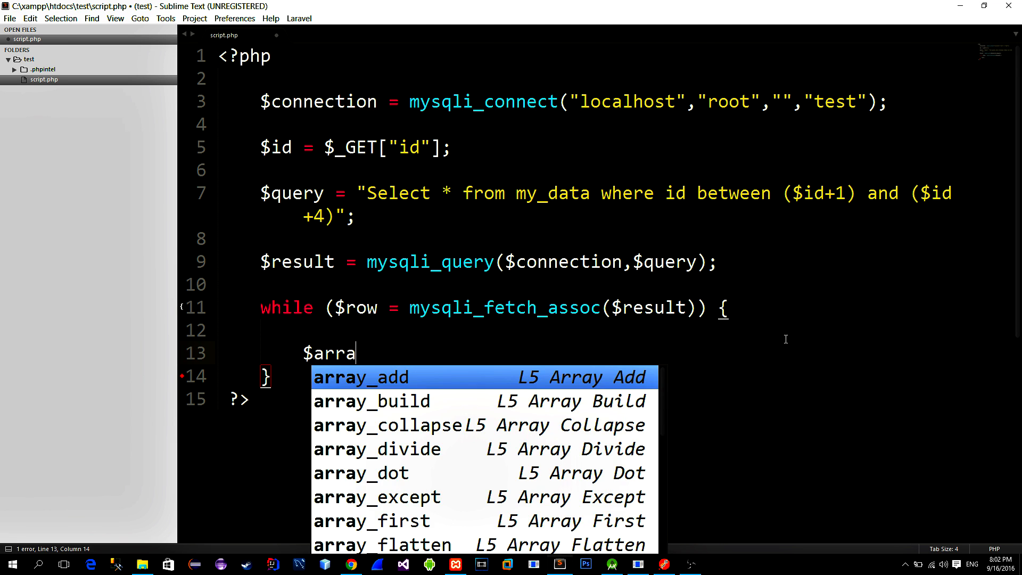
text(y[])
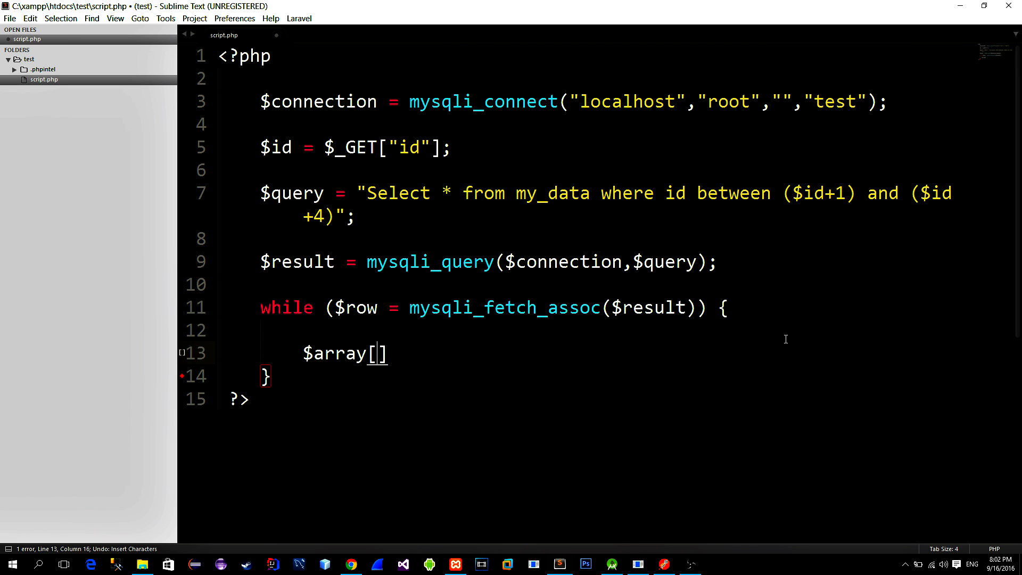
text(= $row;)
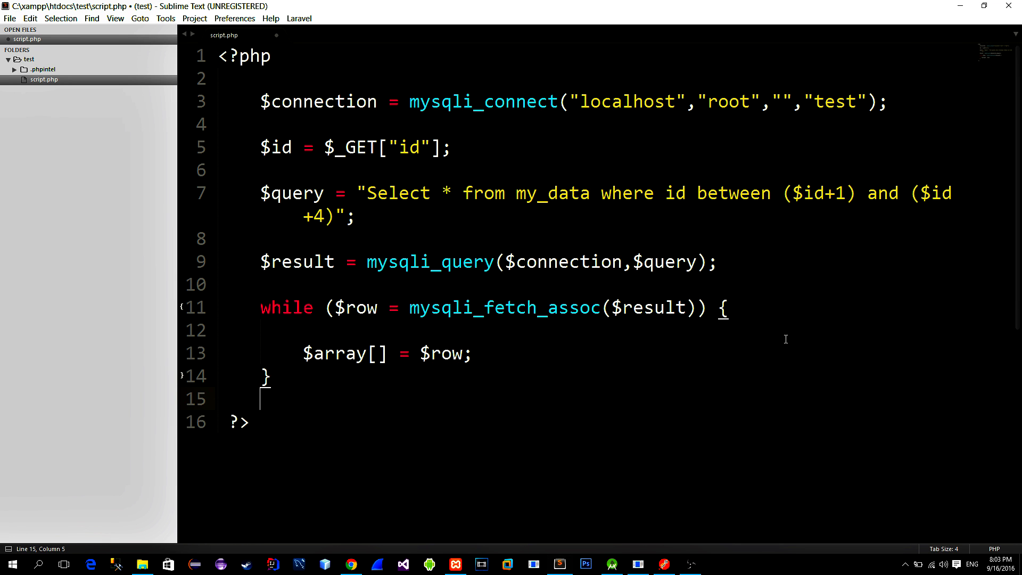
Set the Content-Type:Application/json header and echo json_encode($array)
text(header(string))
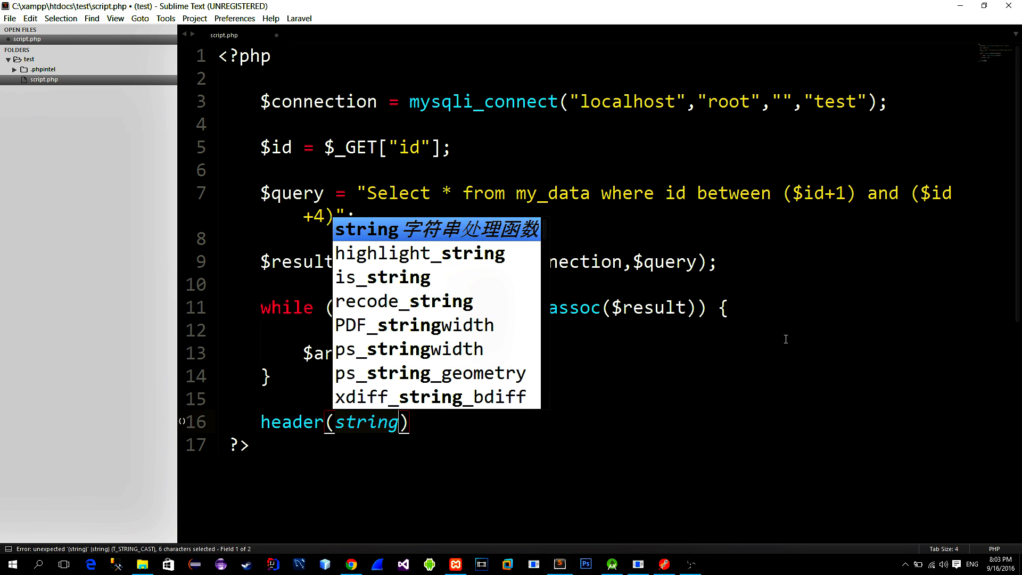
text('Content-Type:Application)
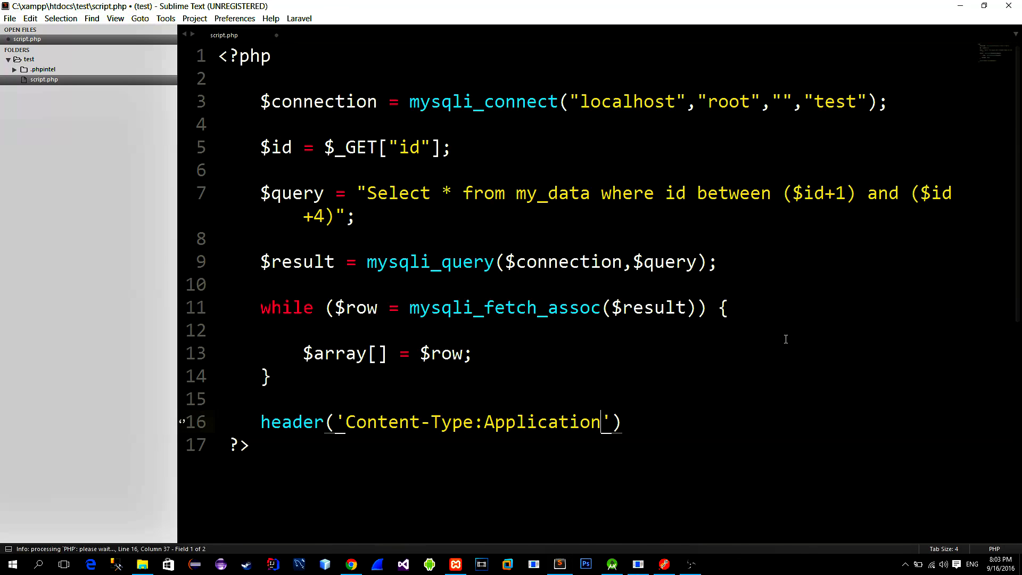
text(/json)
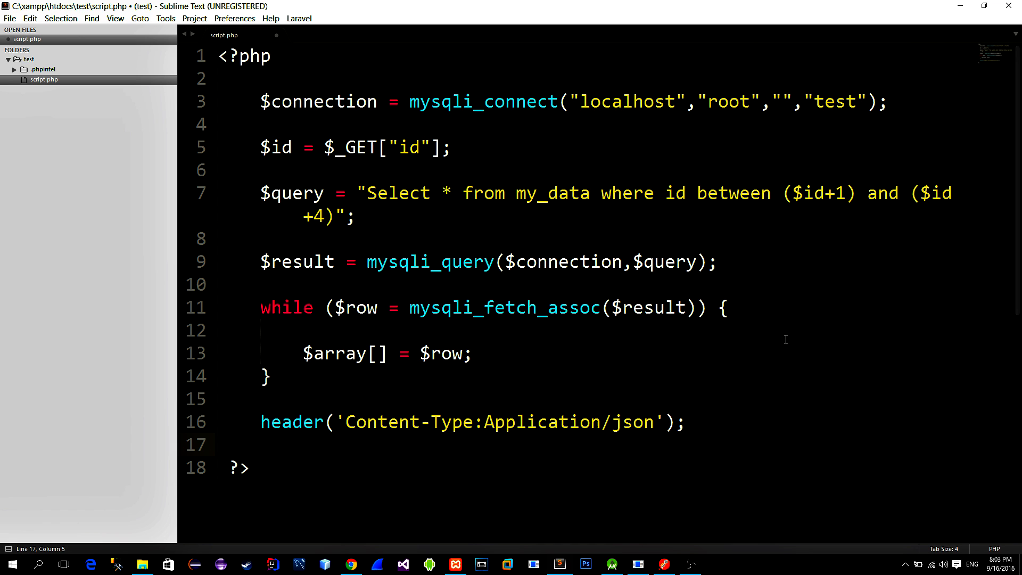
text(echo json_encode();)
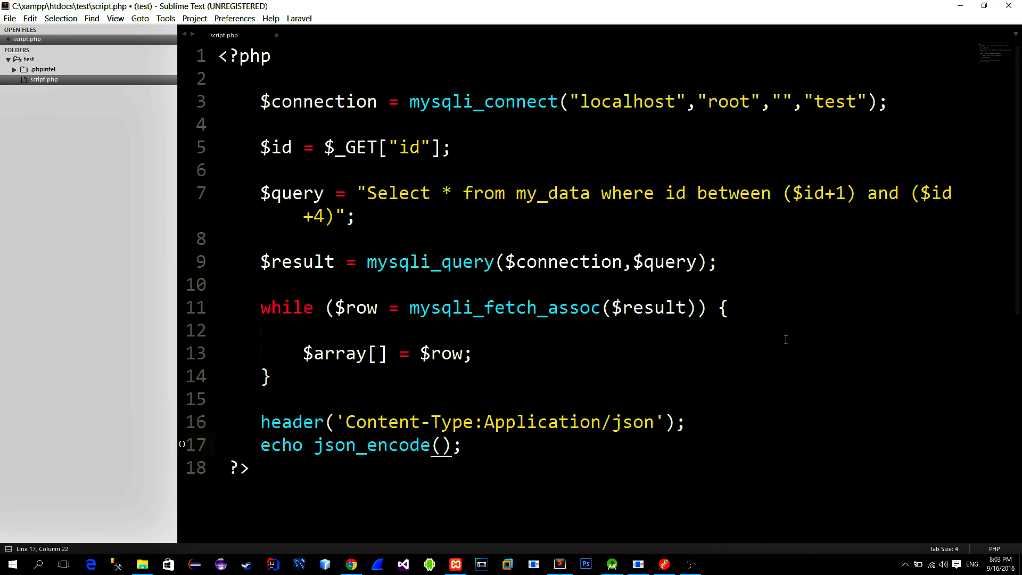
text($array)
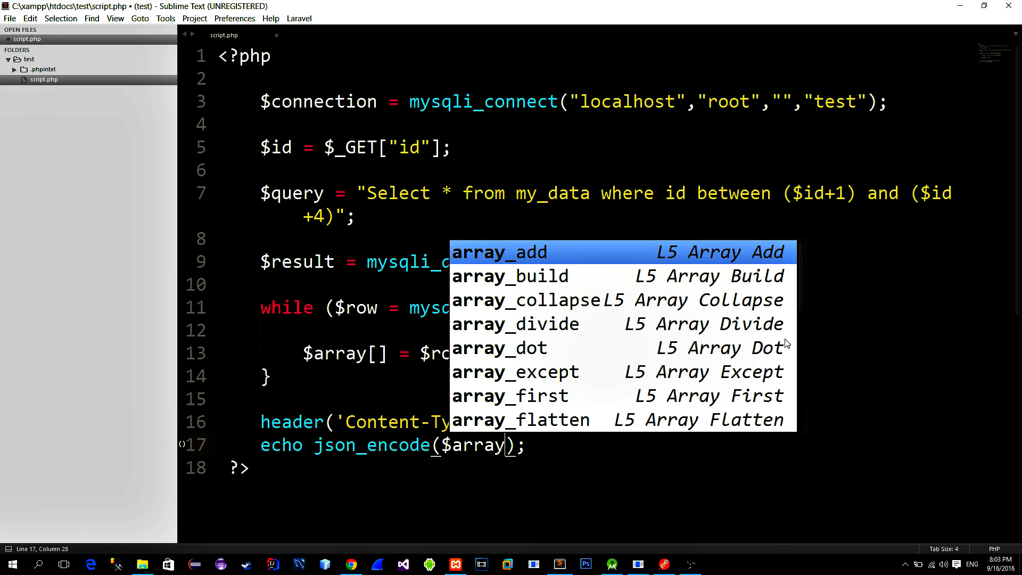
key(Escape)
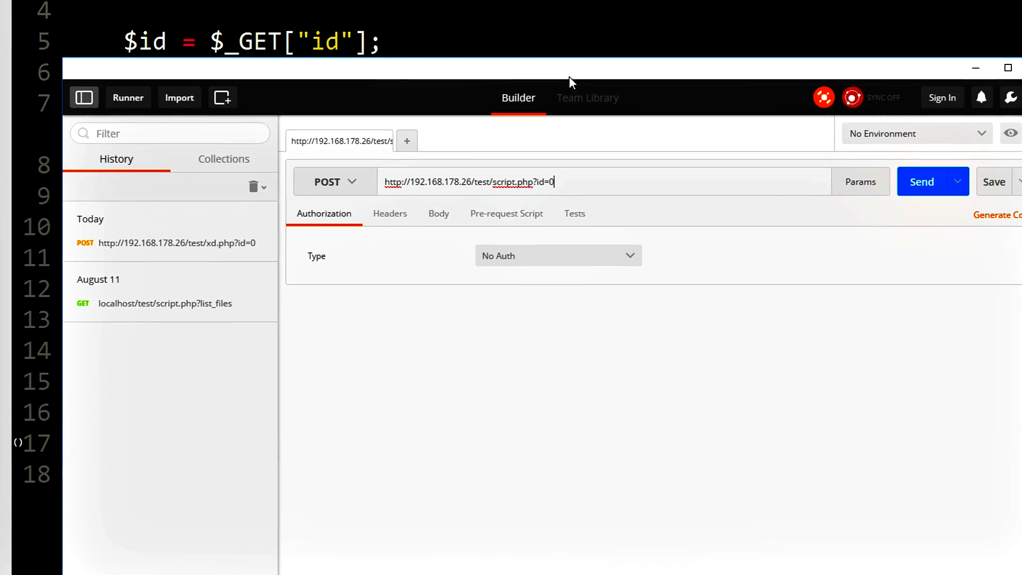
Send the script.php request with id=4 and view the returned JSON rows
click(921, 181)
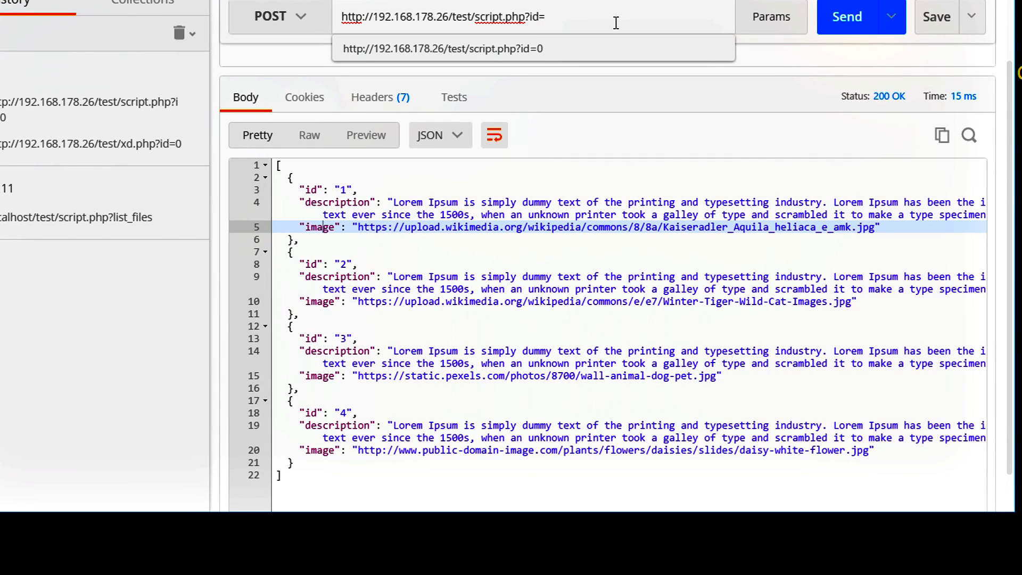
text(4)
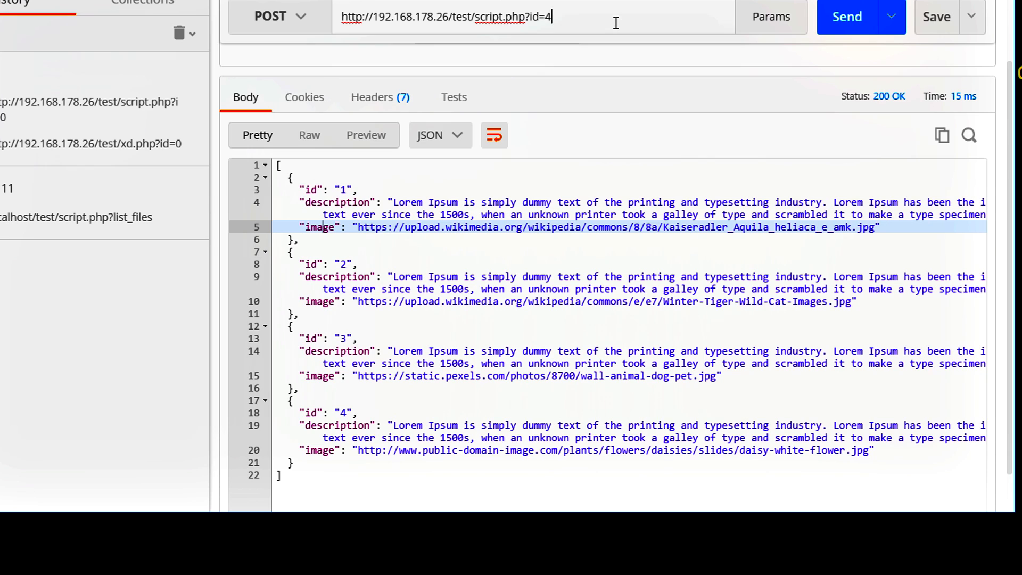
click(846, 16)
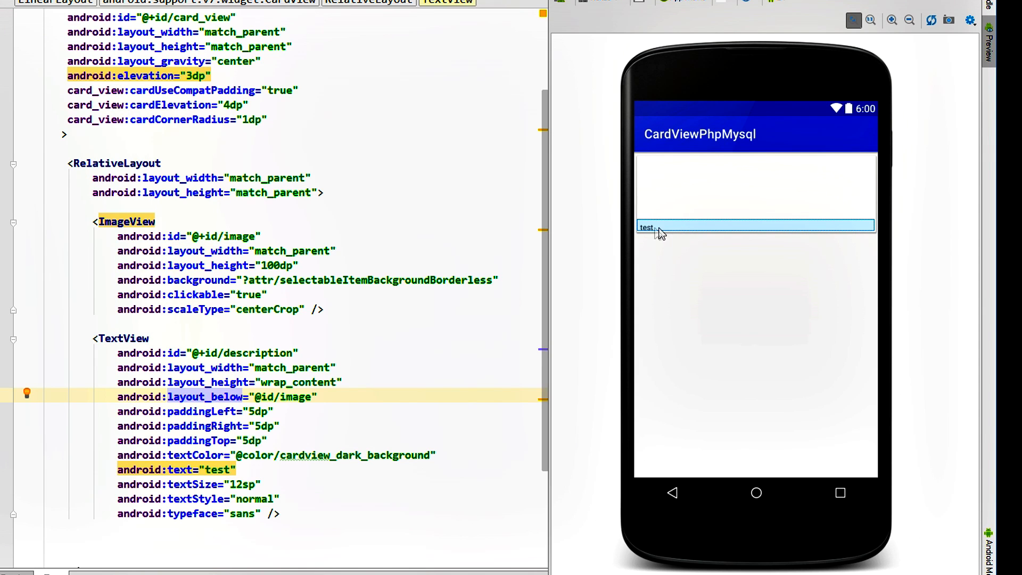
Scroll through card.xml, then switch to MainActivity.java
scroll(down, 3)
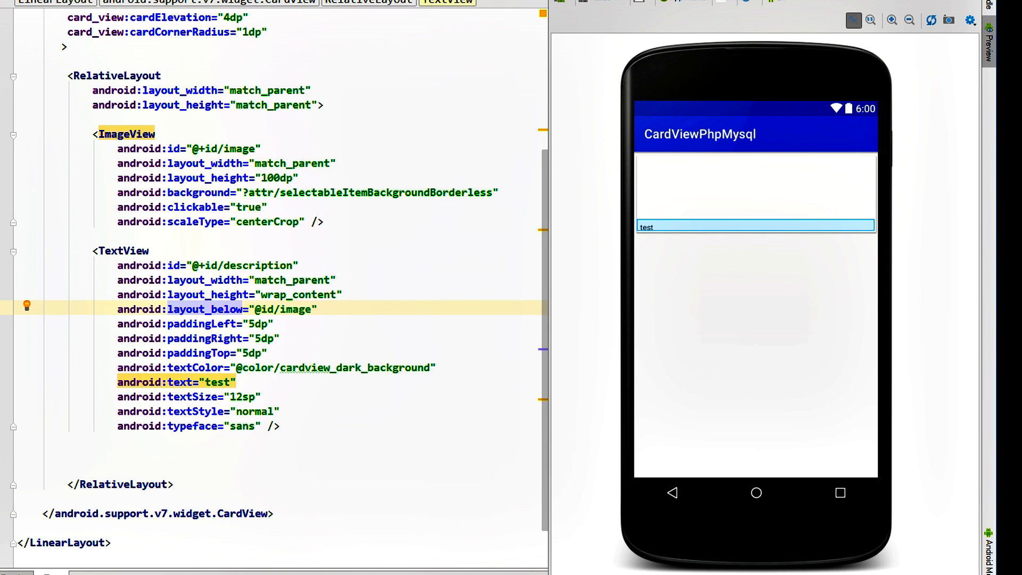
click(285, 58)
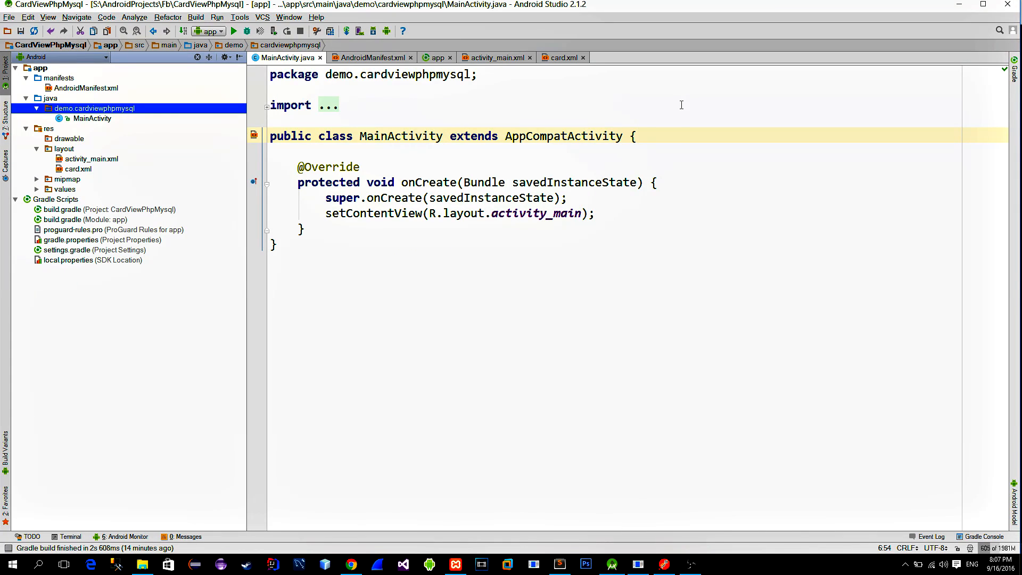
Declare private recyclerView, gridLayoutManager, CustomAdapter adapter and List<MyData> data_list fields
text(pri)
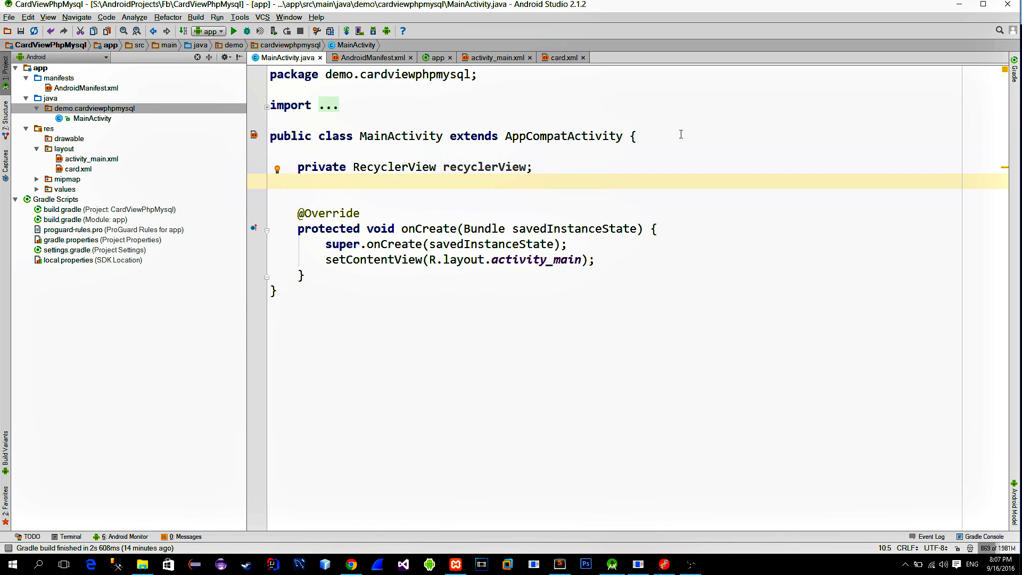
text(private GridLayoutManager)
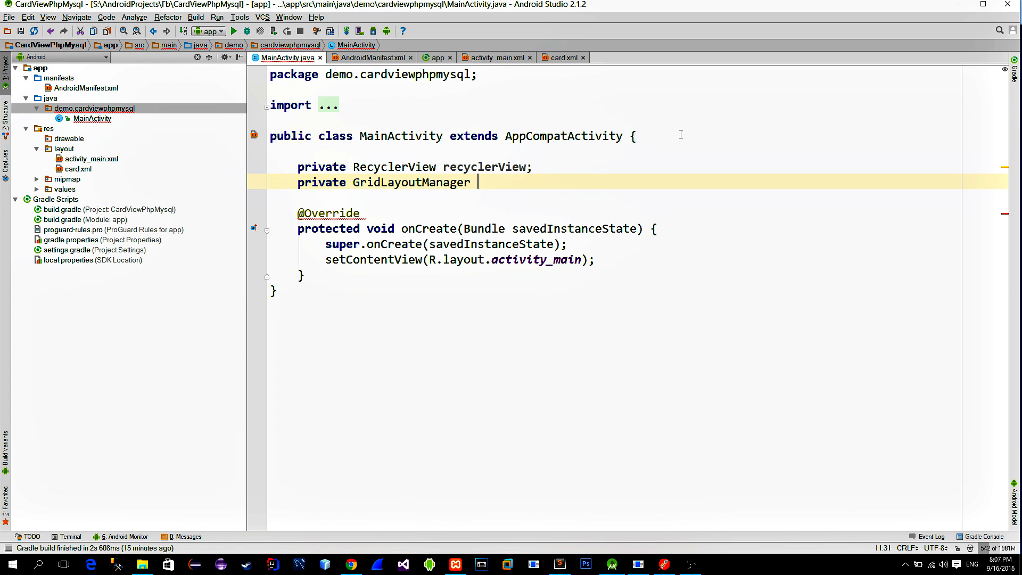
text(gridLayoutManager;)
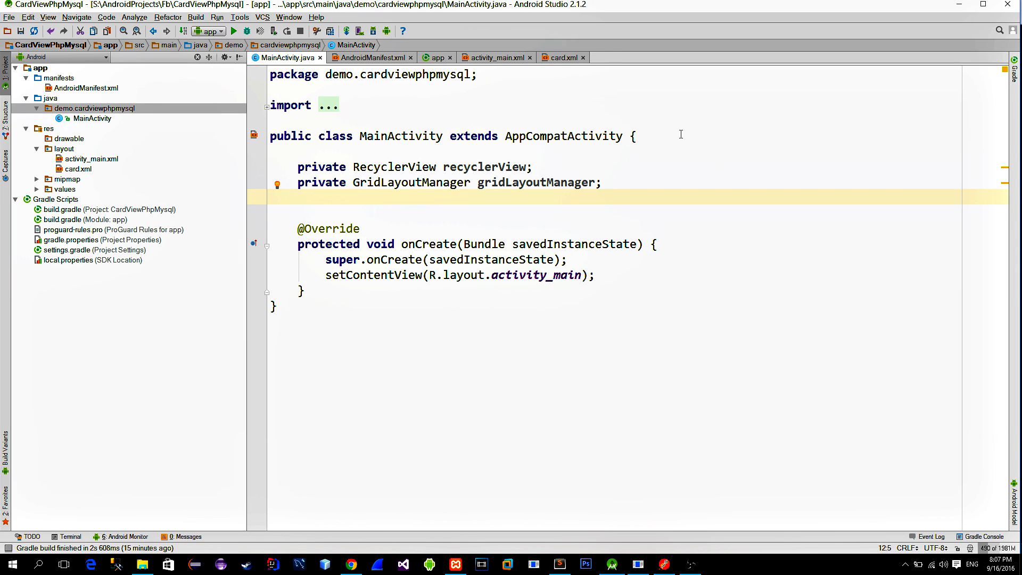
text(private)
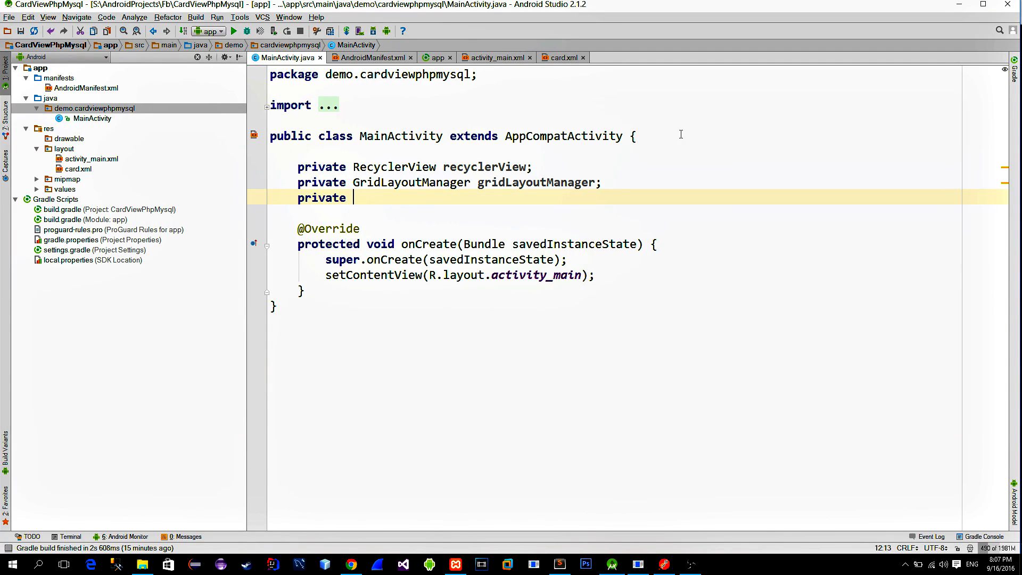
text(CustomAda)
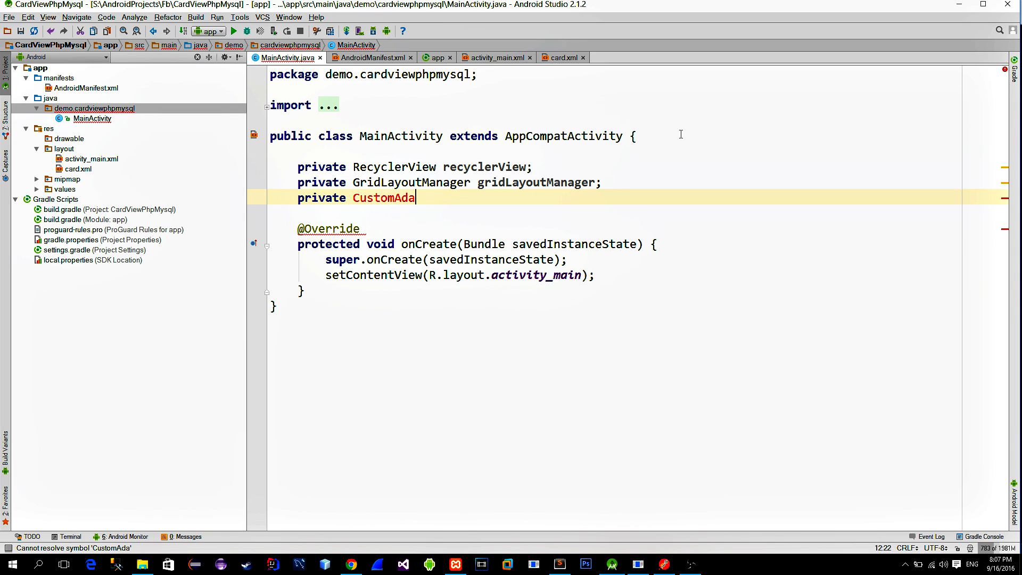
text(pter)
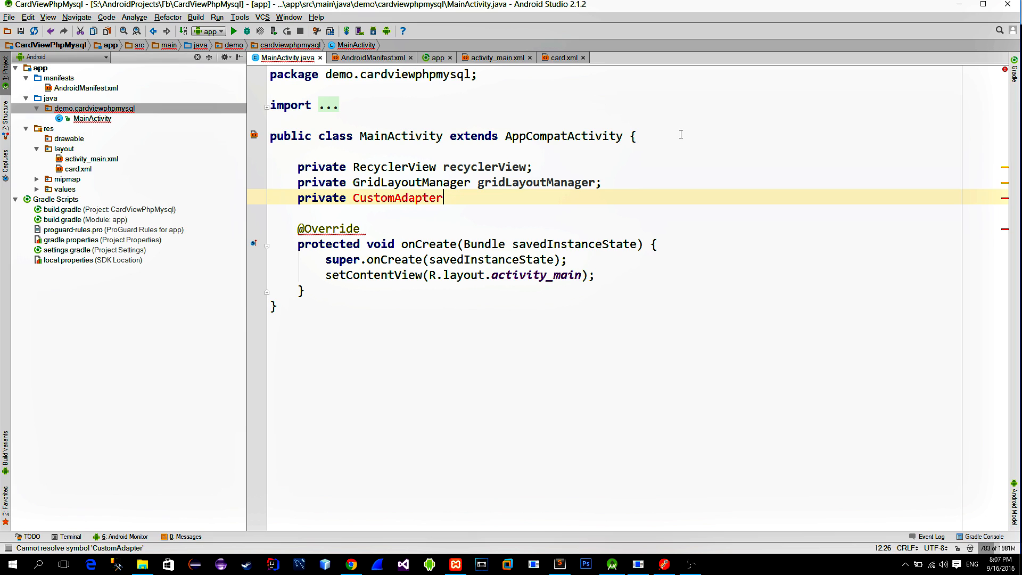
text(adapter;)
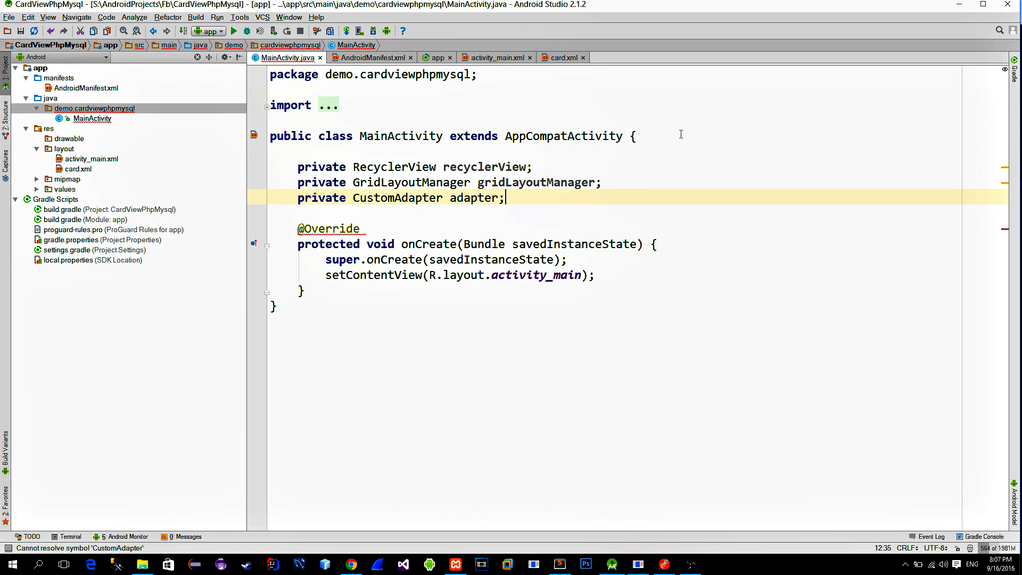
text(private)
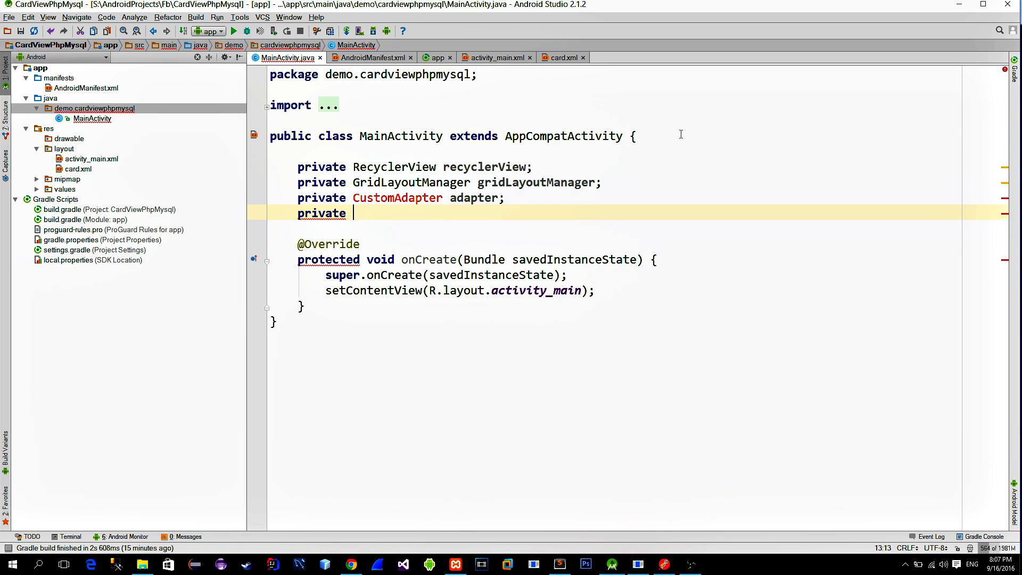
text(List<MY>)
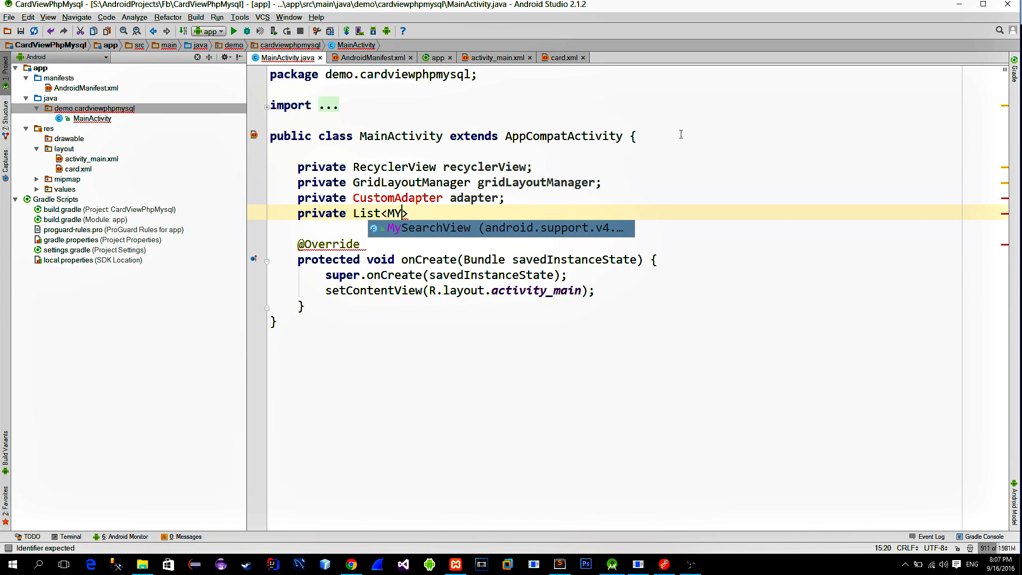
text(Data> data_list;)
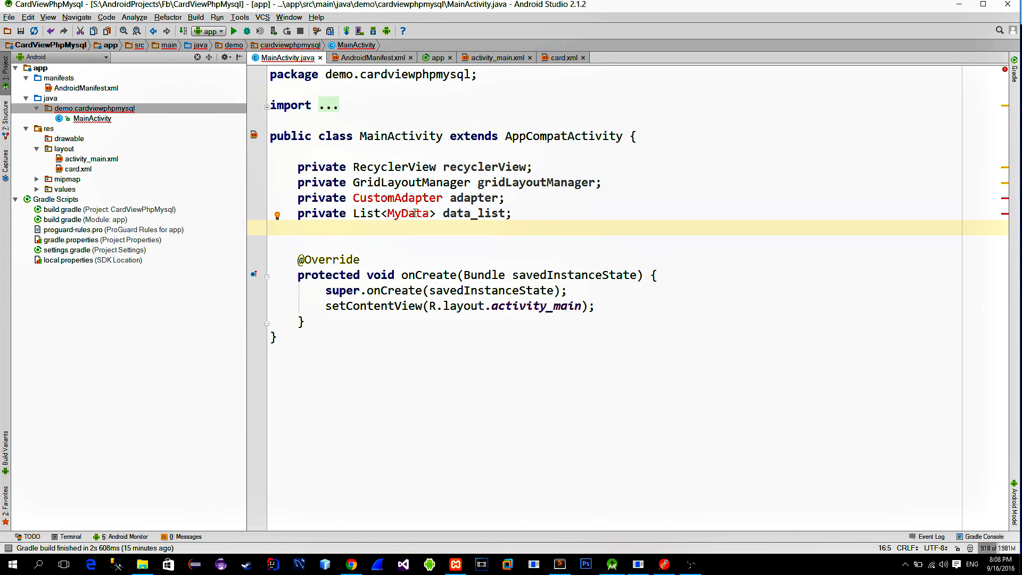
click(409, 213)
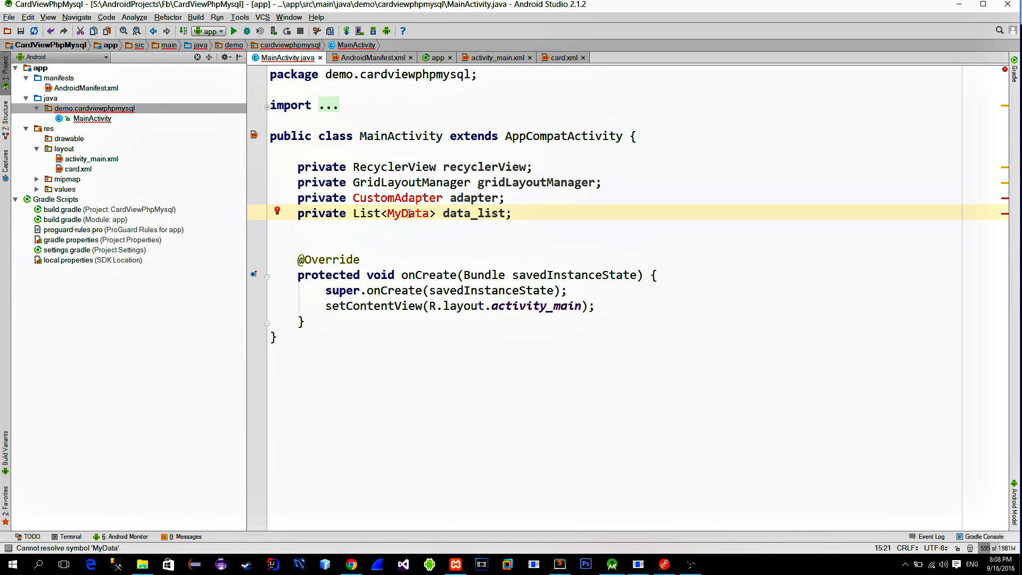
Create the MyData class in the app package with id, description and image_link fields
click(408, 213)
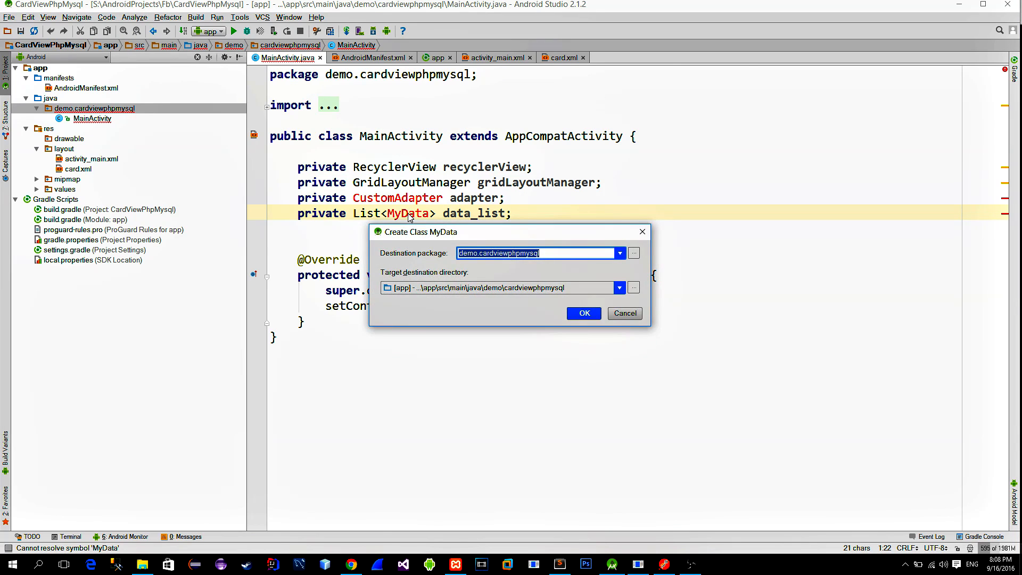
click(582, 313)
text(private int id)
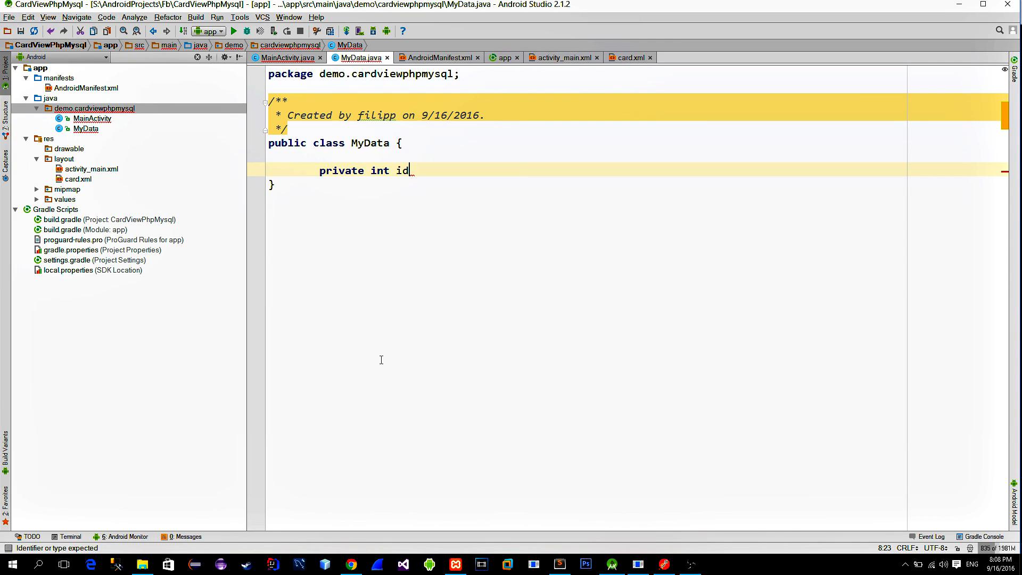
text(;)
text(private String description,image_link;)
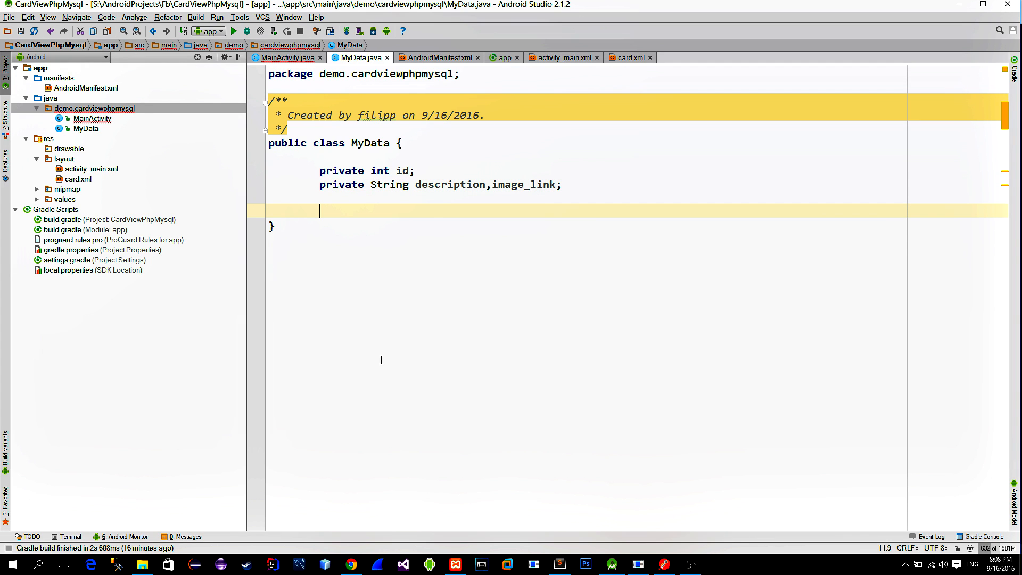
Generate a constructor and getters/setters for all MyData fields, then return to MainActivity
key(alt+insert)
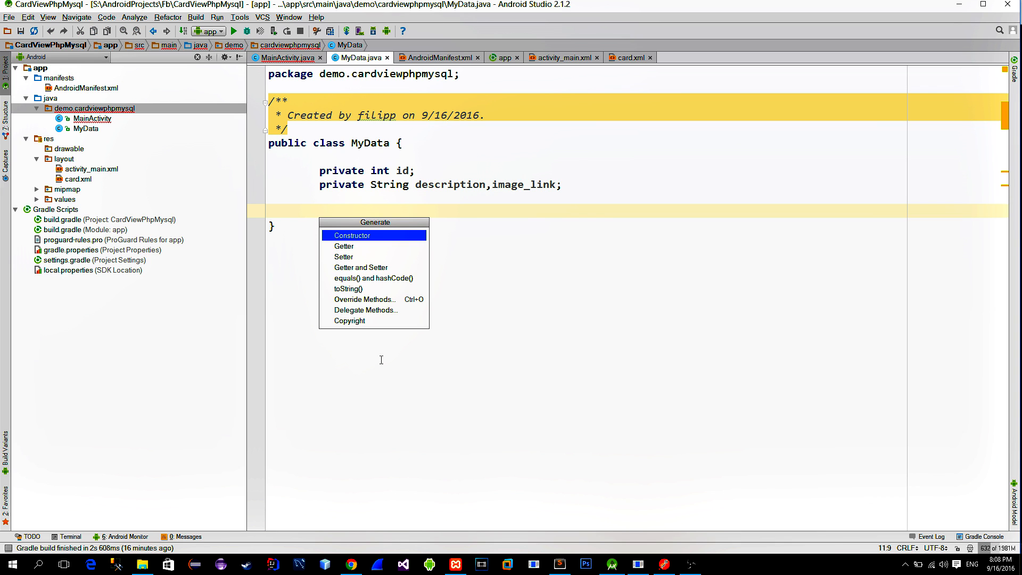
click(351, 235)
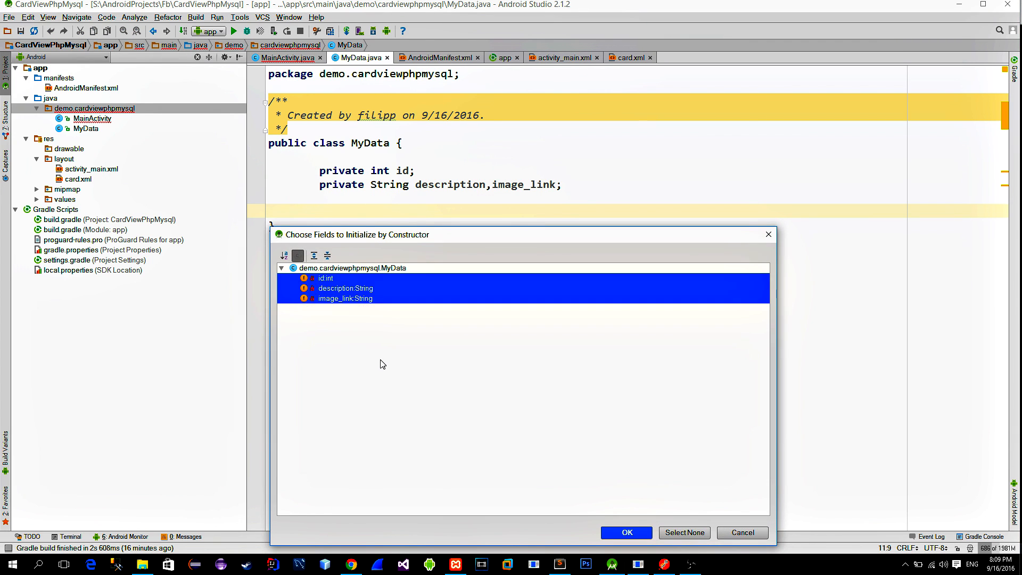
click(625, 532)
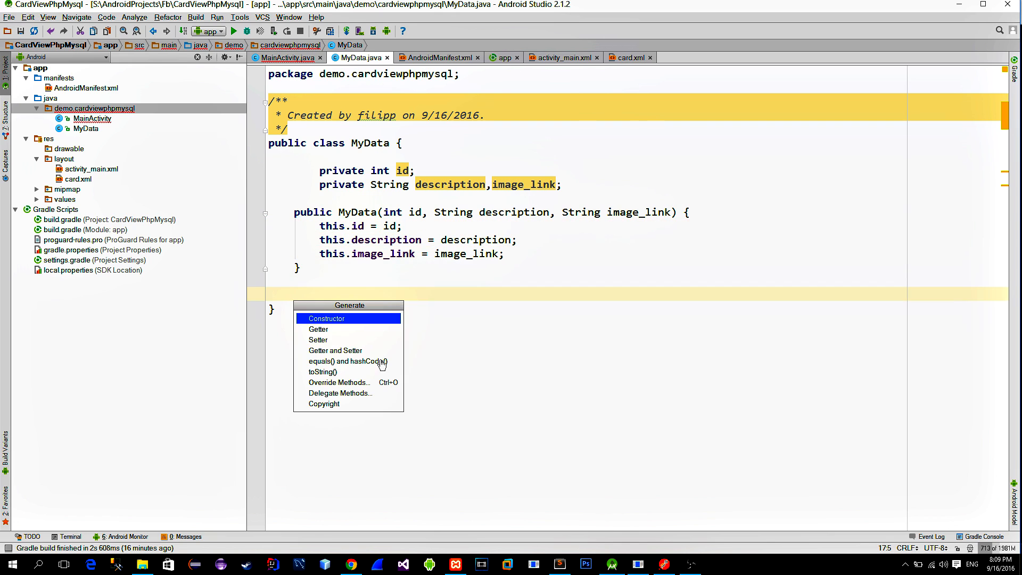
click(335, 350)
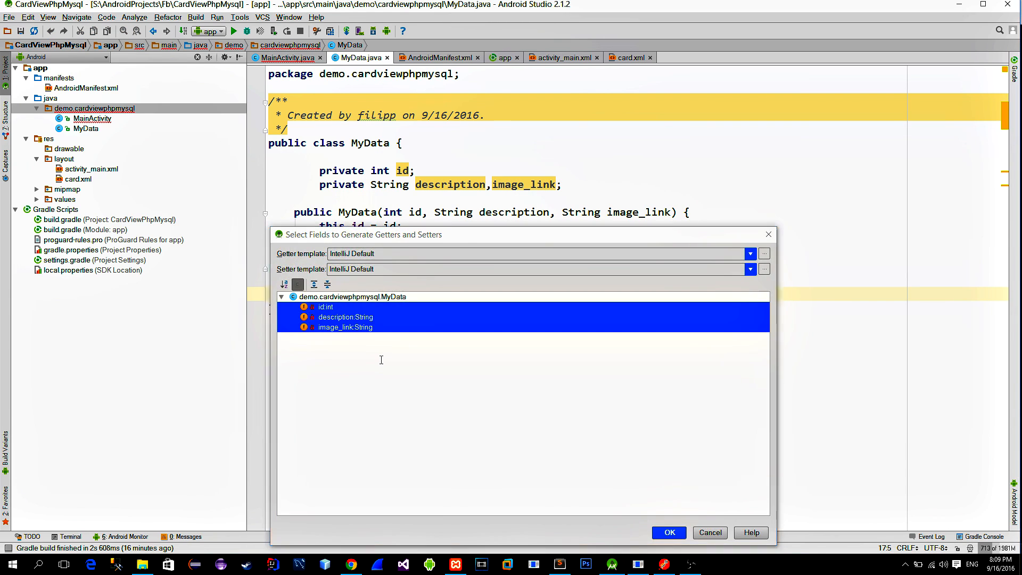
click(669, 532)
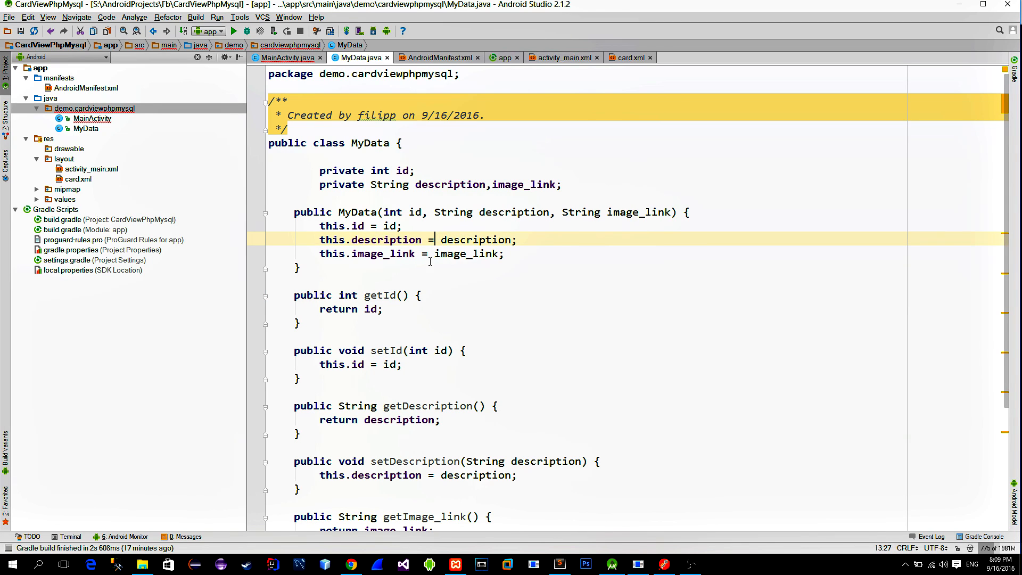
click(286, 57)
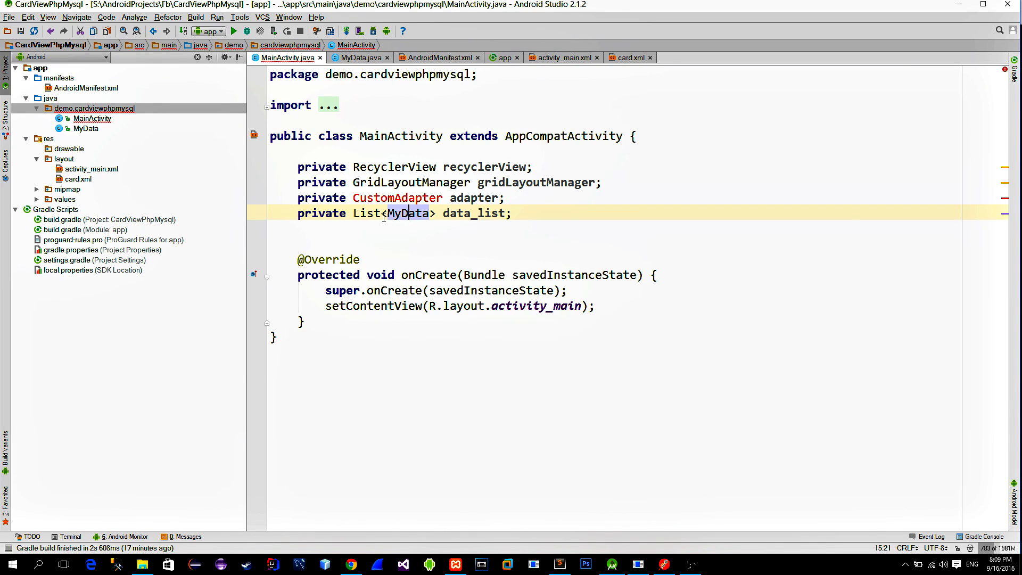
Bind recyclerView to R.id.recycler_view in onCreate
text(recyclerView = (RecyclerView) findViewById()
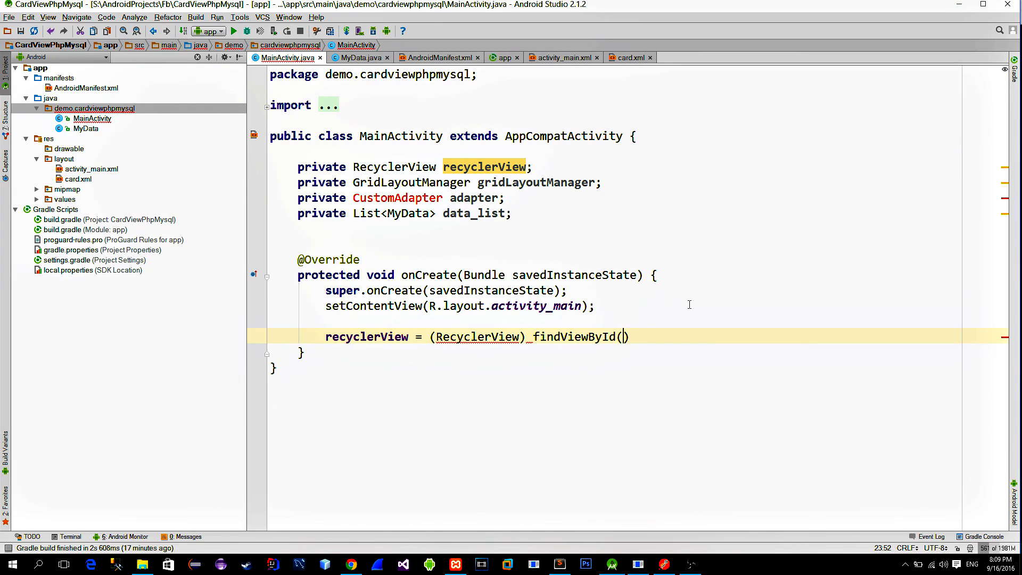
text(R.id.recycler_view);)
text(data_list  = new ArrayList<>())
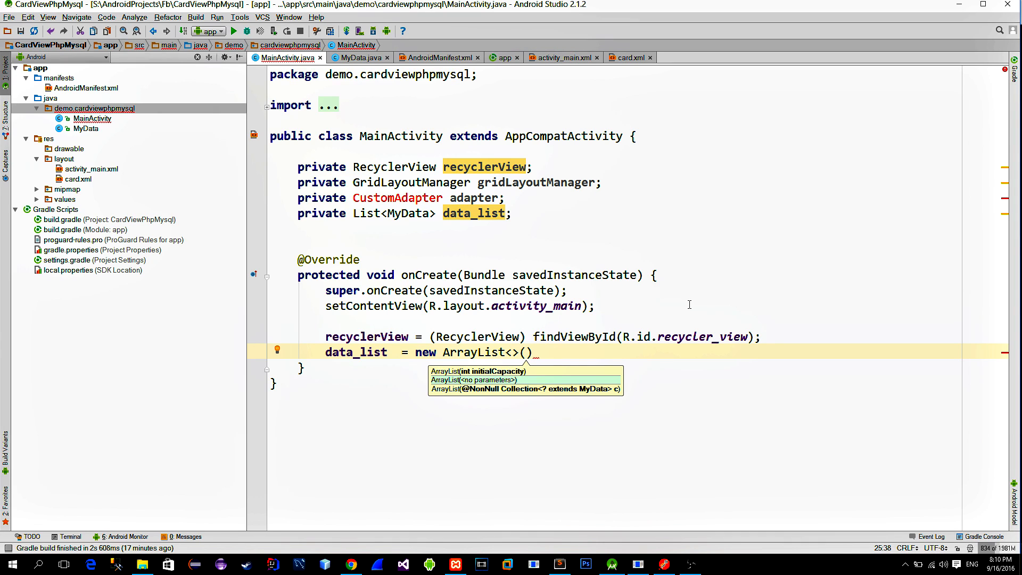
click(525, 353)
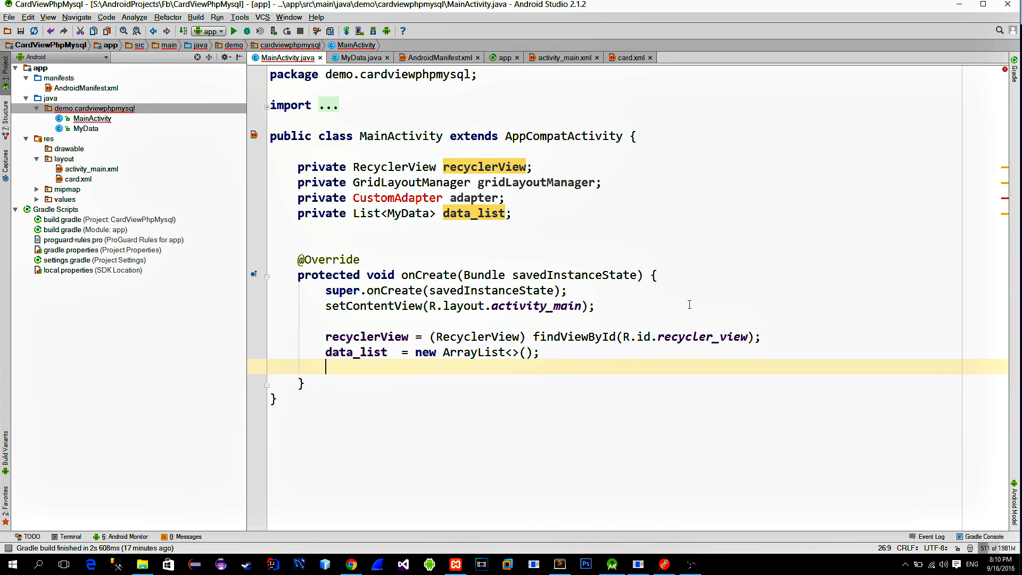
Call load_data_from_server(0) from onCreate
text(load_data_from_ser)
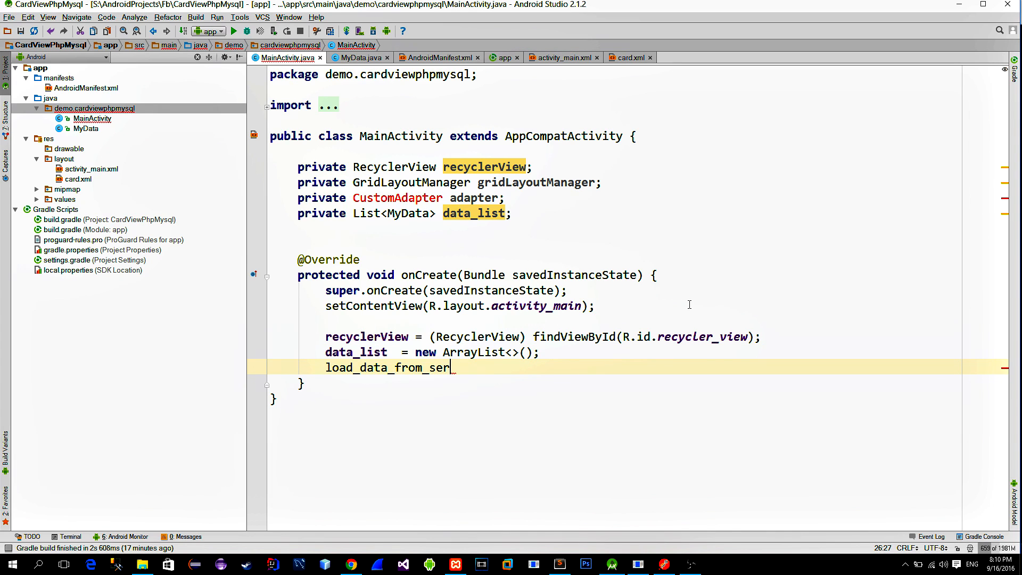
text(ver)
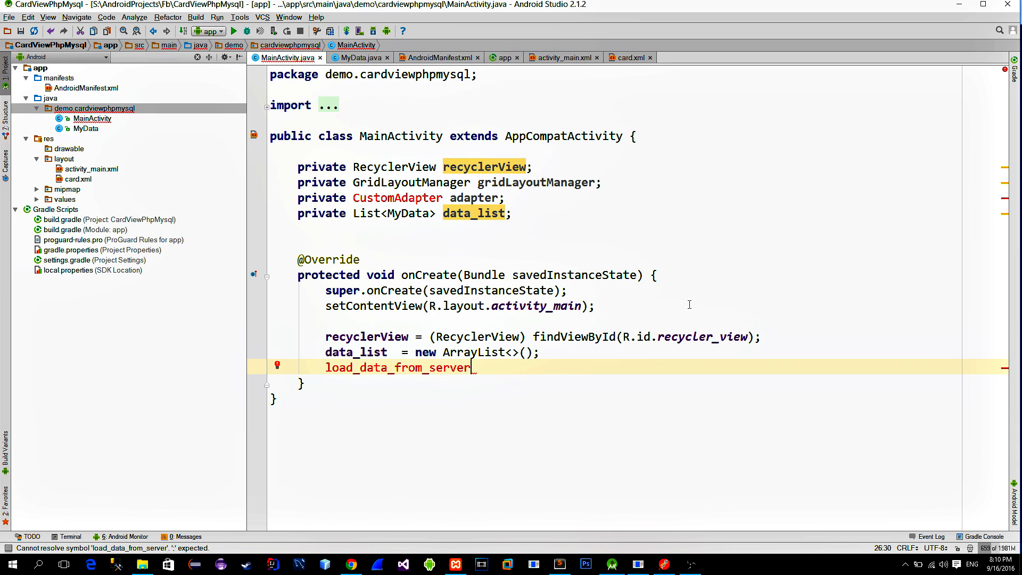
text(();)
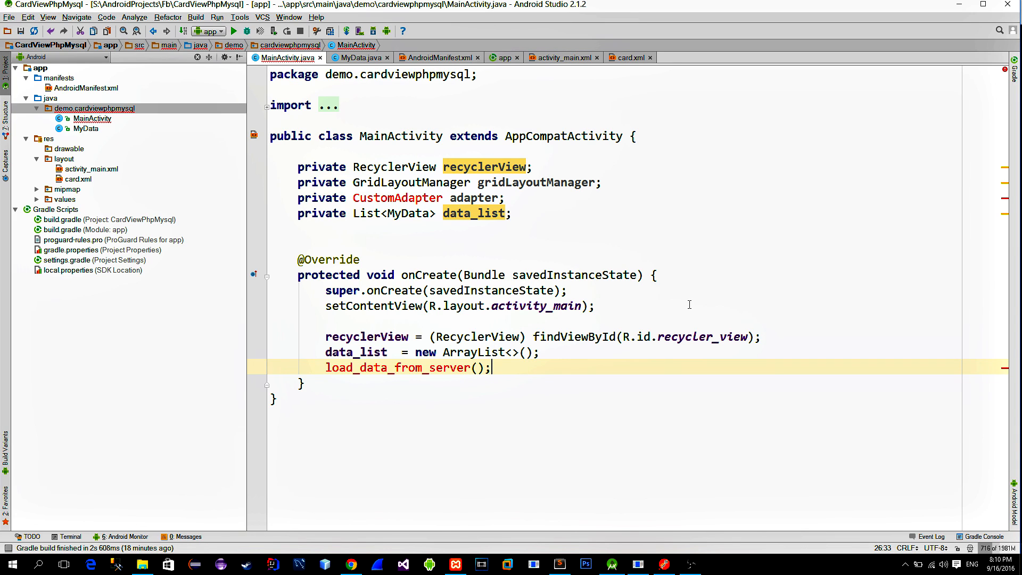
text(0)
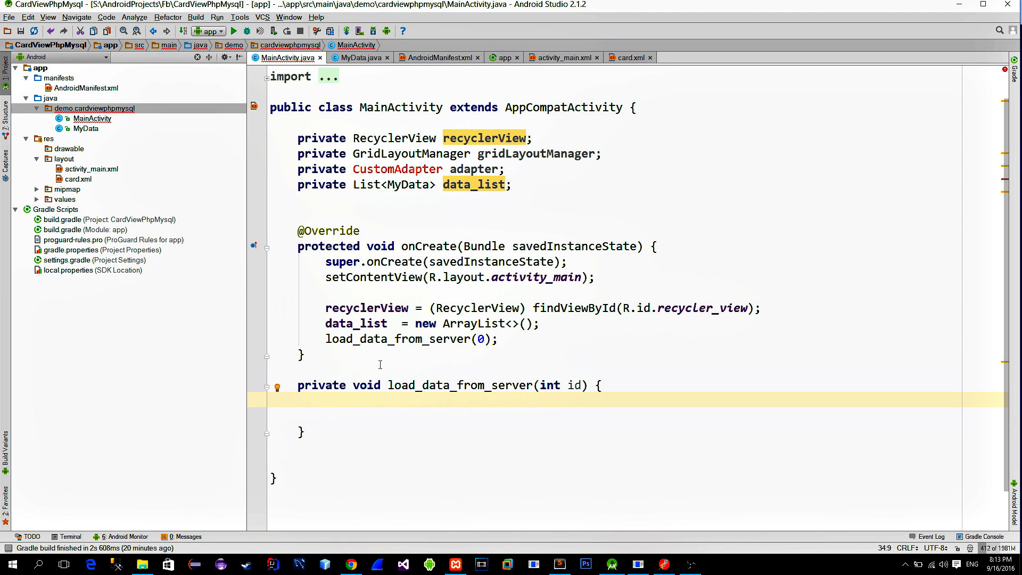
Create an AsyncTask in load_data_from_server and execute it with the id
text(AsyncTask<Integer,Void,V>)
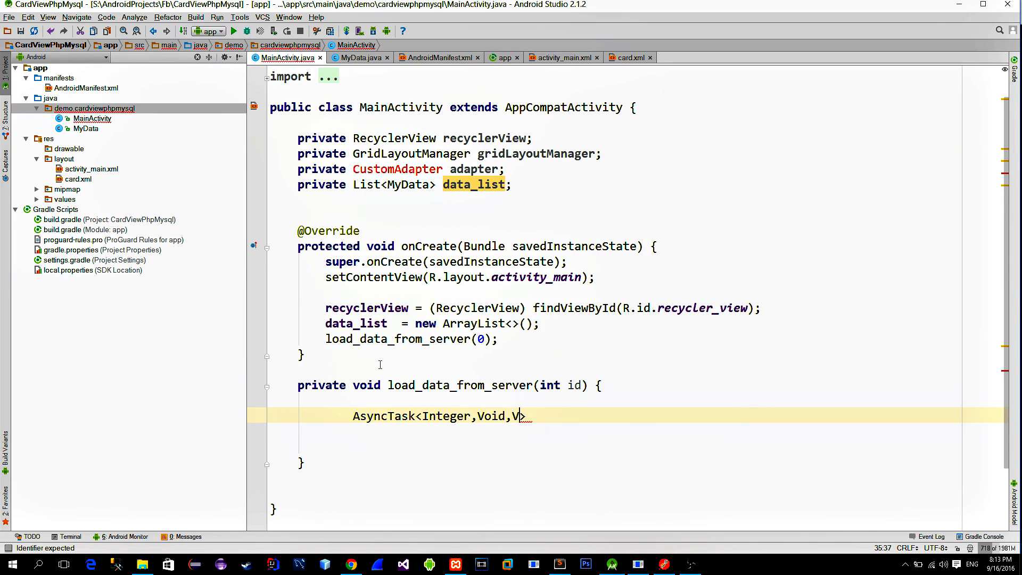
text(oid>)
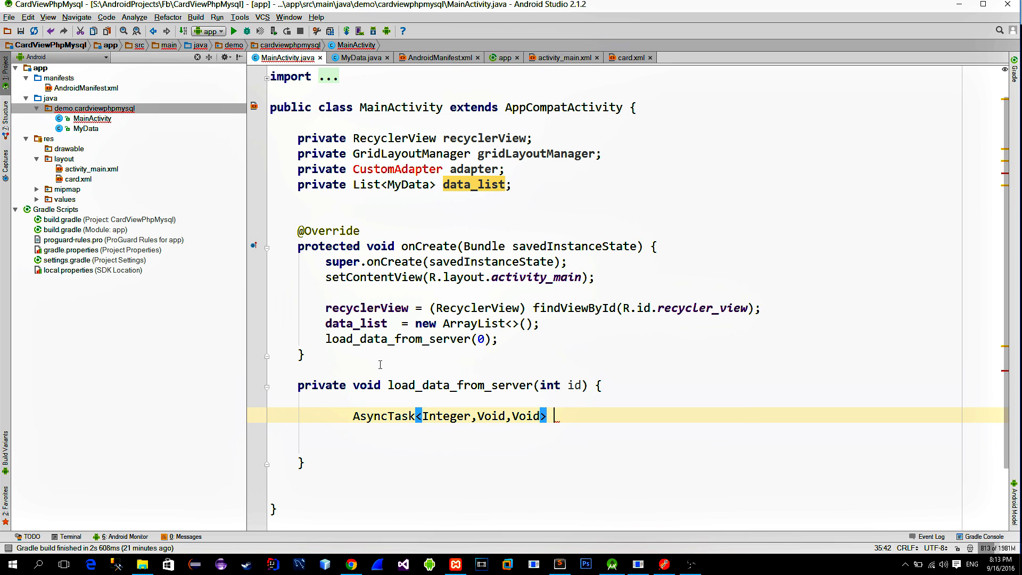
text(task = new AsyncTask<Integer, Void, Void>() {)
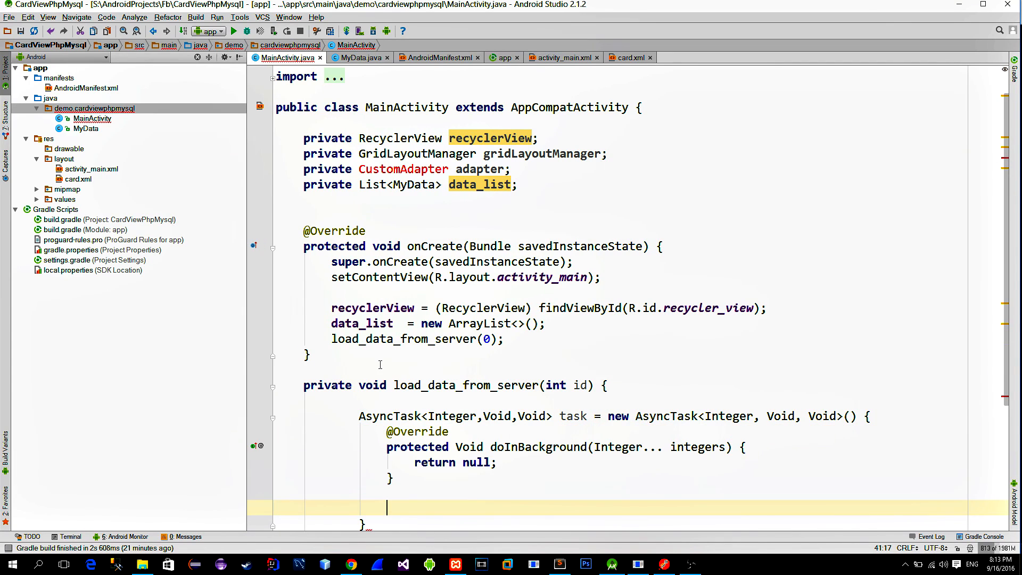
text(onPostExecute(Void aVoid) {)
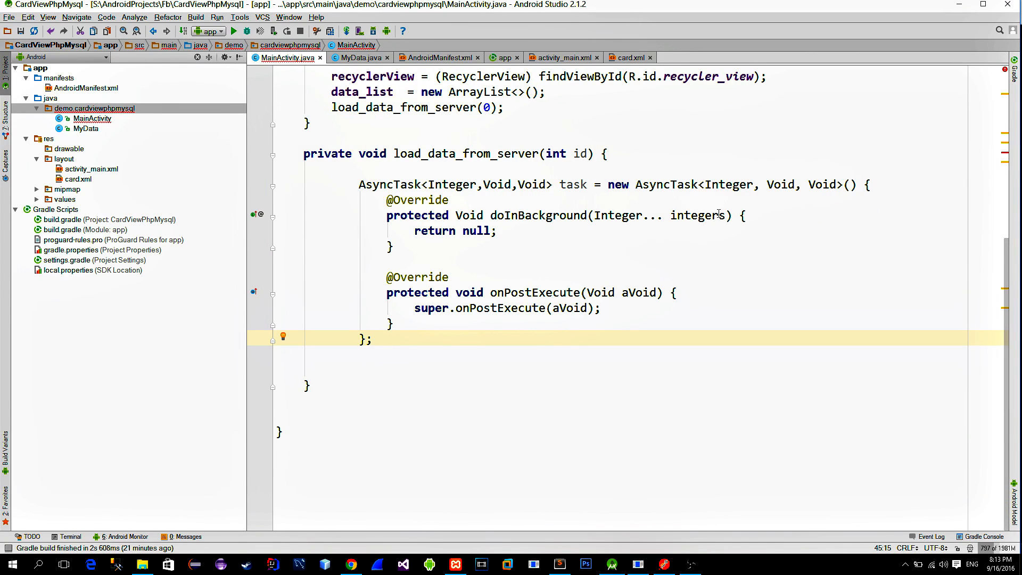
text(task.execute()
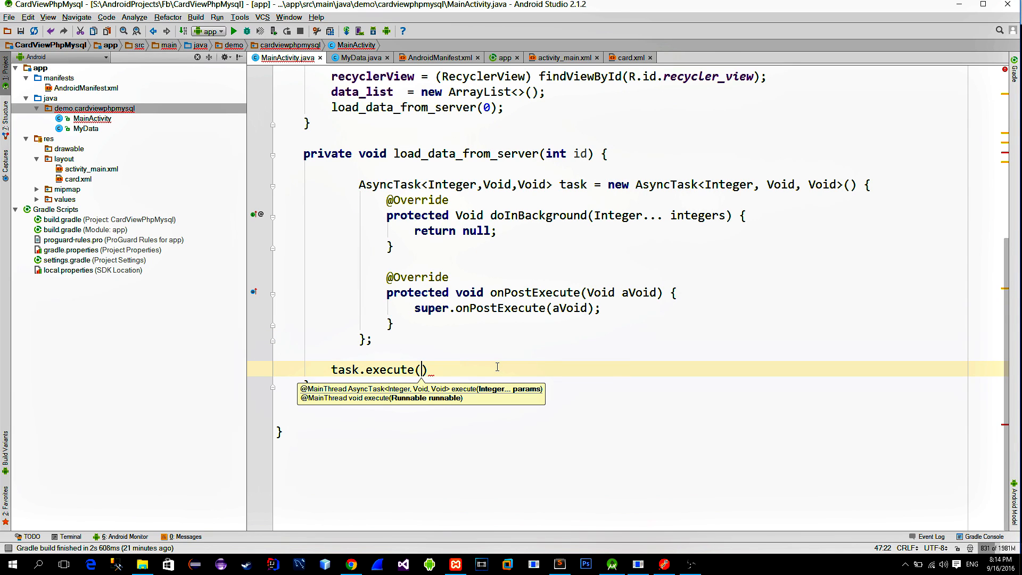
text(id)
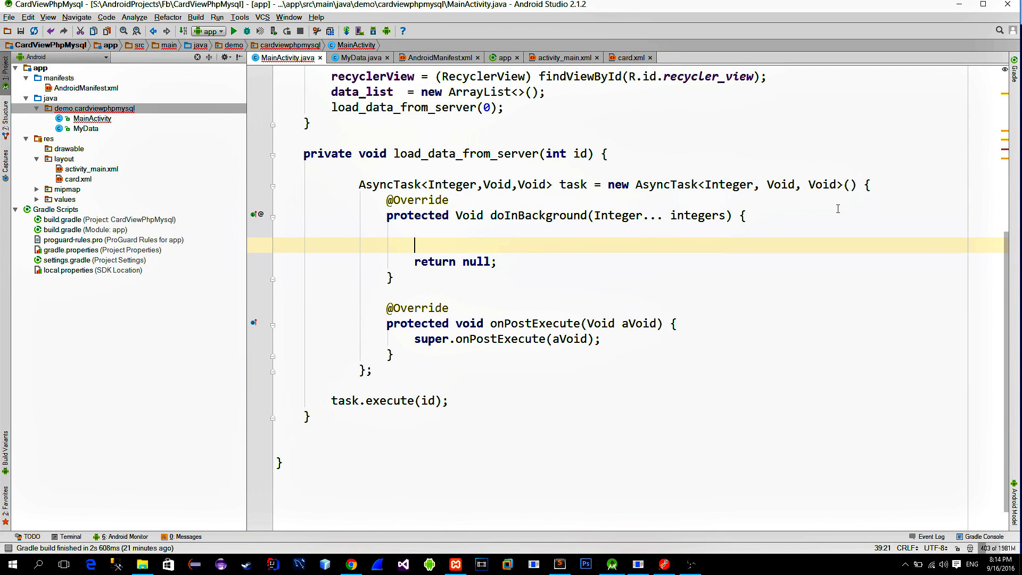
text(Ok)
text(Request)
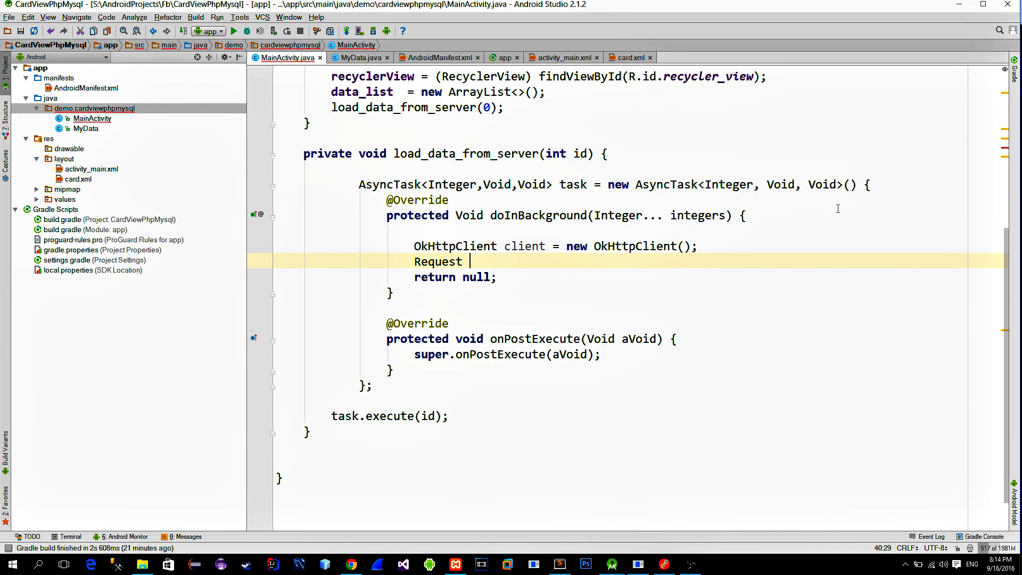
text(_request = new Request.Builder().url()
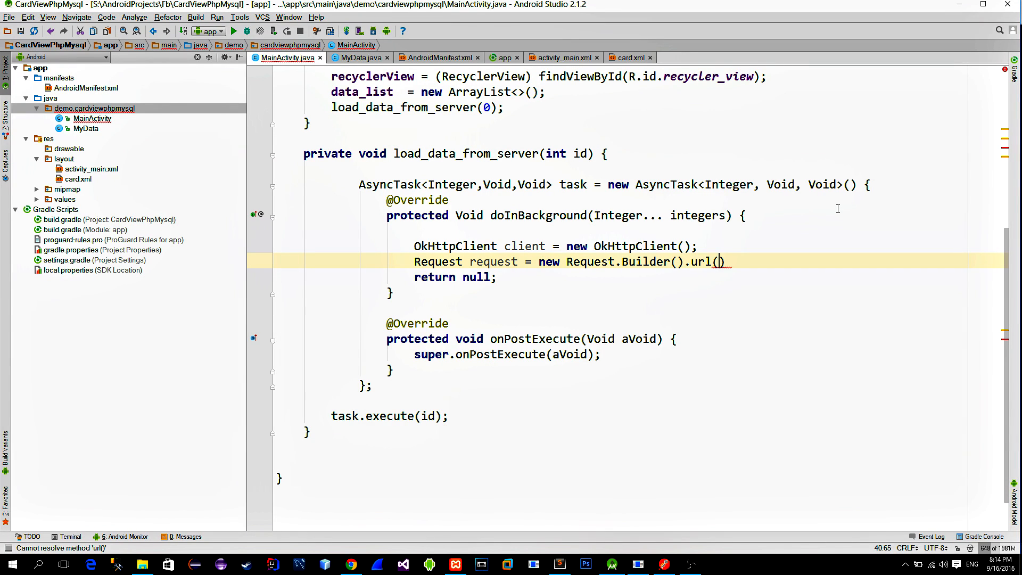
key(Enter)
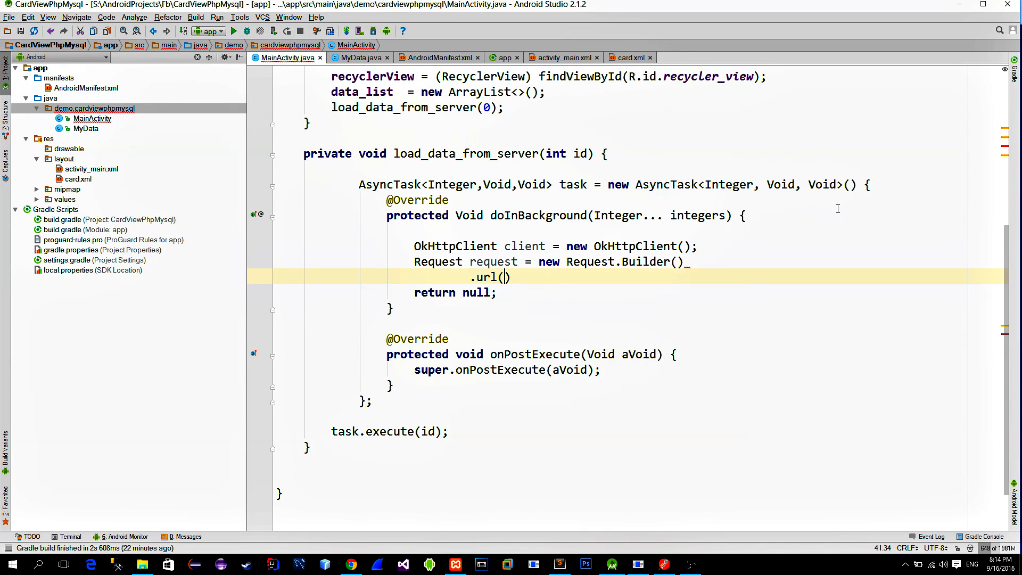
text("http://192.168.178.26/test/script.php?")
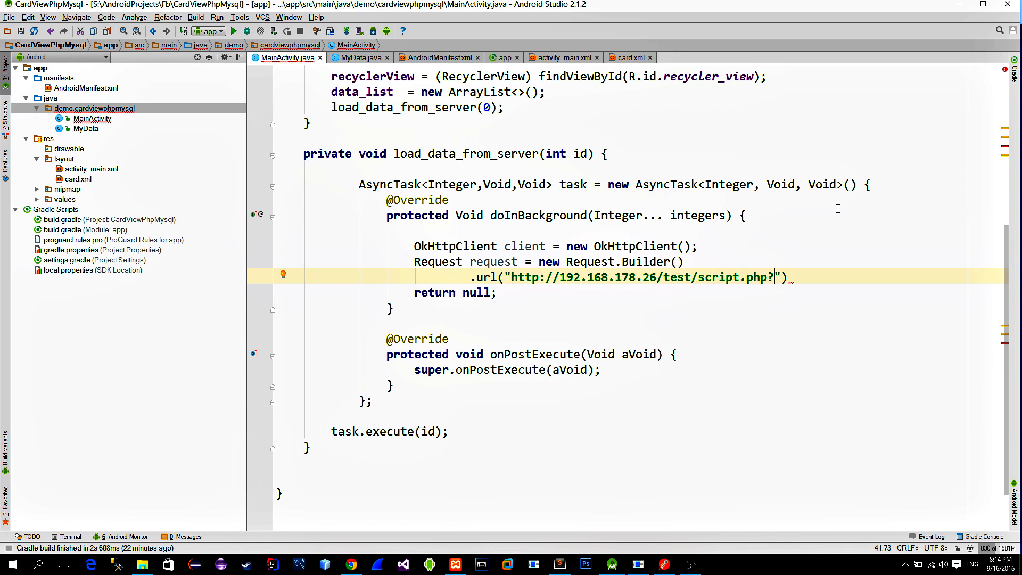
text(id="+)
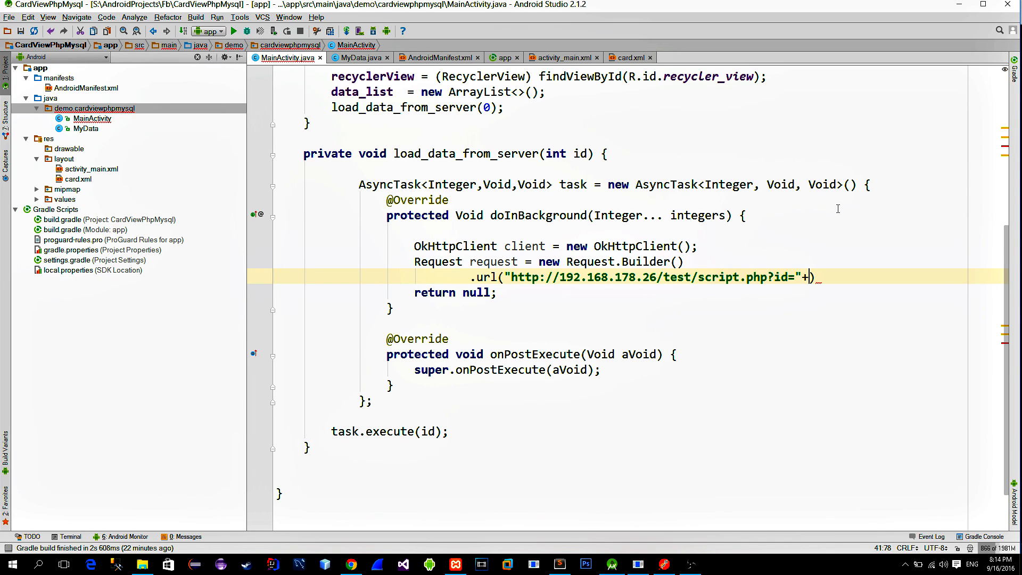
text(id)
text(Response response = c;)
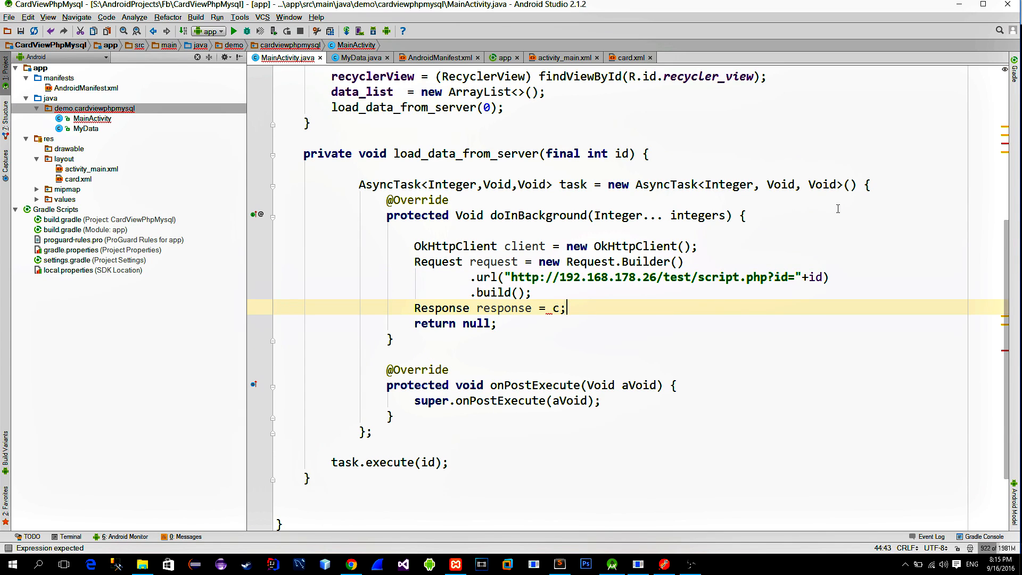
text(client.newCall(cl)
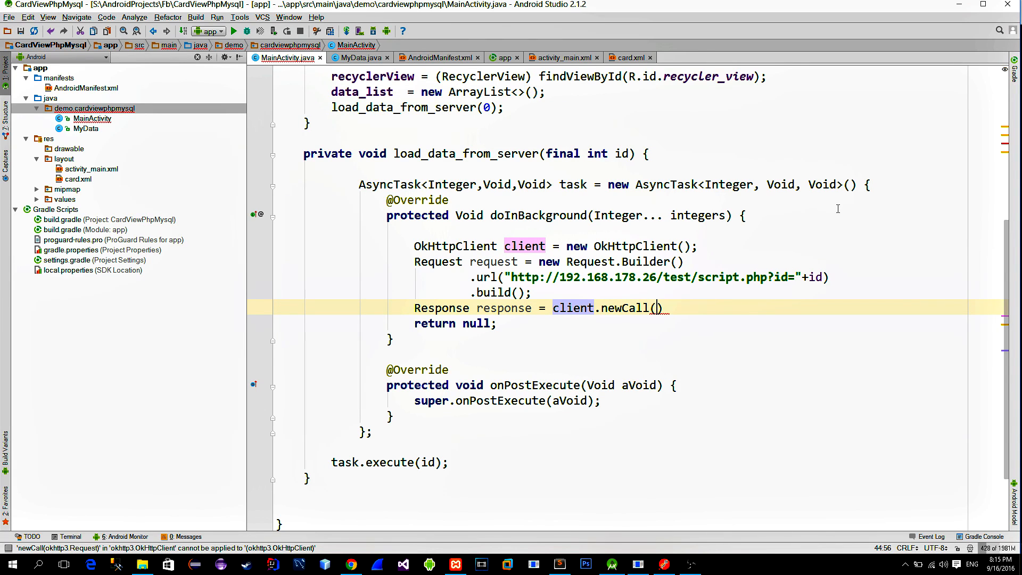
text(request).execute();)
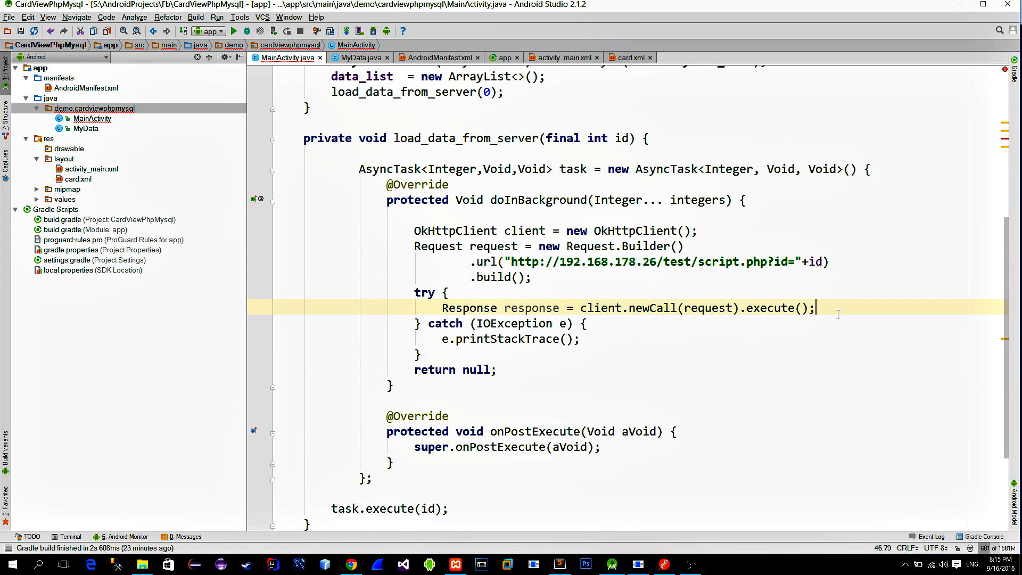
Parse the response body string into a JSONArray and print "End of content"
key(enter)
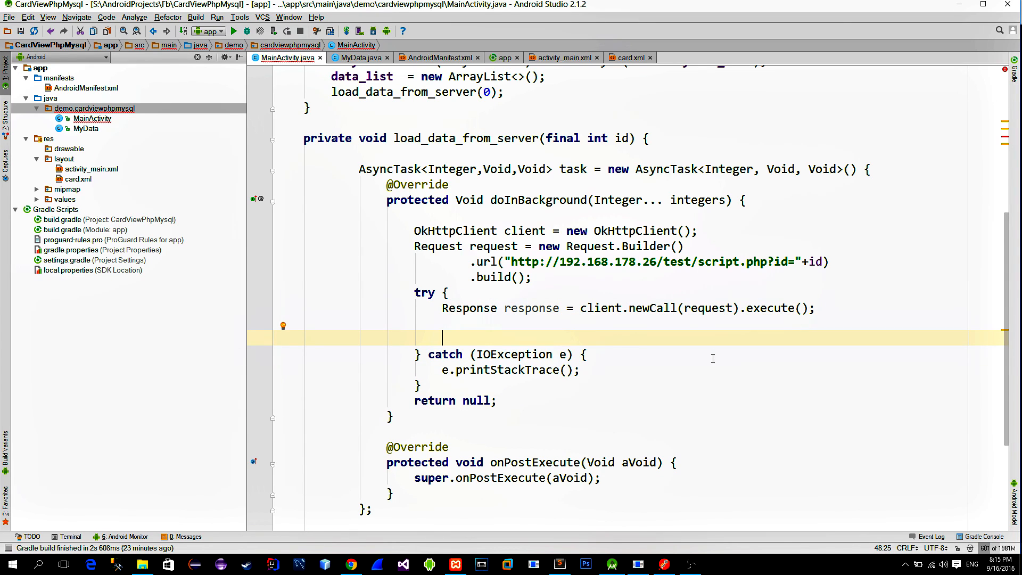
text(JSONArray_array = new JSONArray(response.body().)
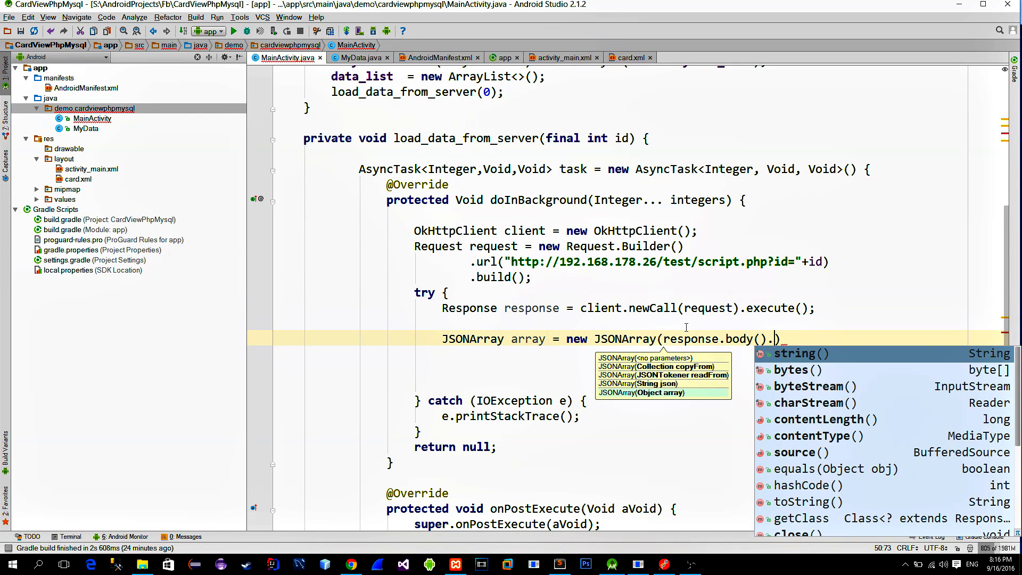
text(string()
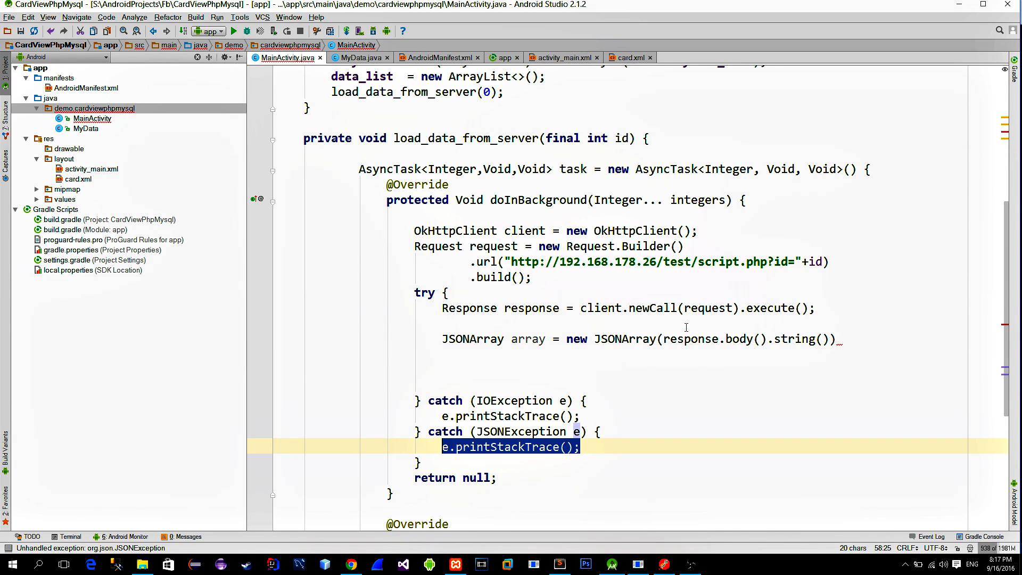
text(System.out)
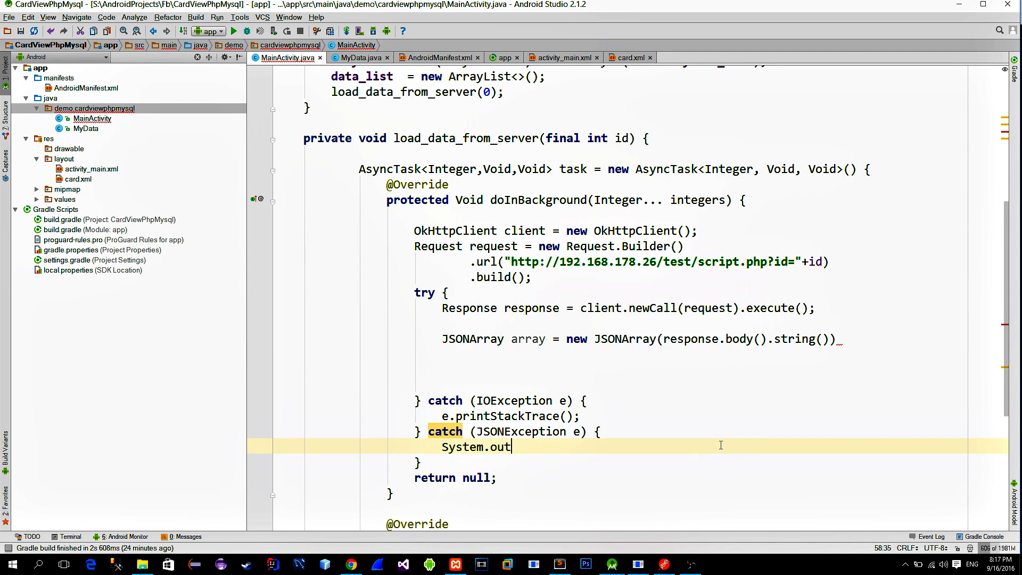
text(.println("End of content");)
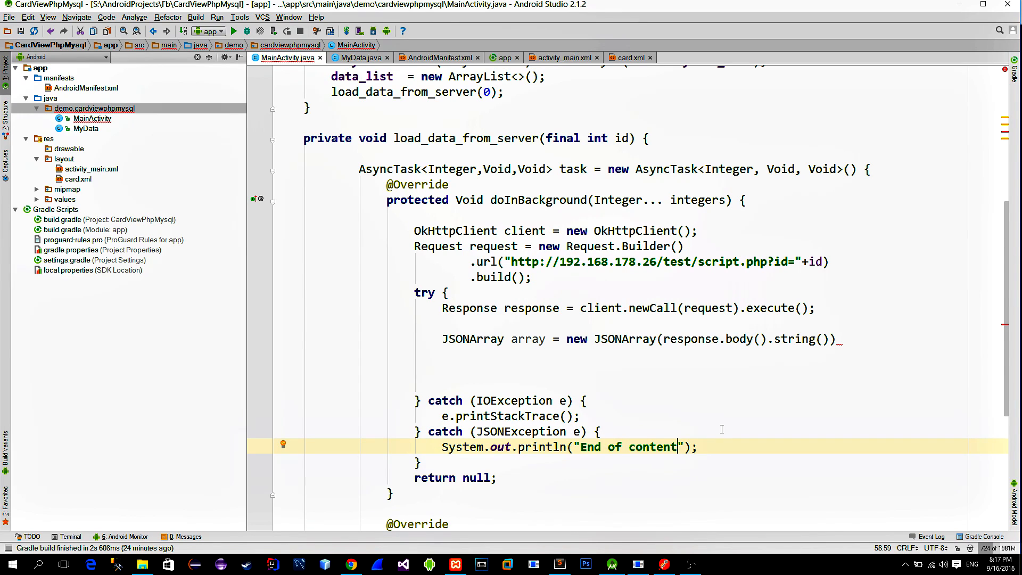
Loop over the array and build a MyData from each getJSONObject entry
click(443, 353)
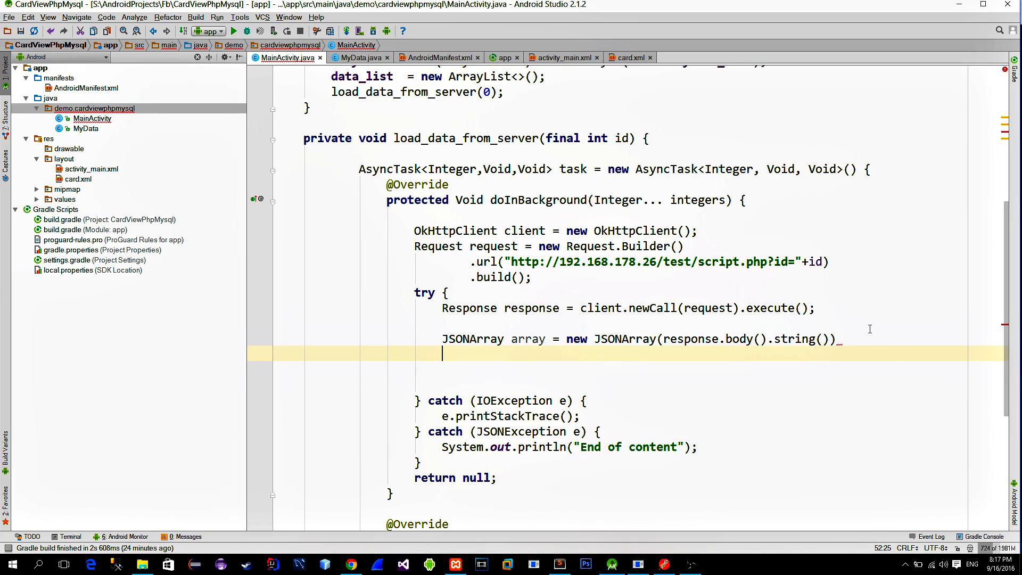
text(for (int i=0; i<array.length(); i++){)
text(JSONObject object = array.ge)
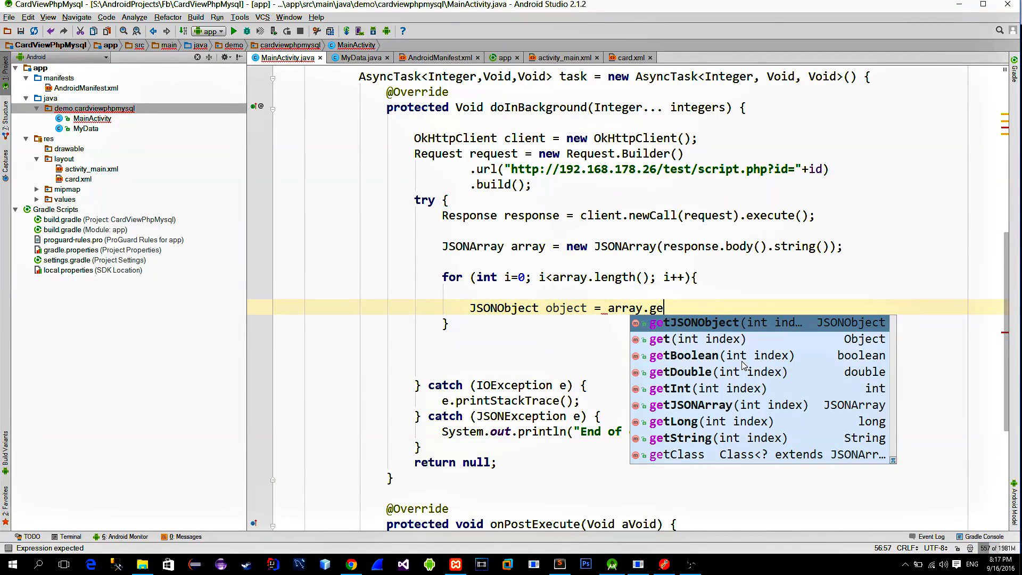
click(698, 322)
text(MyData data)
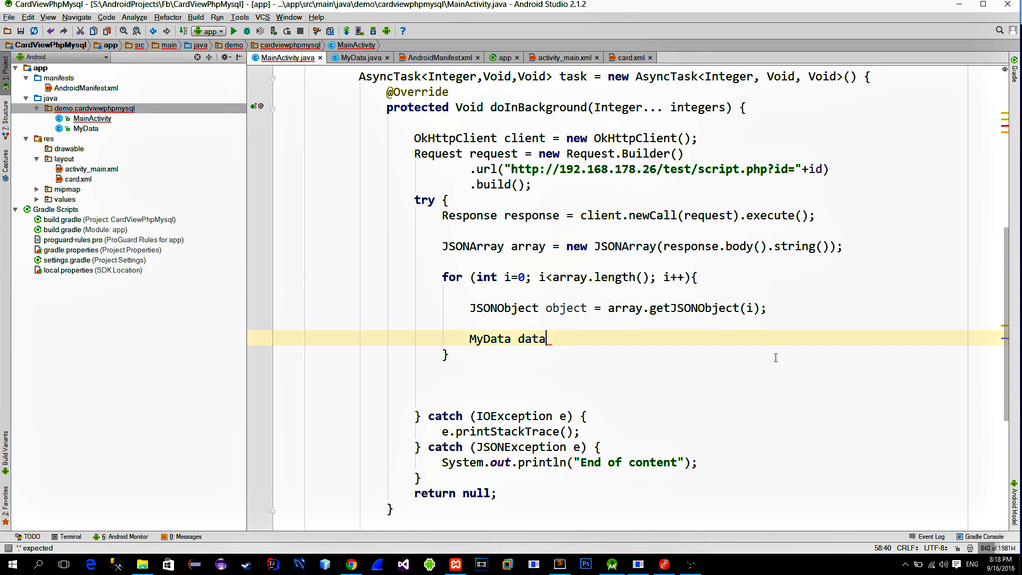
text(= new M)
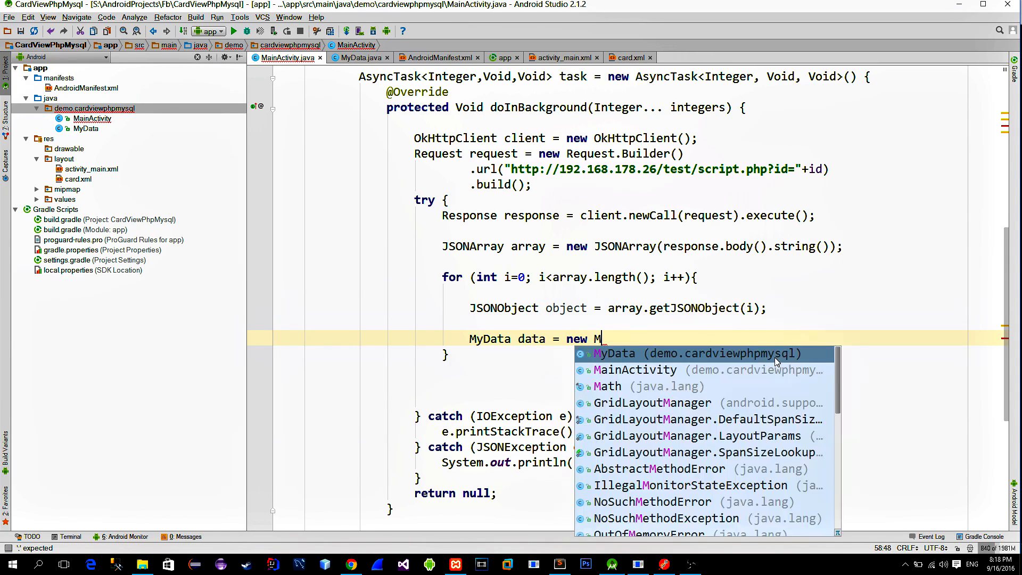
click(613, 353)
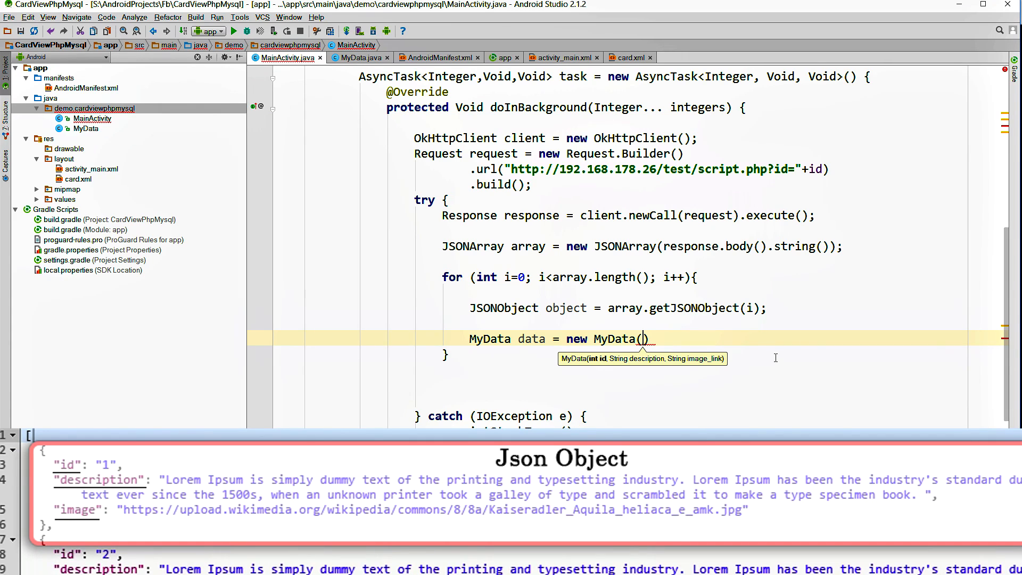
Read the object's image field into MyData and add the item to data_list
text(object.geti)
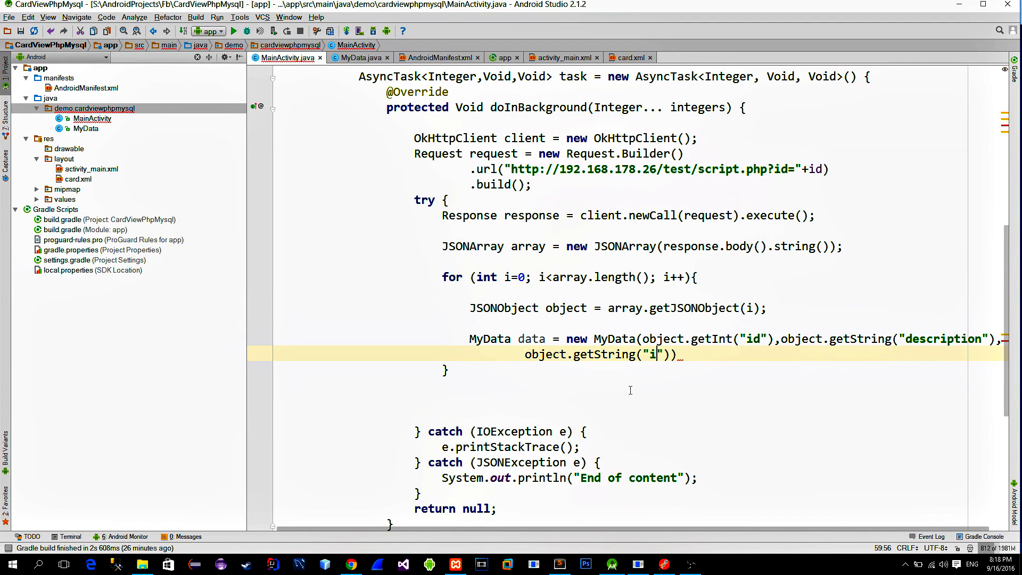
text(mage)
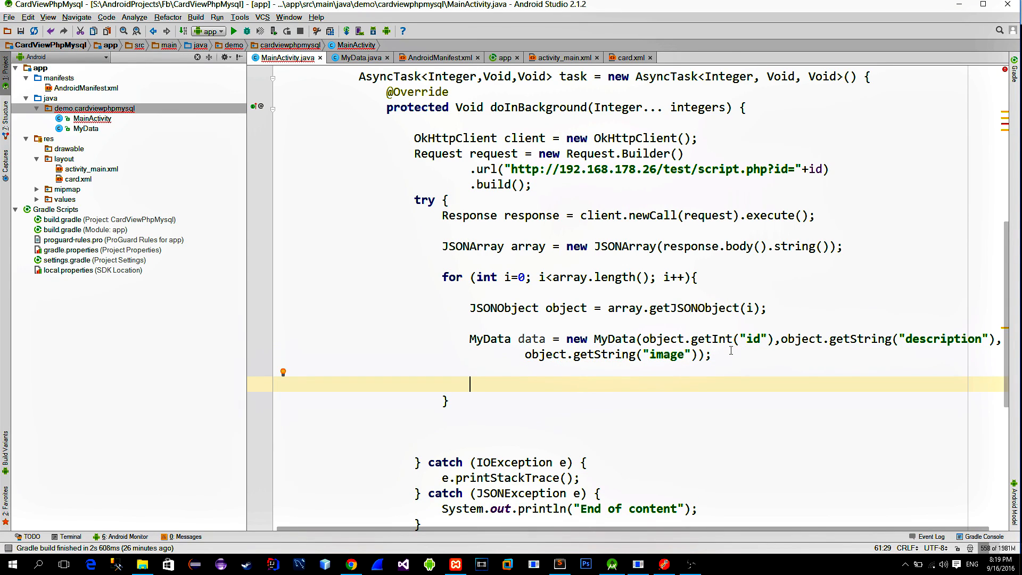
text(data_list.a)
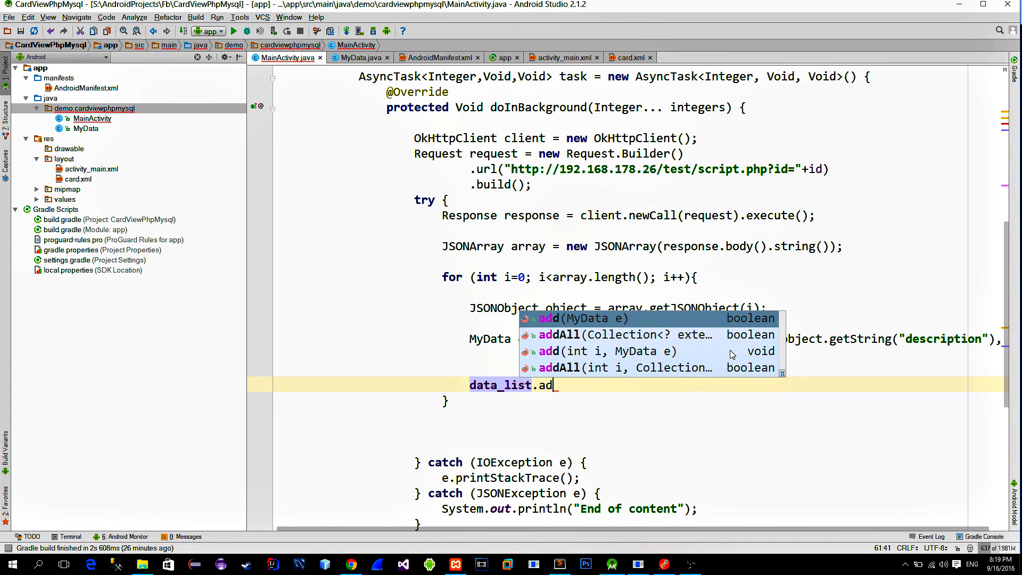
text(d(data))
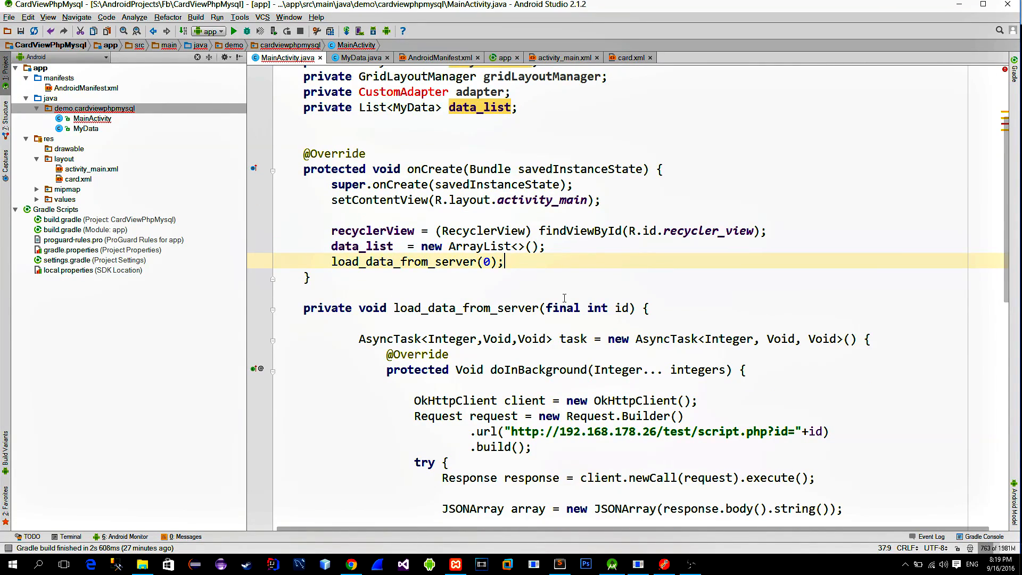
Give the recycler view a two-column GridLayoutManager(this,2) via setLayoutManager
text(gridLayoutManager = new)
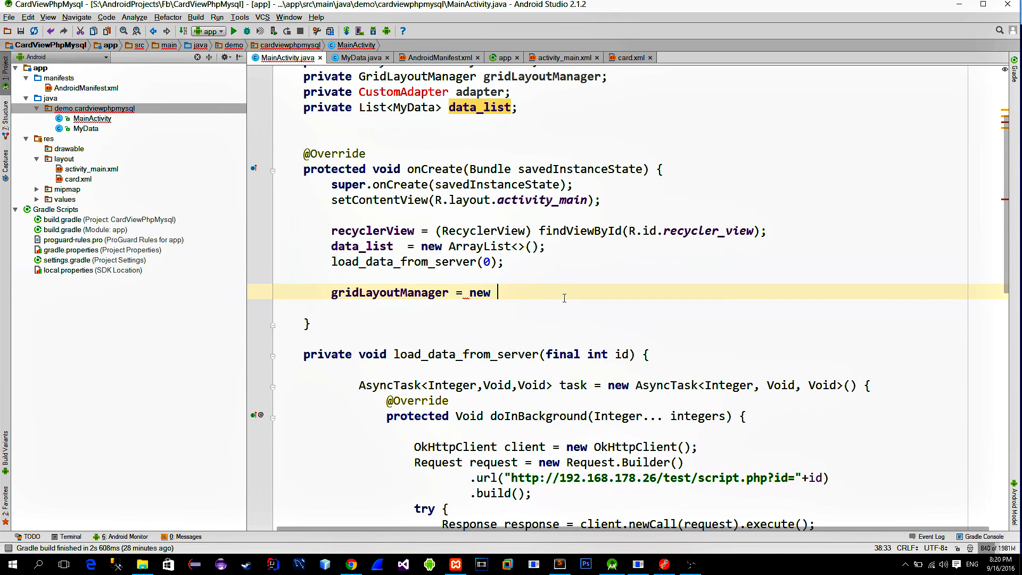
text(GridLayoutManager(this,2);)
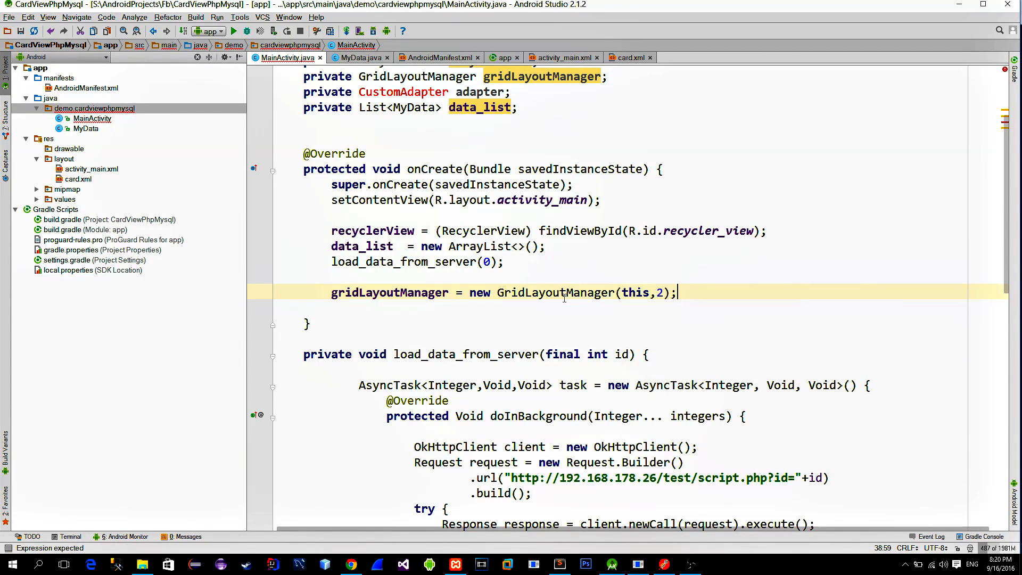
key(enter)
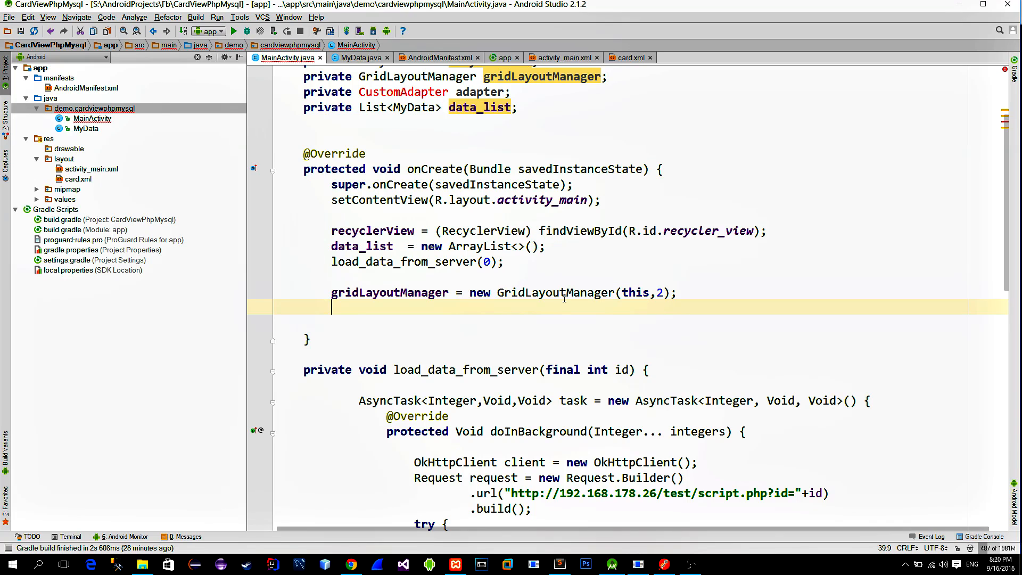
text(recyclerView.setl)
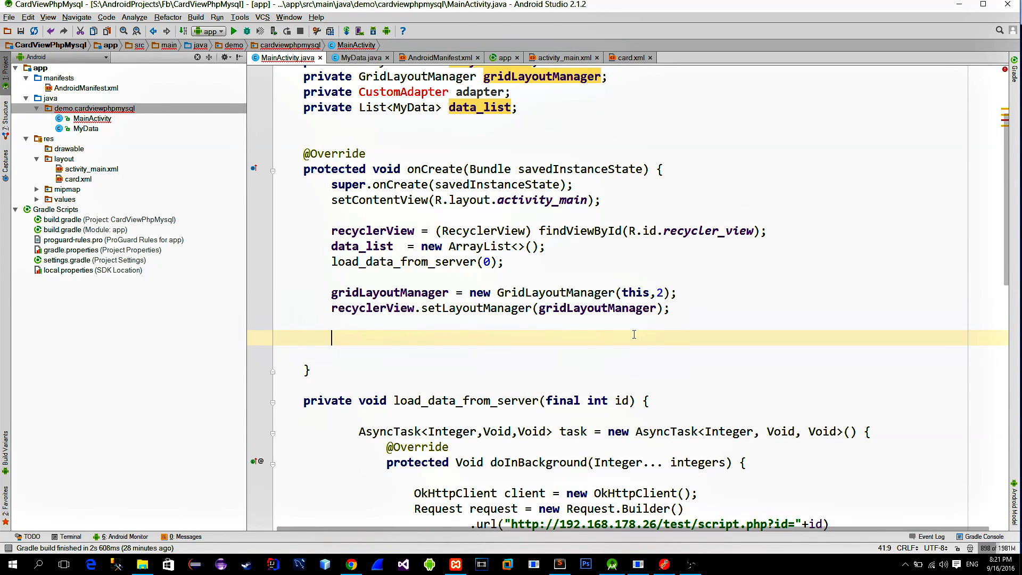
Create adapter = new CustomAdapter(this,data_list) and set it on the recycler view
text(adapter)
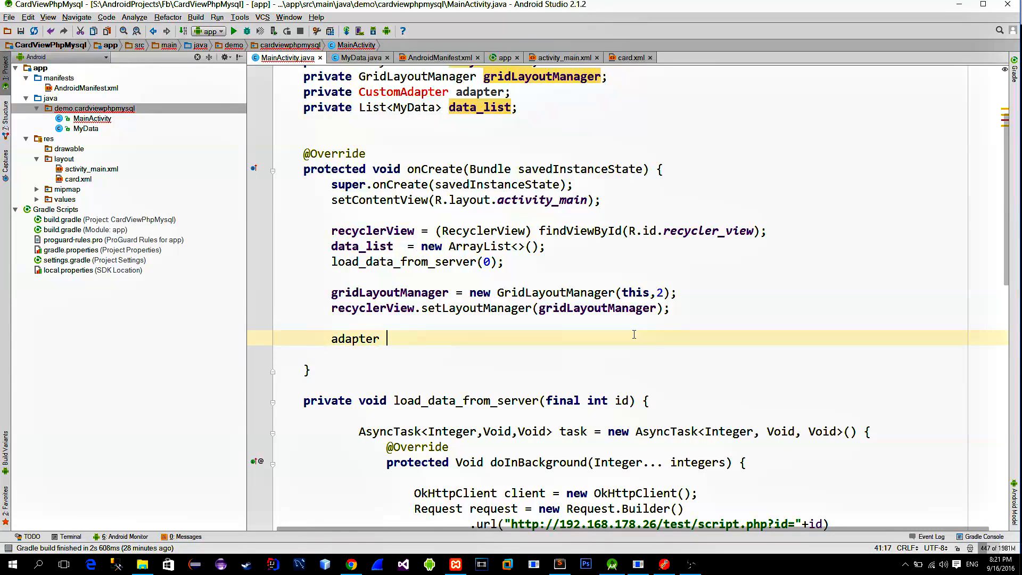
text(= new C)
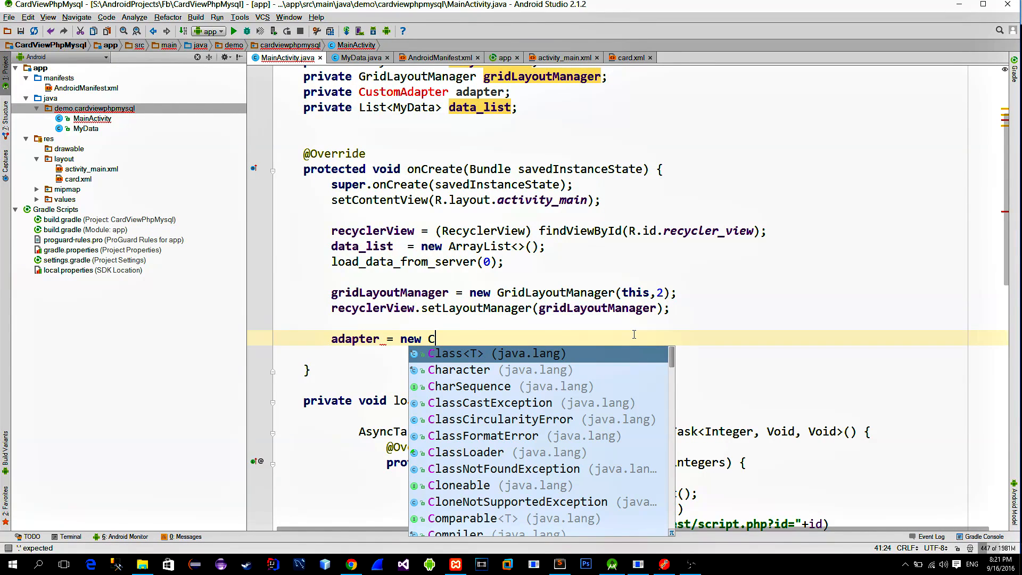
text(ustomAdapter(this,da)
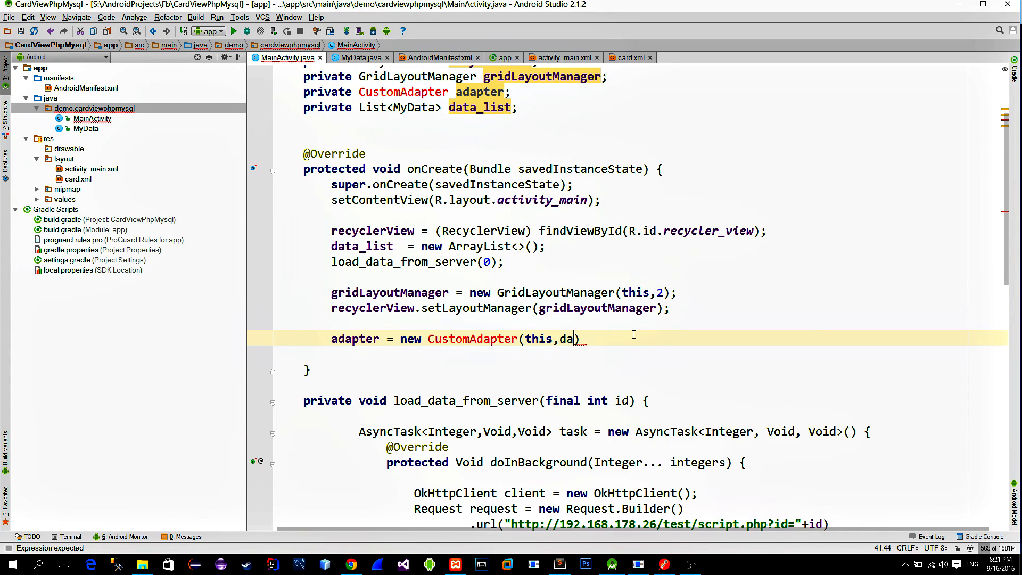
text(ta_list);)
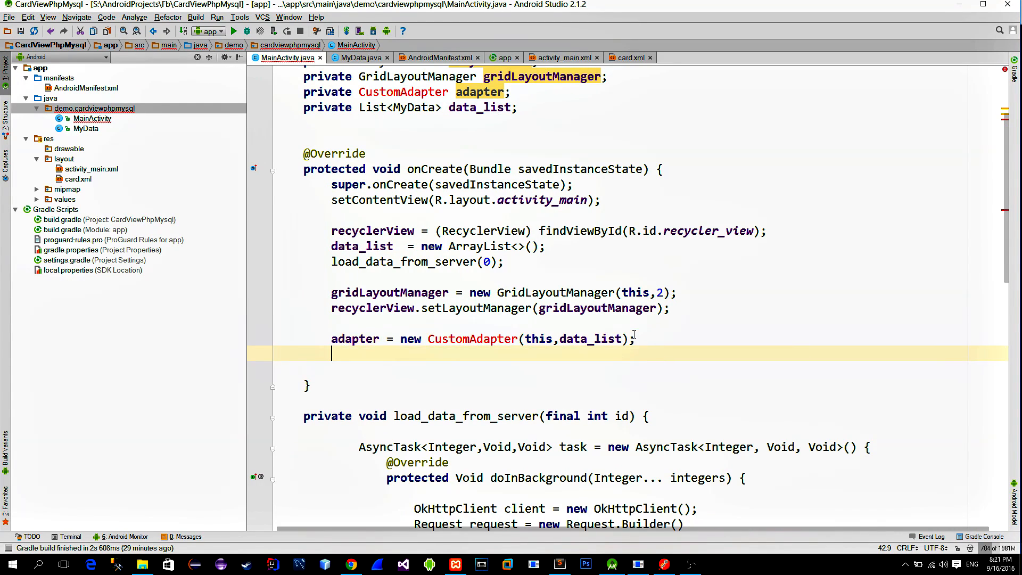
text(recyclerView.setAd)
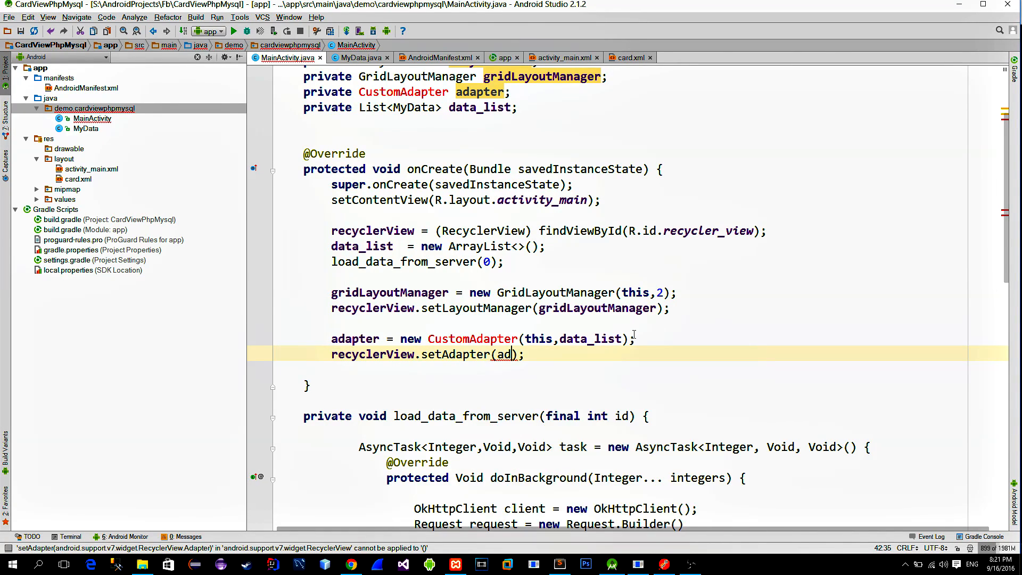
text(apter)
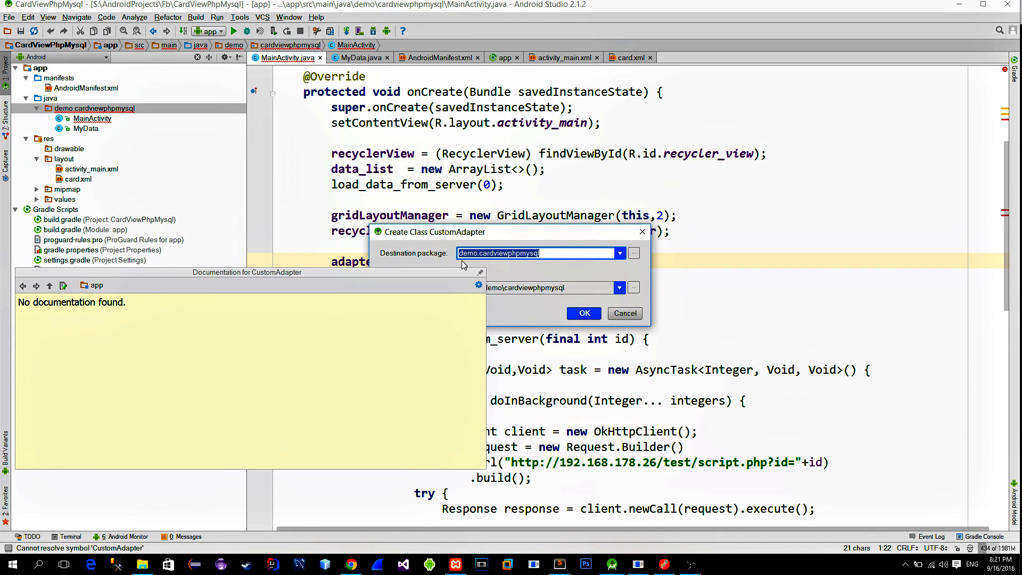
Create the CustomAdapter class with private context and my_data fields and a generated constructor
click(582, 313)
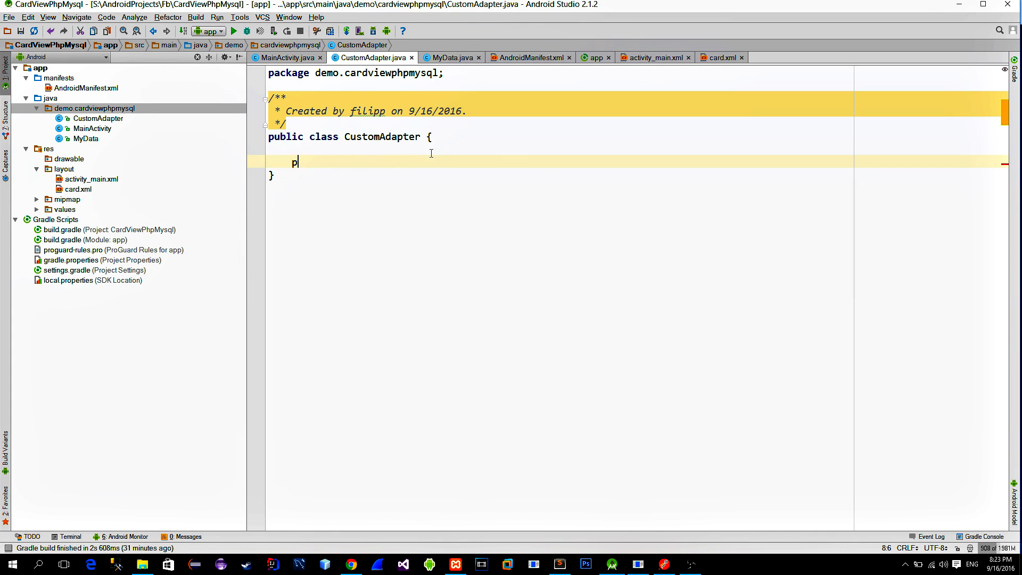
text(rivate)
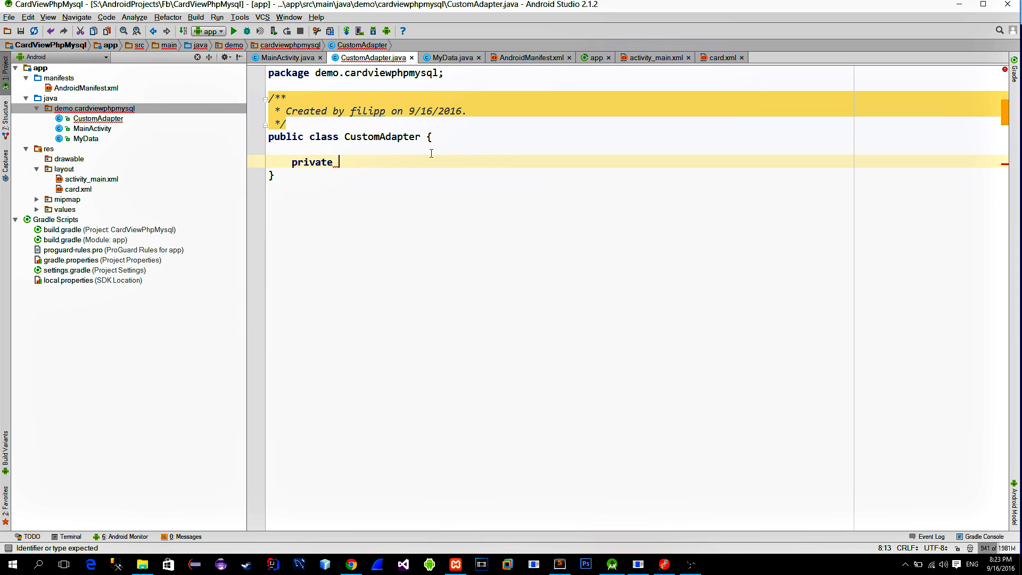
text(Context context;)
text(private List<MyData> my_data;)
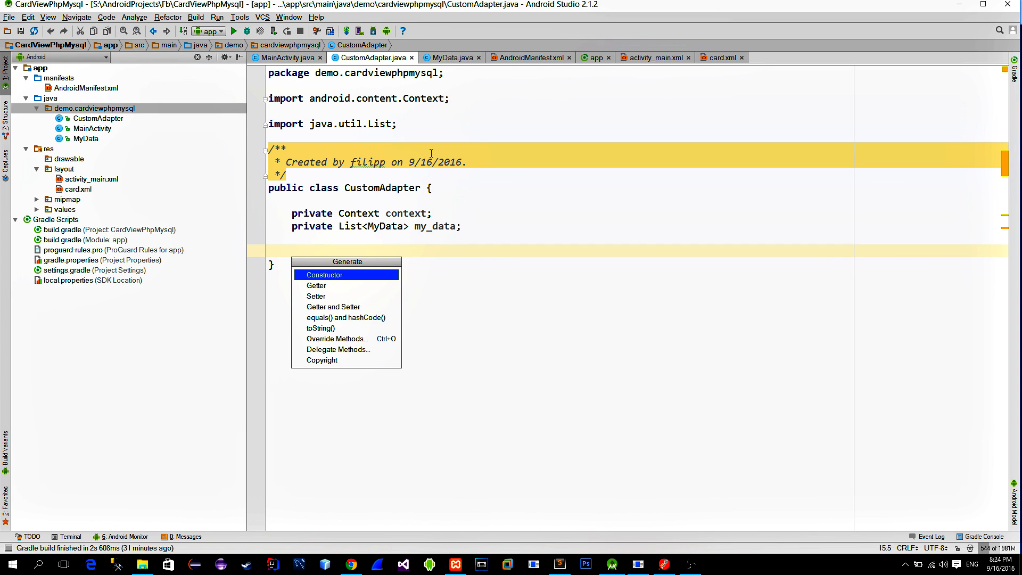
click(324, 274)
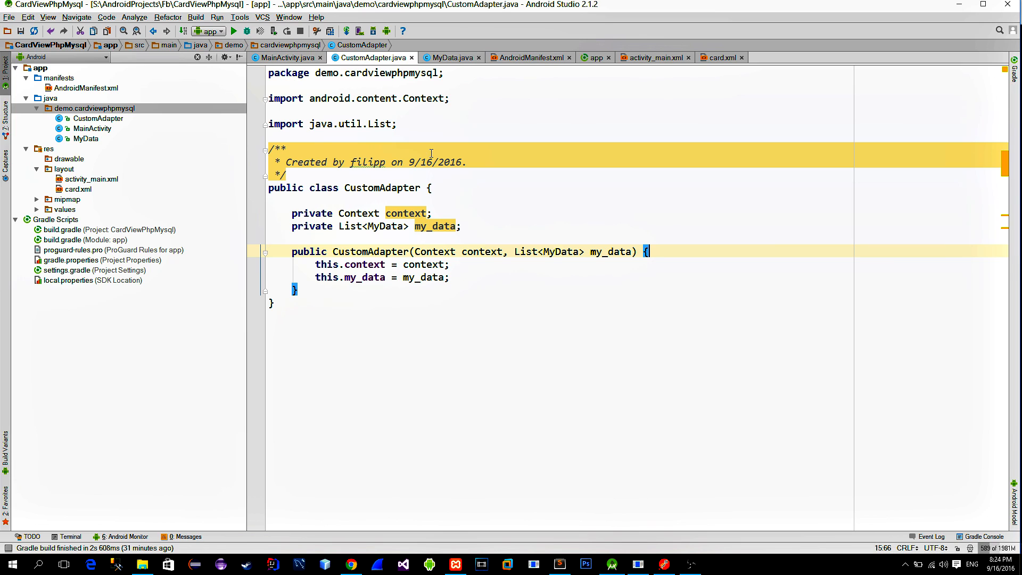
Extend RecyclerView.Adapter<CustomAdapter.ViewHolder> and create the static ViewHolder inner class
text(extends RecyclerView.Adapter<CustomAdapter.>)
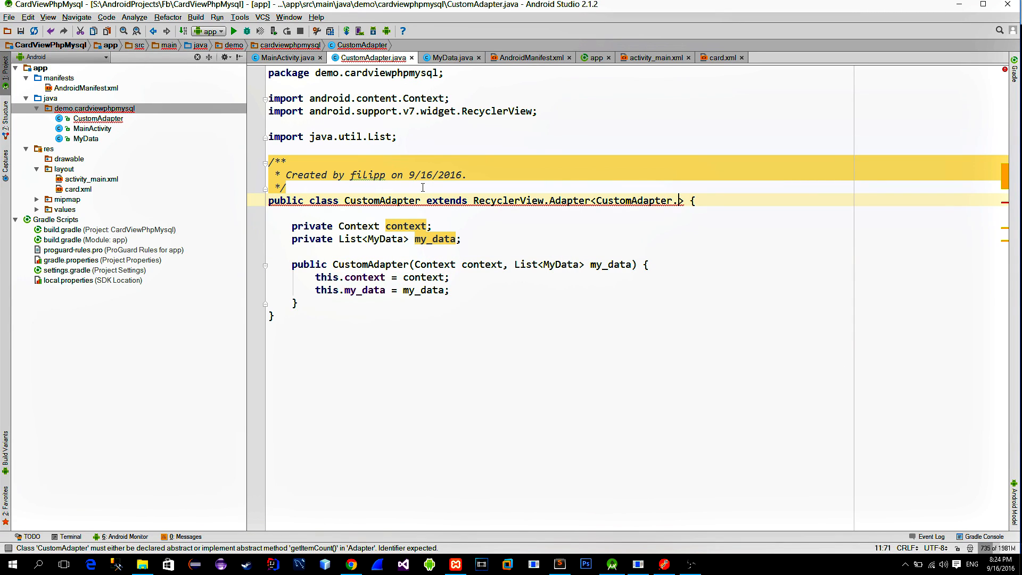
text(ViewHolder)
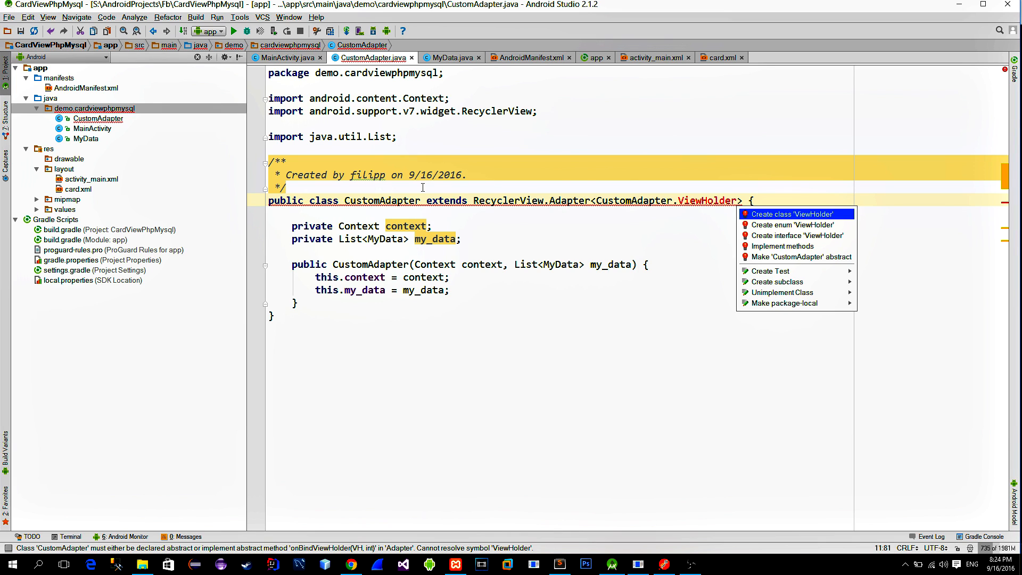
click(792, 214)
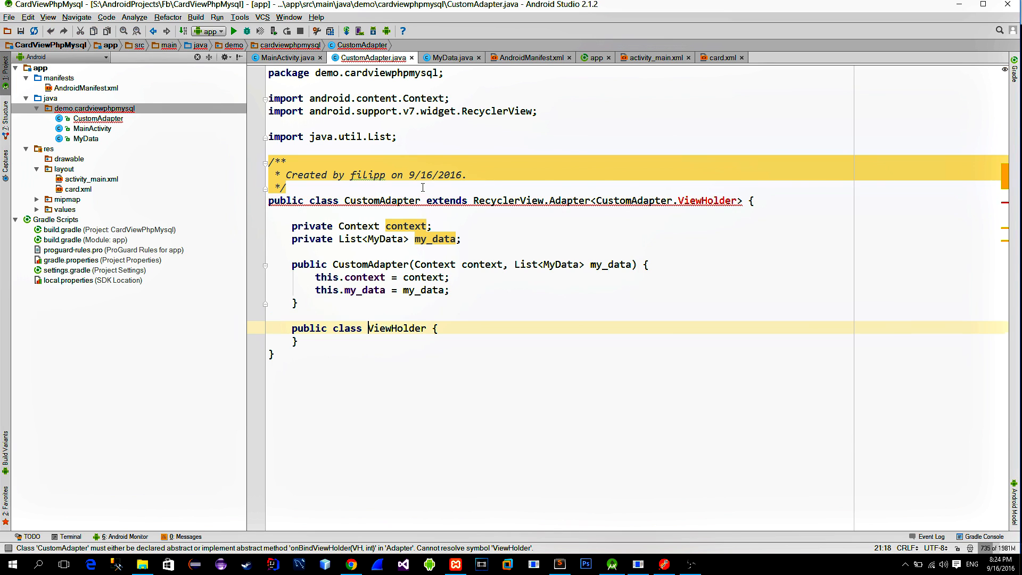
text(static)
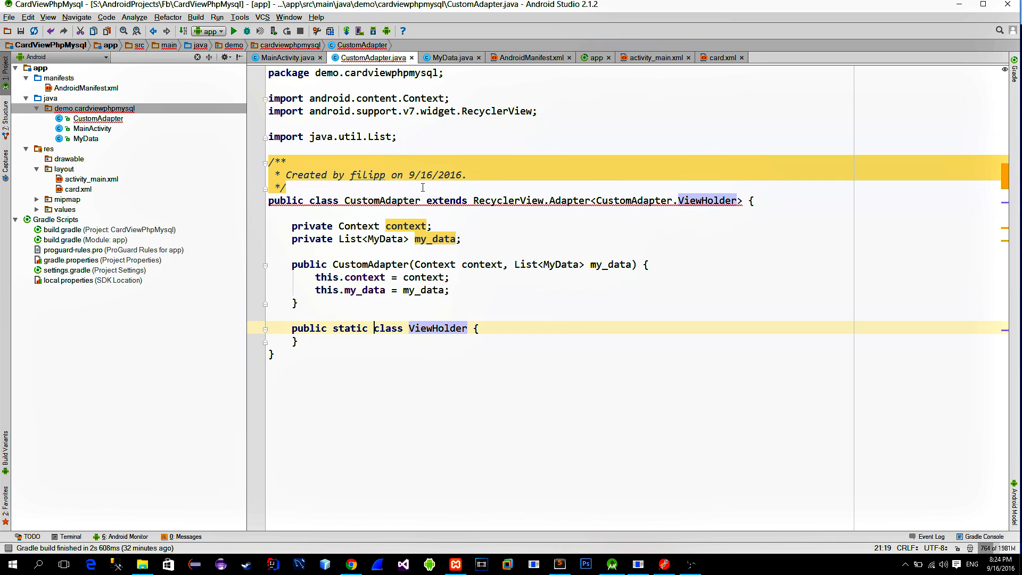
text(extends  RecyclerView.ViewHolder)
text(imageView = (ImageView) itemView.findViewById(R.id.image);)
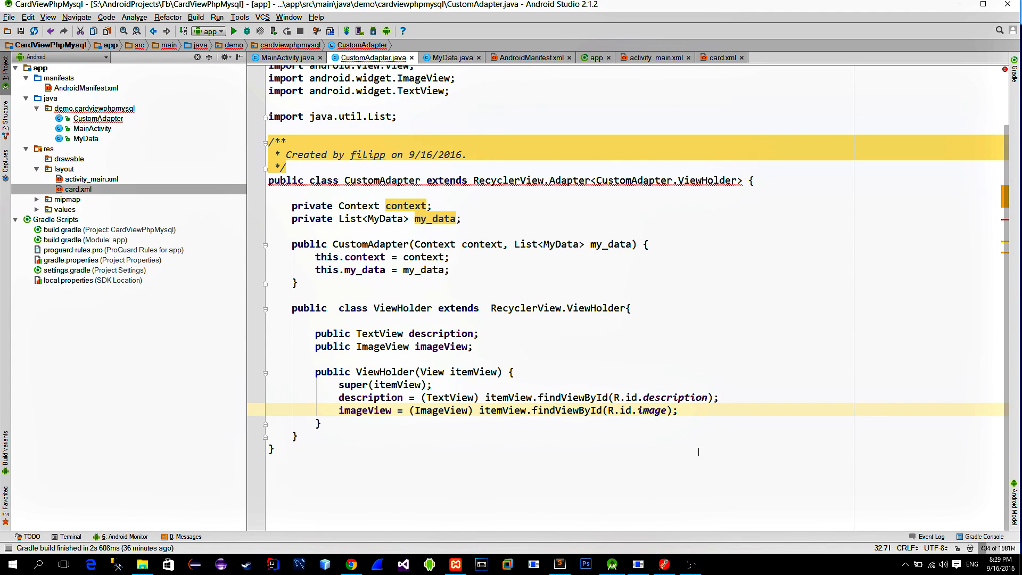
mouse_move(374, 441)
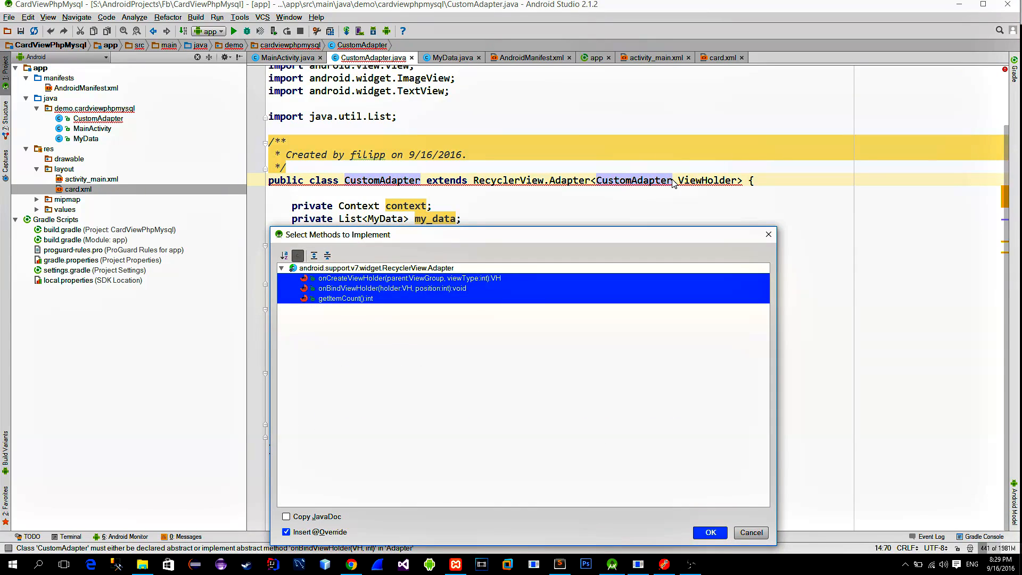
Implement the adapter's override methods and return my_data's size as the item count
click(709, 532)
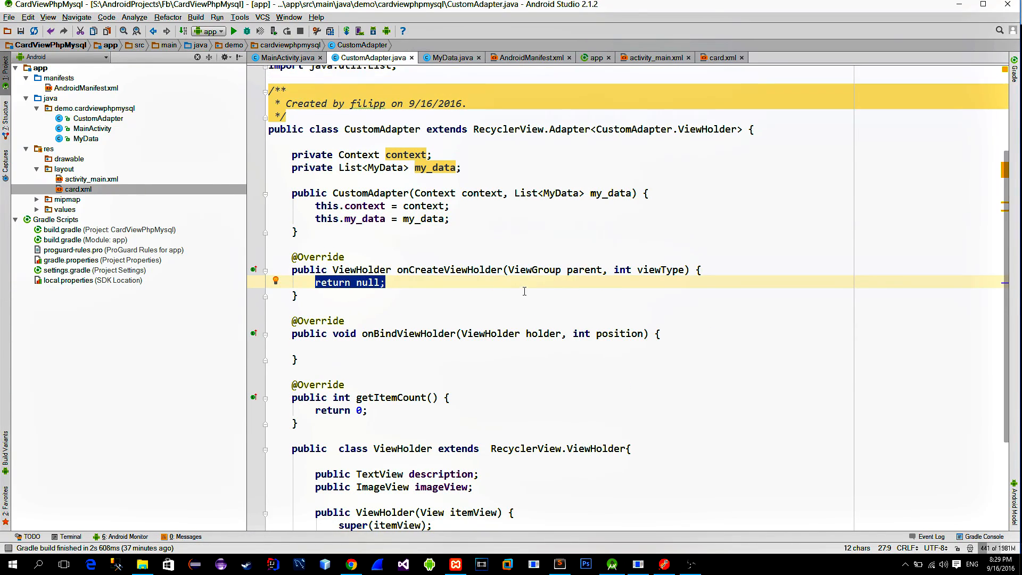
click(358, 410)
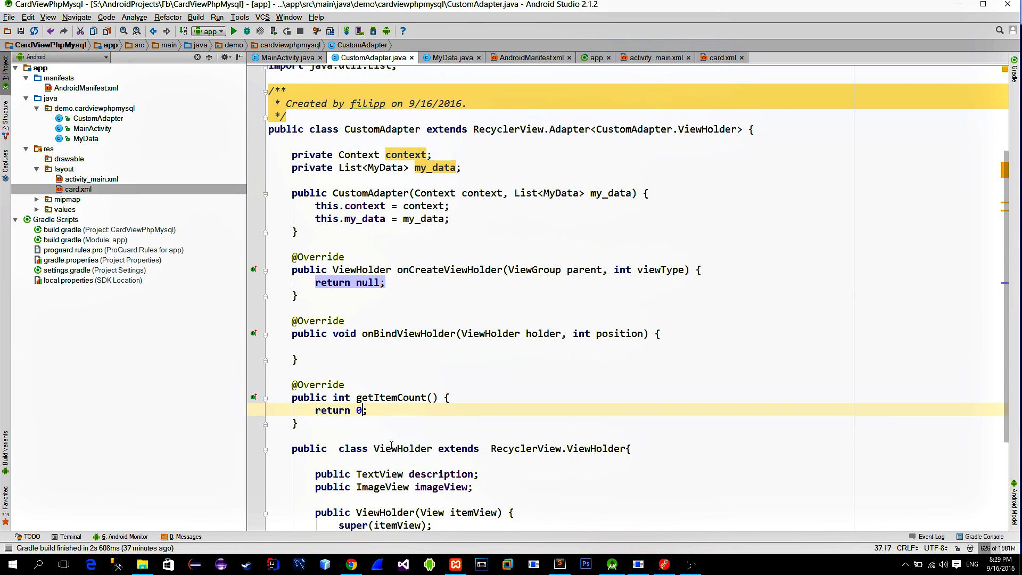
text(my_data.size()
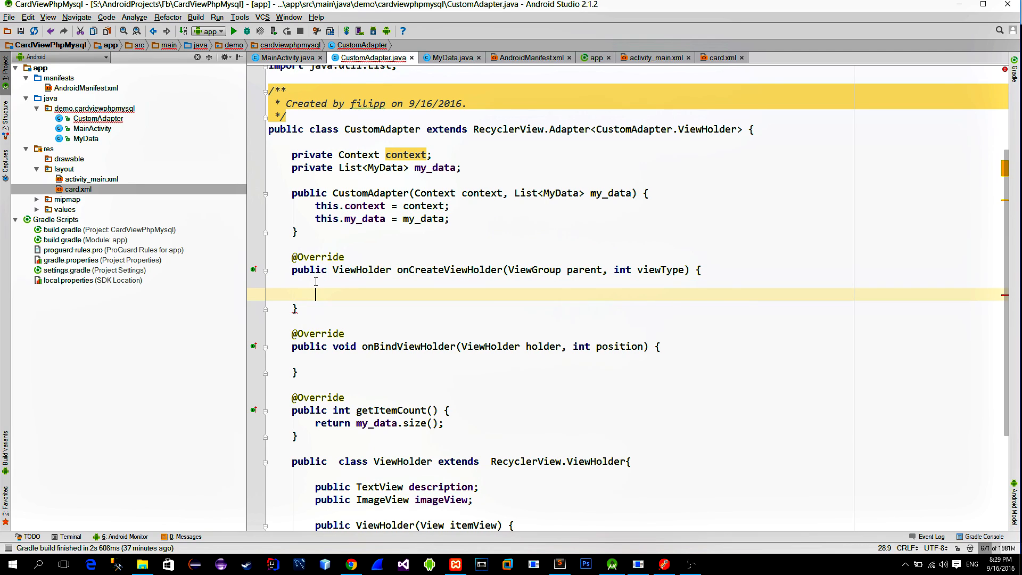
In onCreateViewHolder inflate the card layout from parent and return a new ViewHolder(itemView)
text(View)
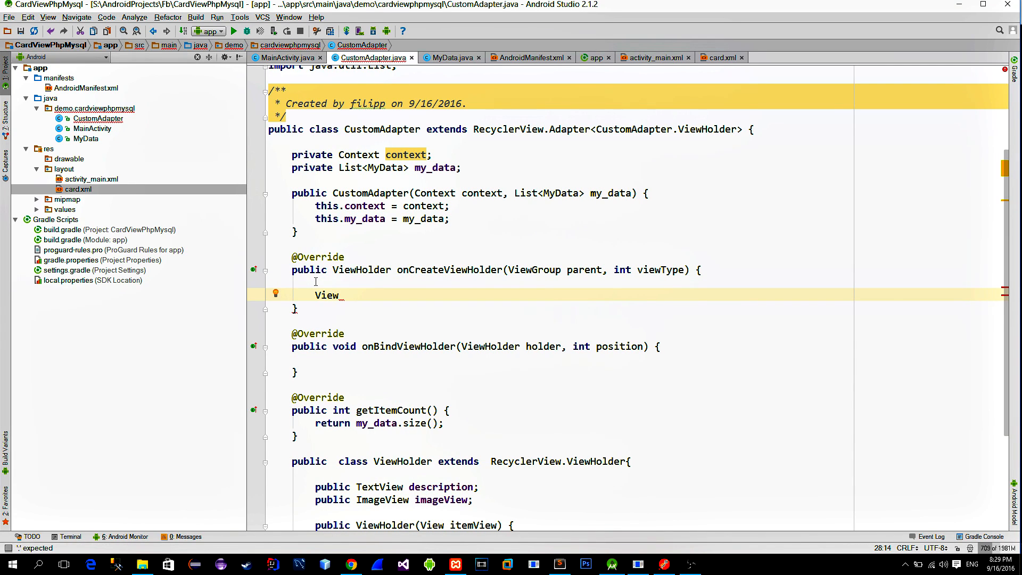
text(itemView = LayoutInflater.from(pa)
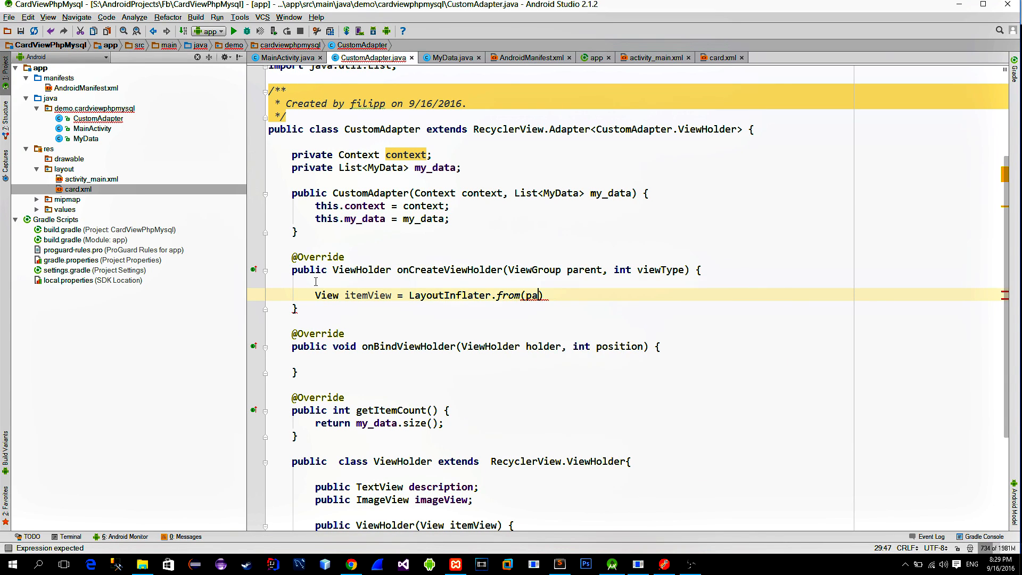
text(rent.getContext()
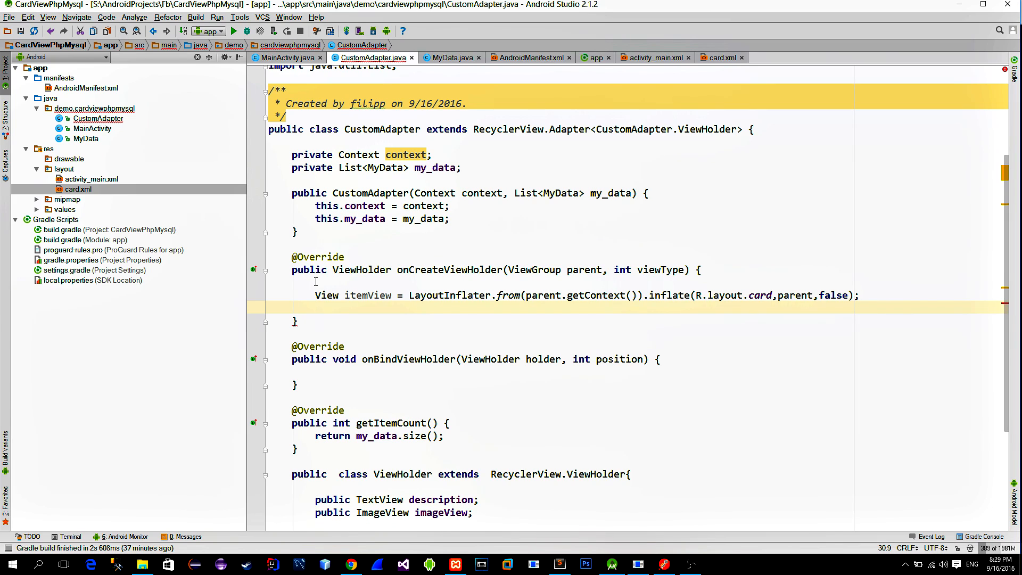
text(return new ViewHolder(itemView);)
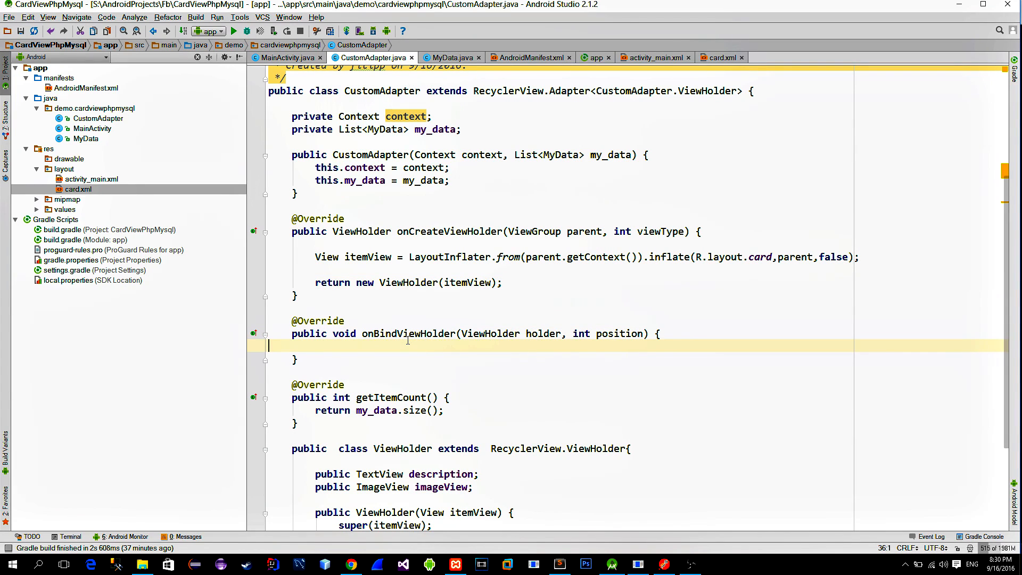
In onBindViewHolder set holder.description text from my_data.get(position).getDescription()
key(enter)
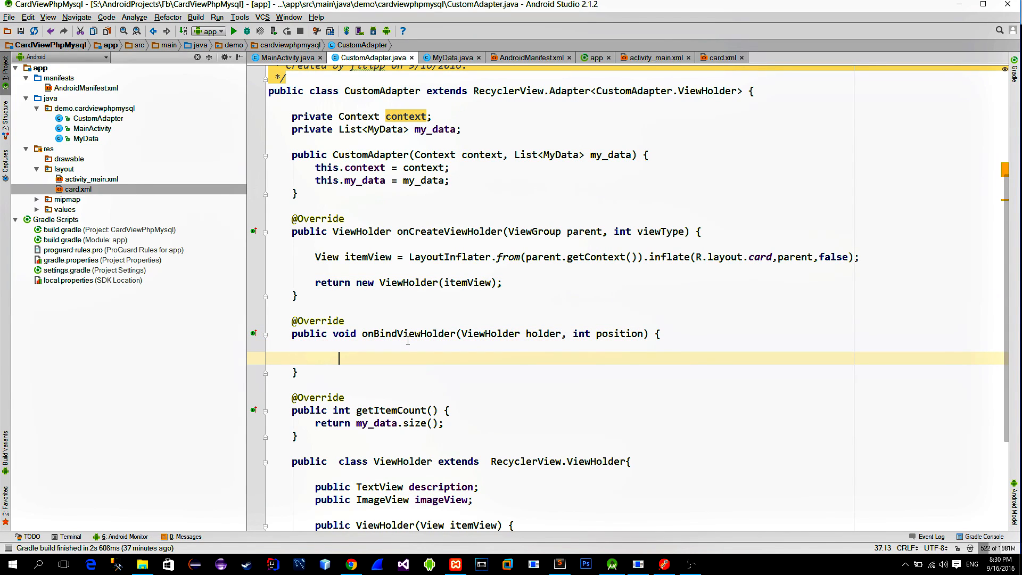
text(holder.)
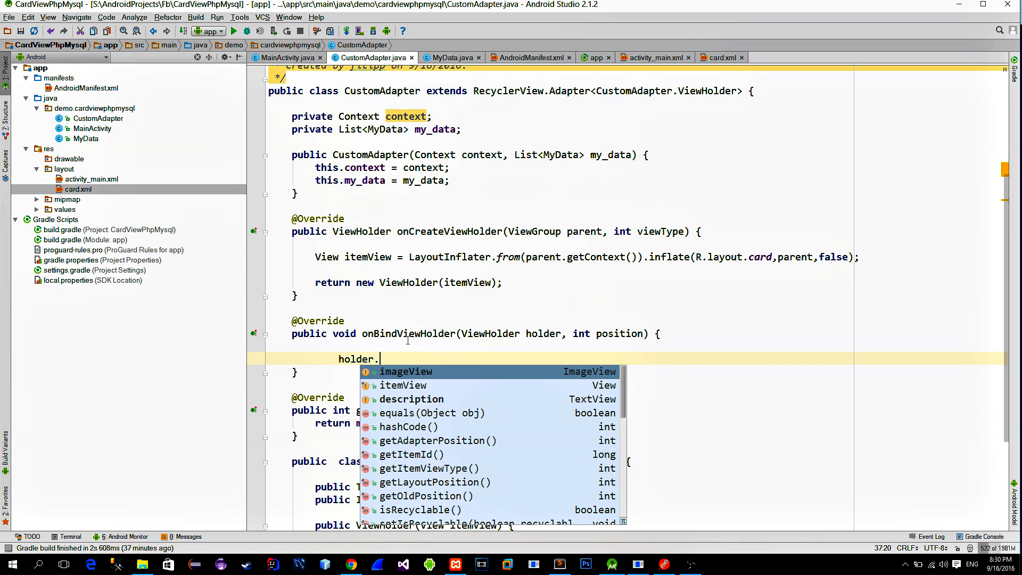
text(description)
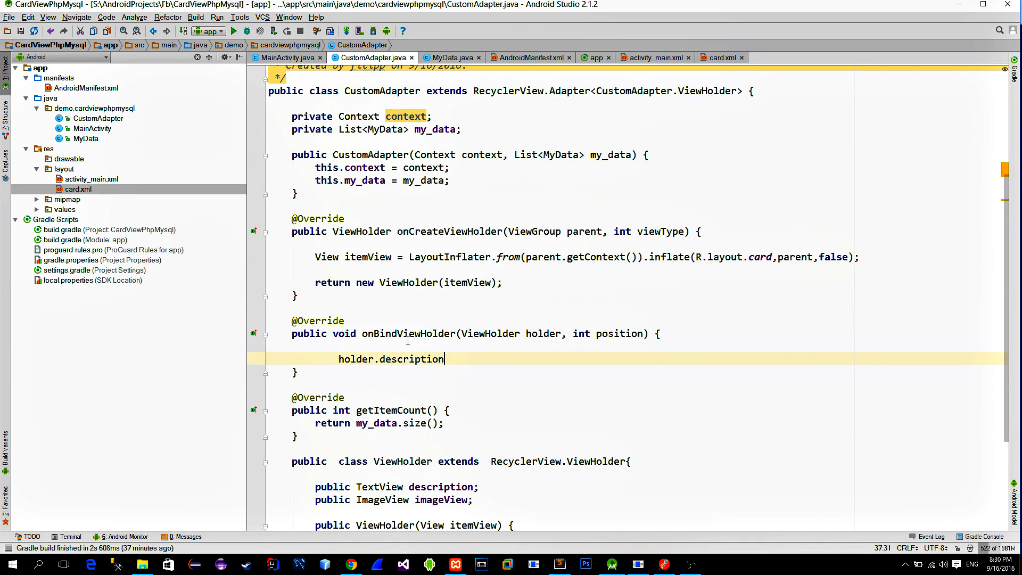
text(.setText();)
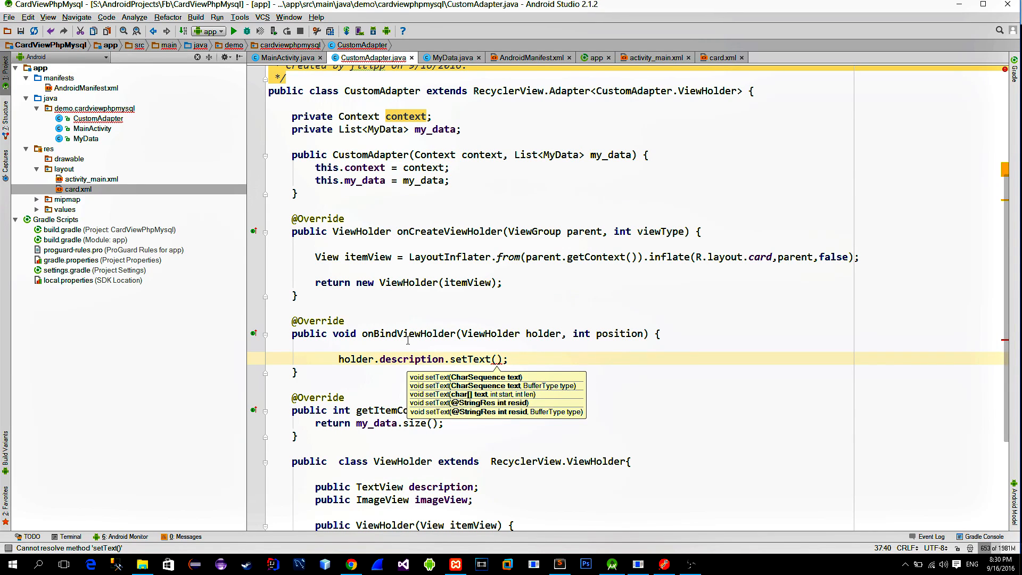
text(my_data.get()
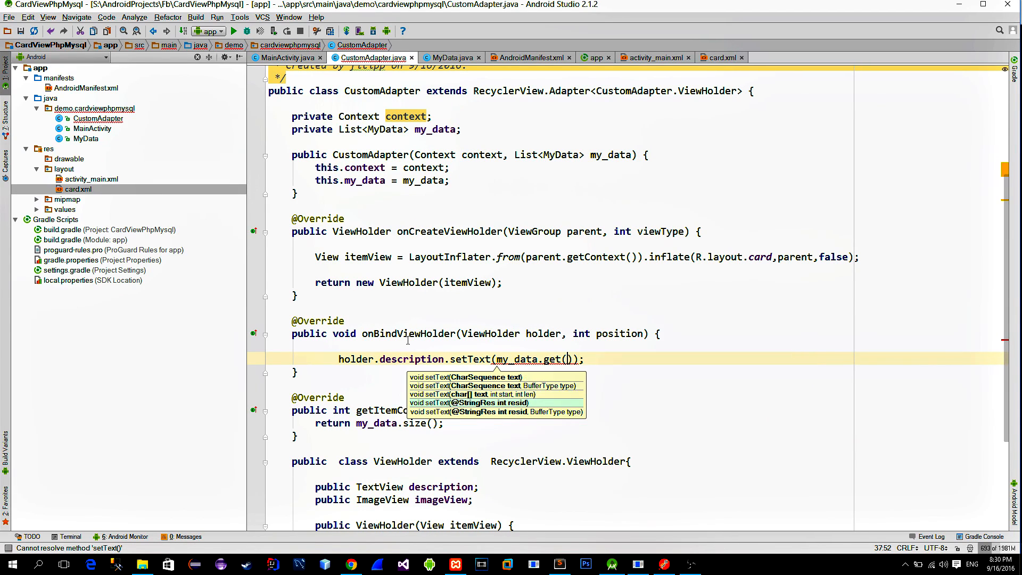
text(position).ge)
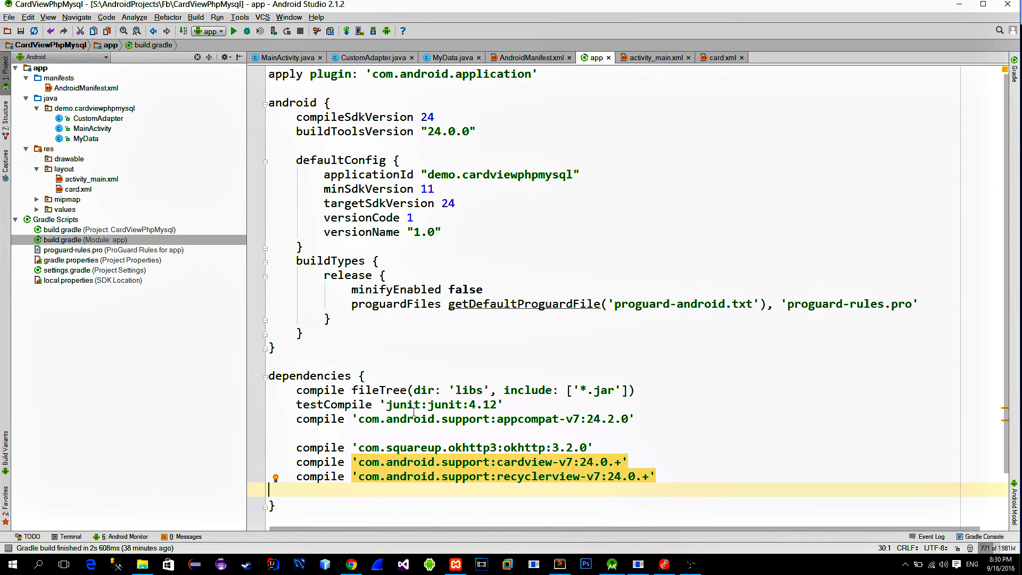
Add the 'com.github.bumptech.glide:glide:3.7.0' dependency to build.gradle and sync the project
text('com.github.bumptech.glide:glide:3.7.0')
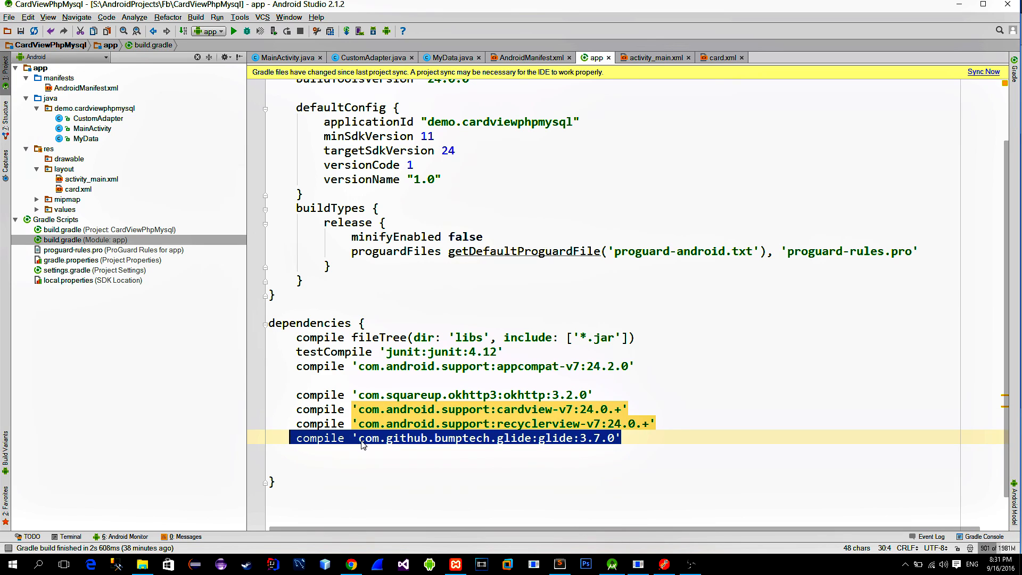
click(370, 57)
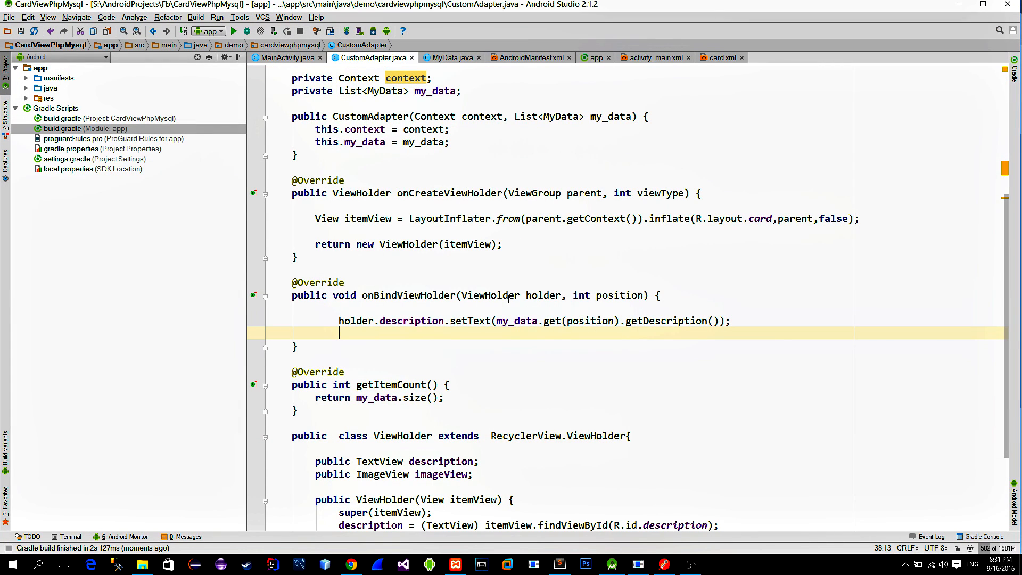
Load each item's image link into holder.imageView with Glide.with(context).load(...).into(...)
text(Glide.with(context))
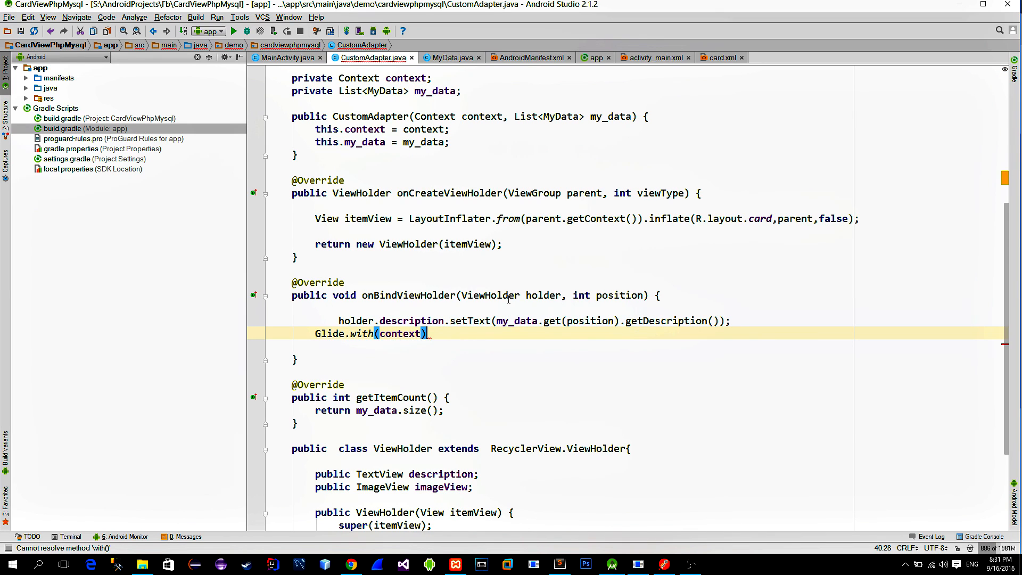
text(.load(my_data.get(position).getImage_link()
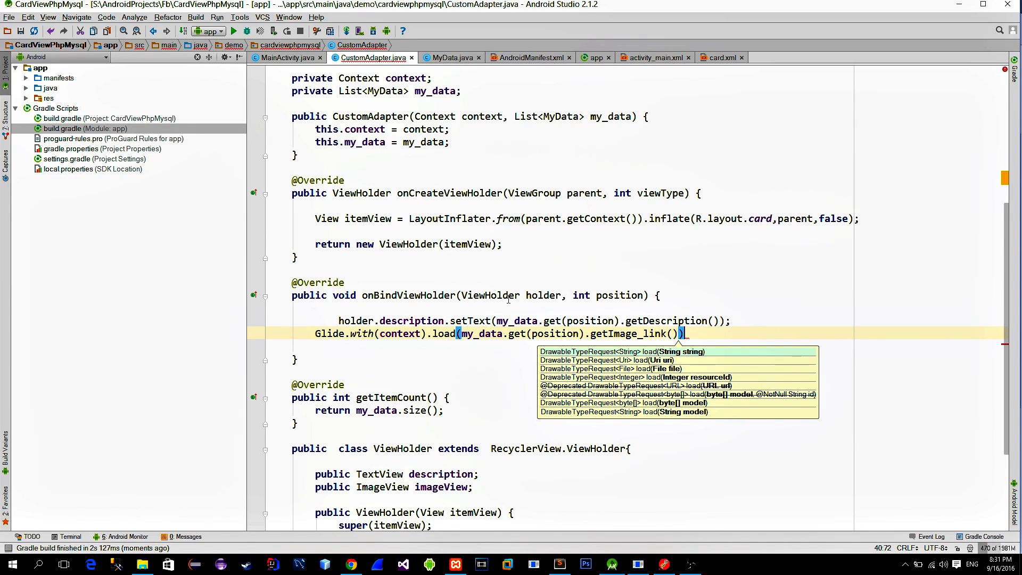
text(.)
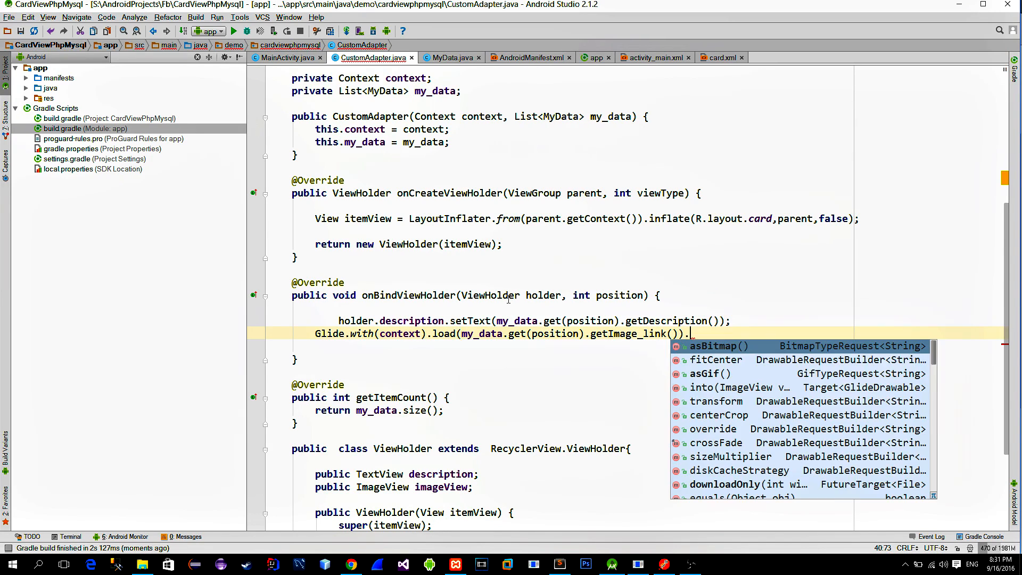
text(.into()
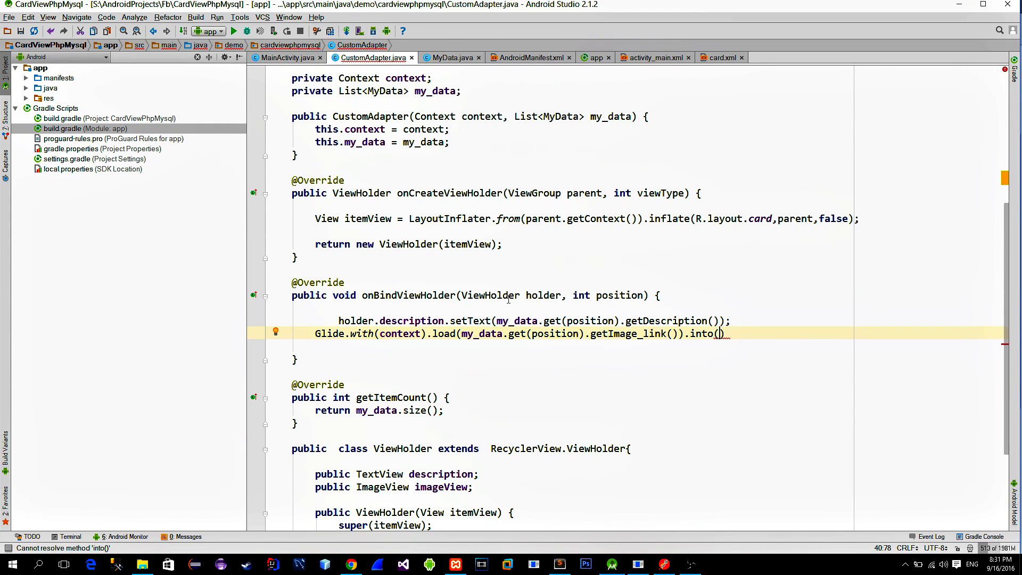
text(holder.)
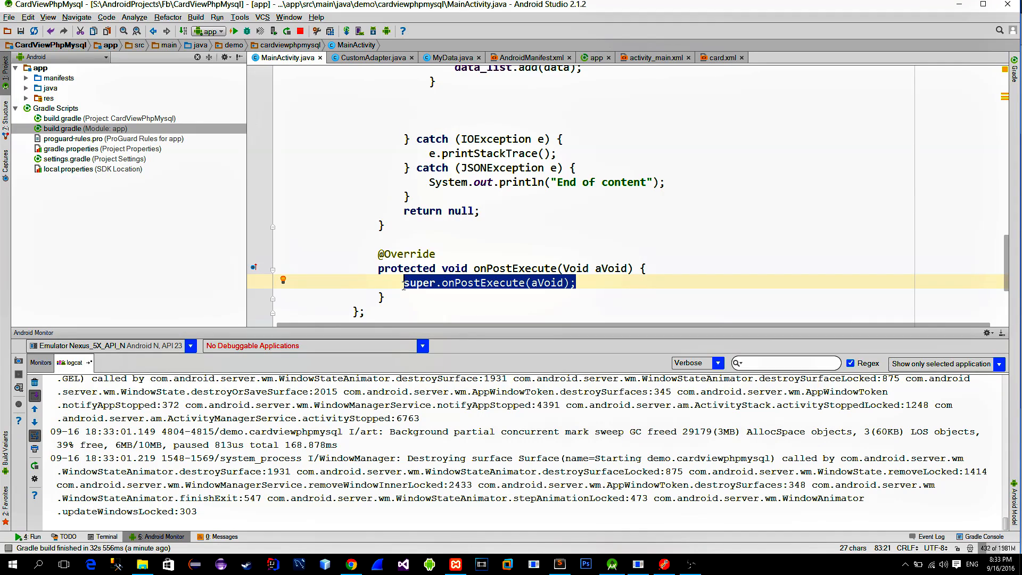
Replace onPostExecute's super call with adapter.notifyDataSetChanged()
key(Delete)
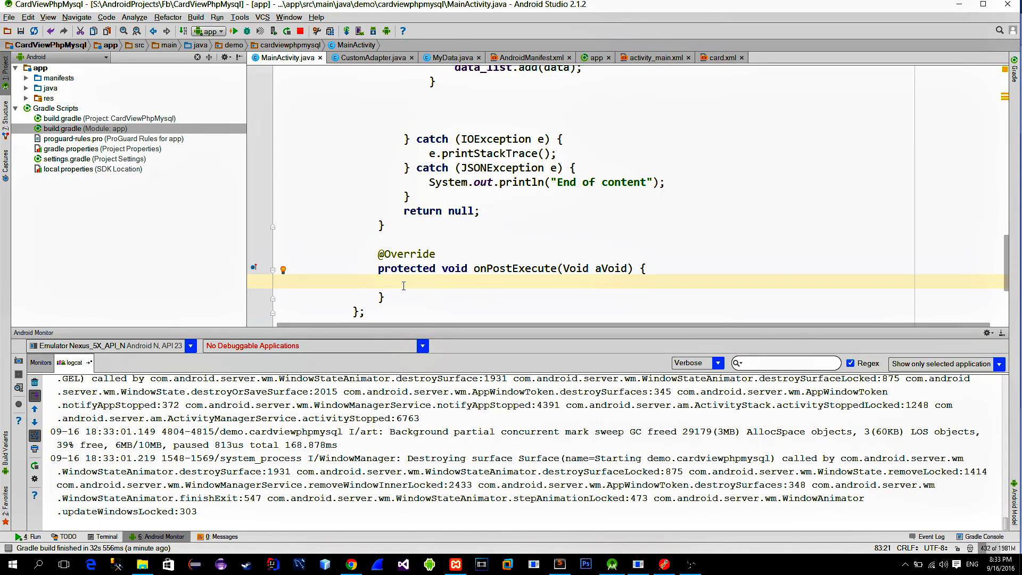
text(adapter.notifyDataSetChanged();)
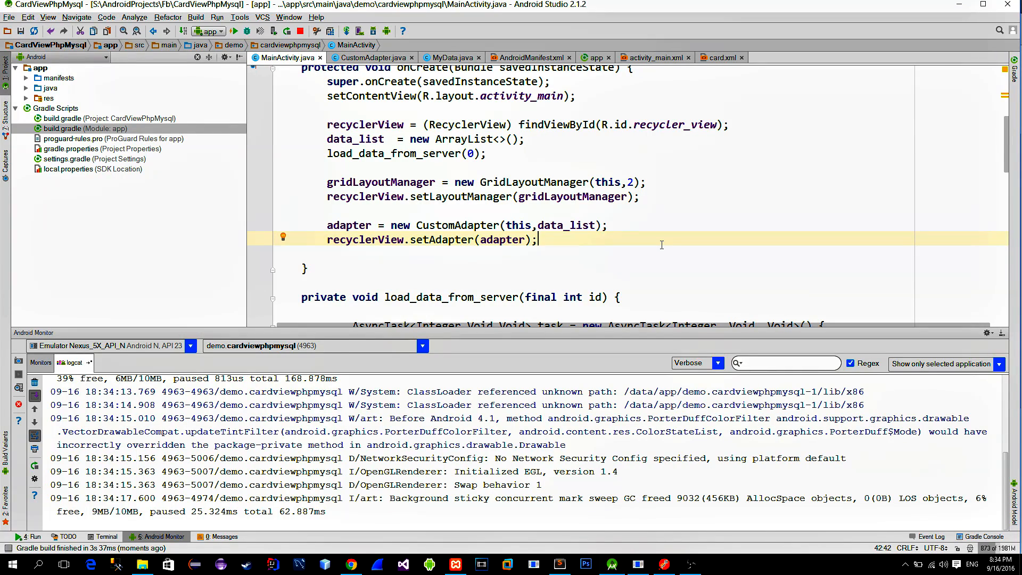
Add an OnScrollListener to the recycler view overriding onScrolled
text(re)
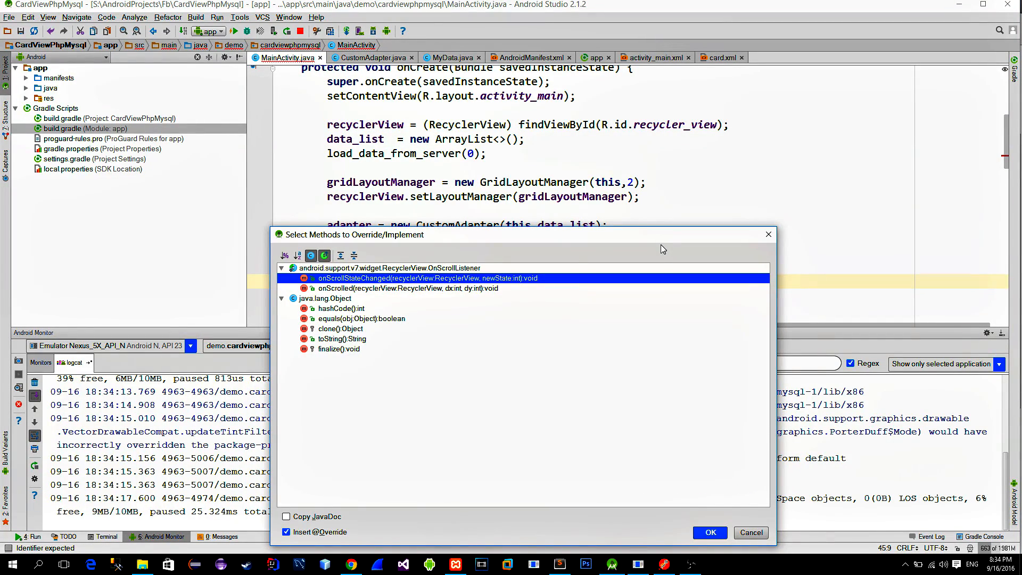
click(418, 288)
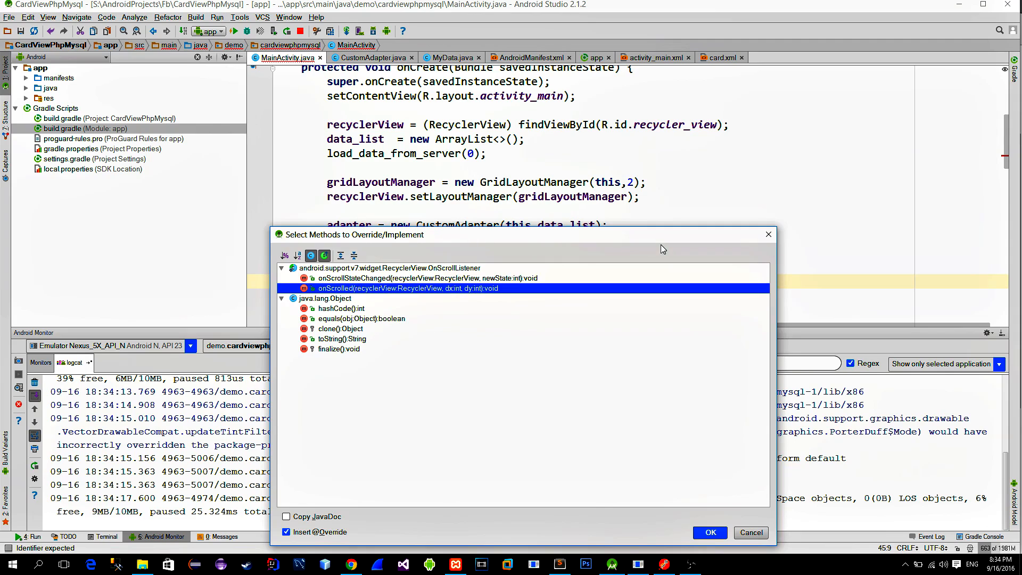
click(709, 532)
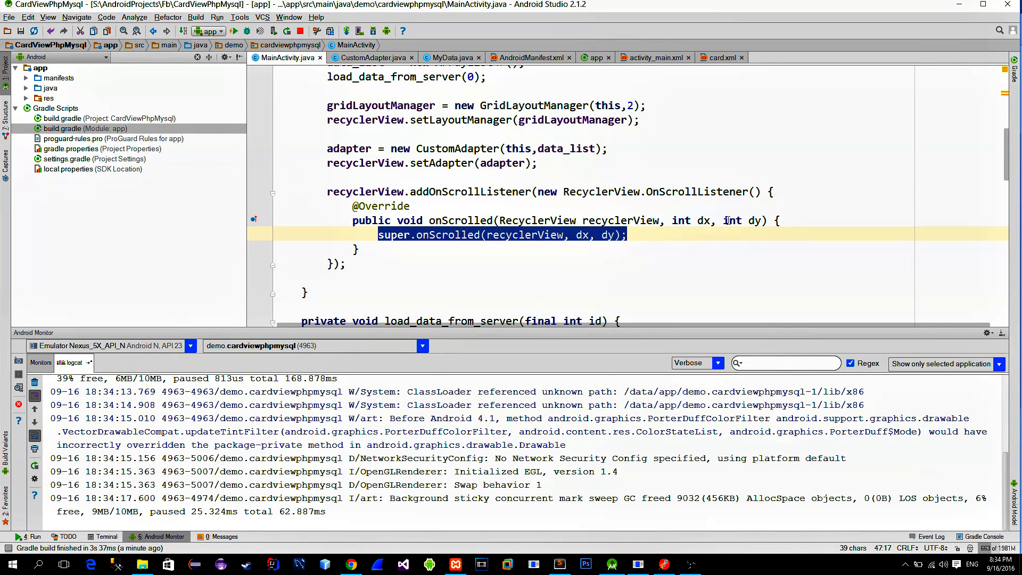
When findLastCompletelyVisibleItemPosition equals data_list.size()-1, call load_data_from_server with the last item's id
text(if()
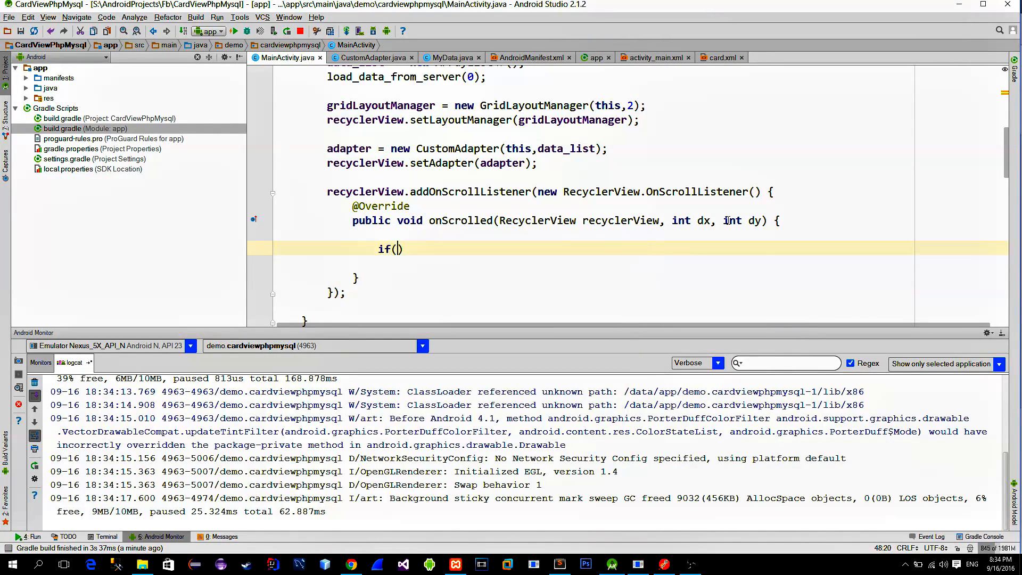
text(gridLayoutManager.findLastCompletelyVisibleItemPosition() --)
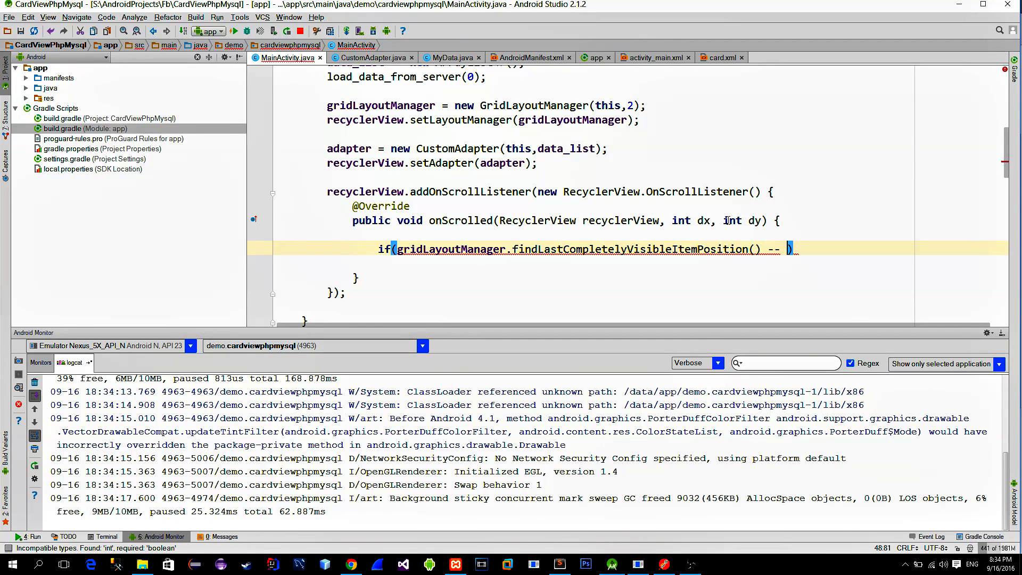
text(==)
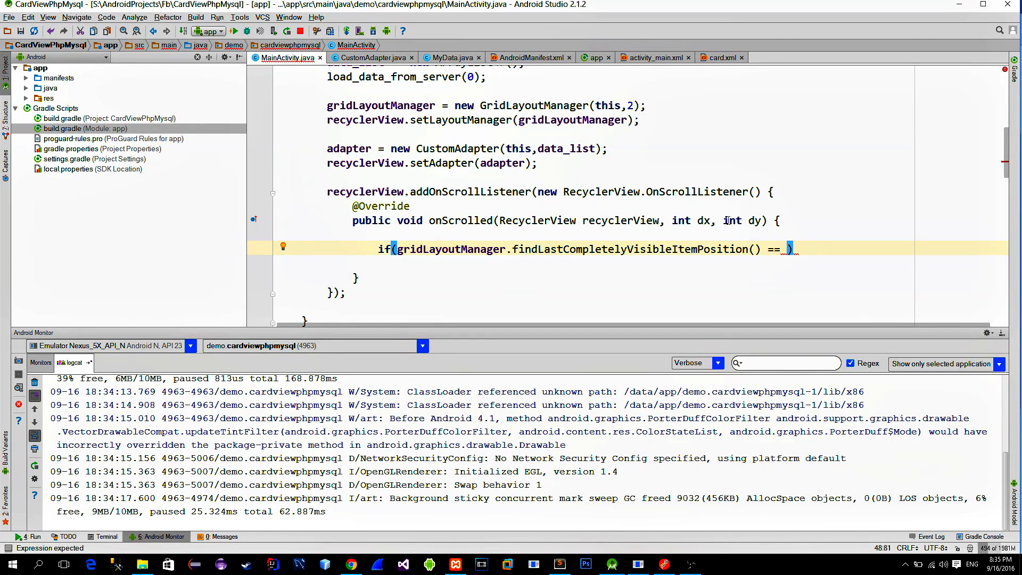
text(data_list.size()-1){)
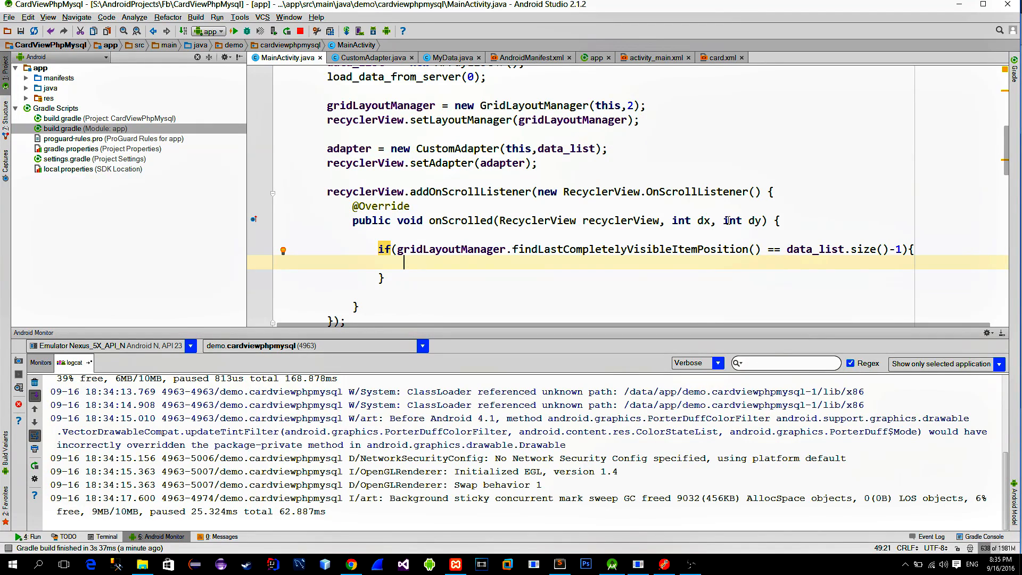
text(load_data_from_server();)
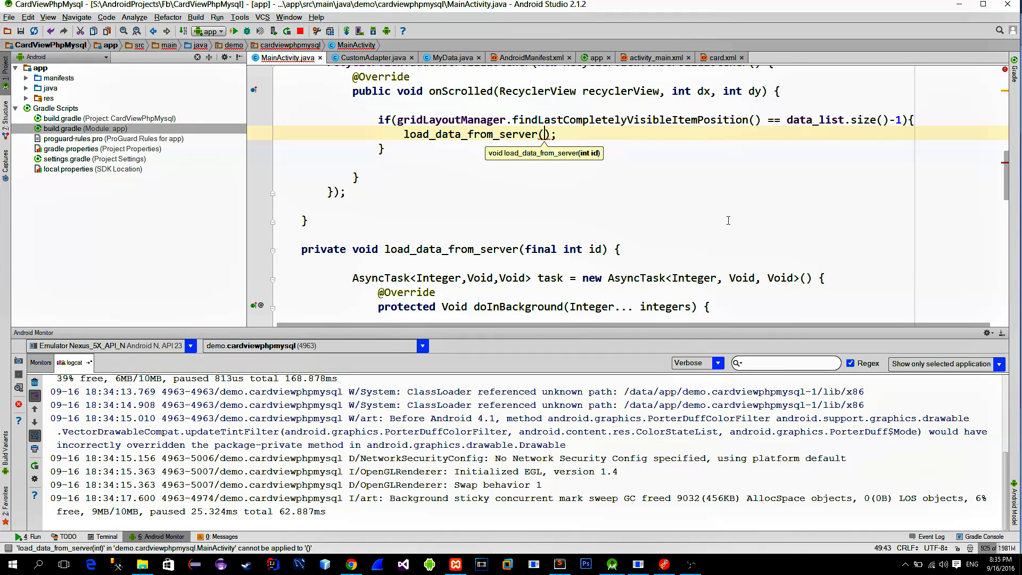
text(da)
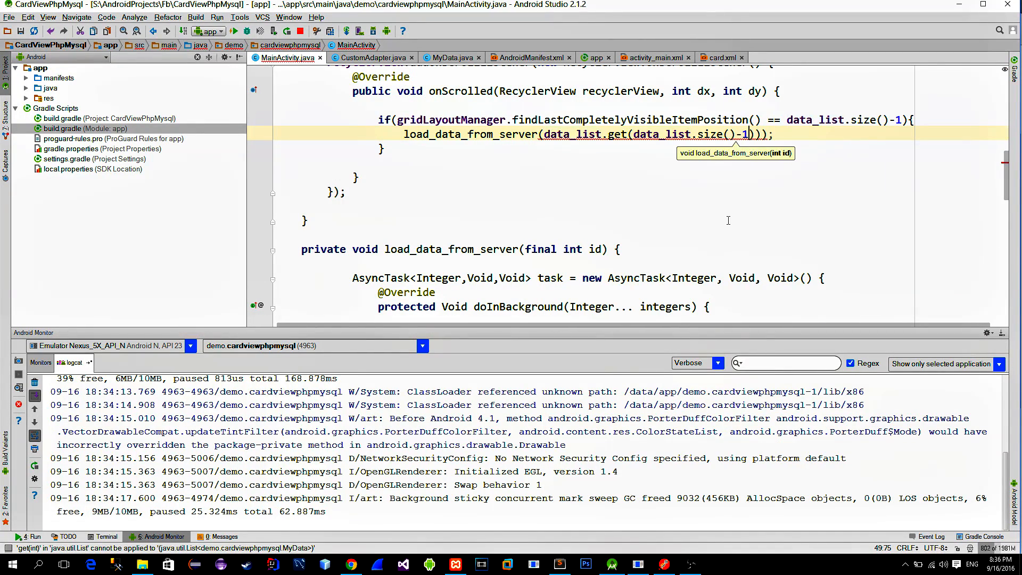
text(.getId()
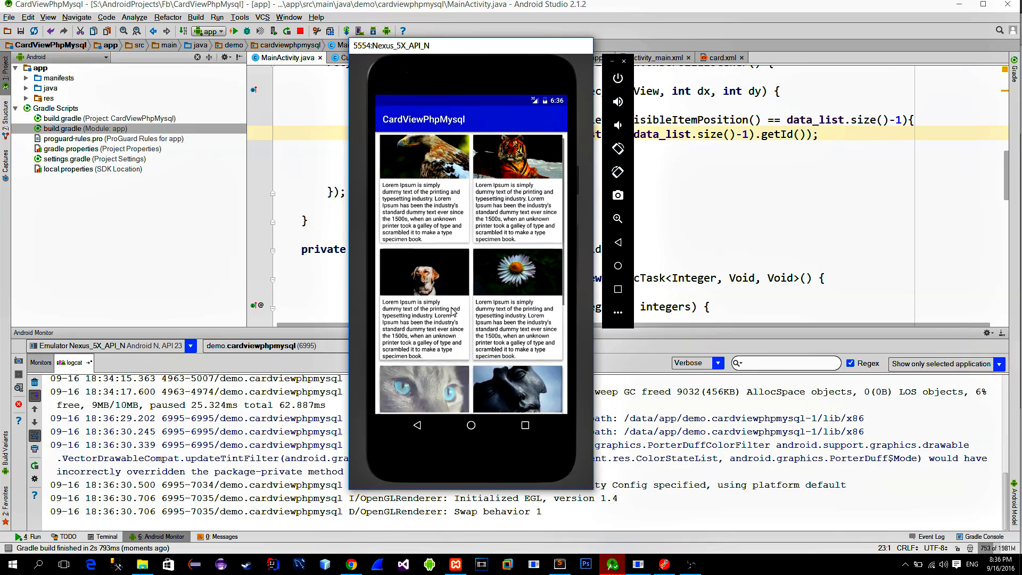
Scroll down the emulator's two-column card grid to reveal more image cards
scroll(down, 3)
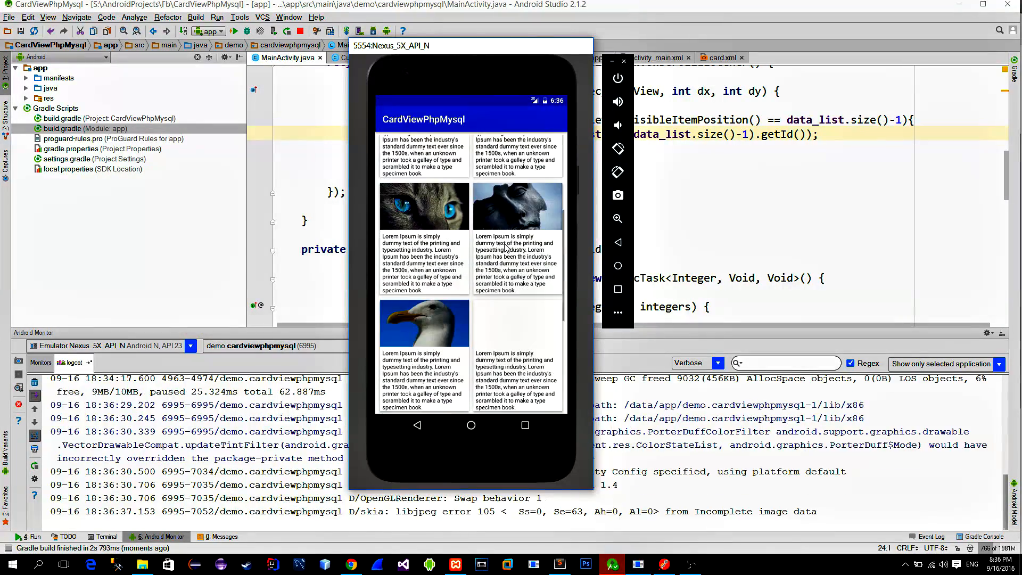